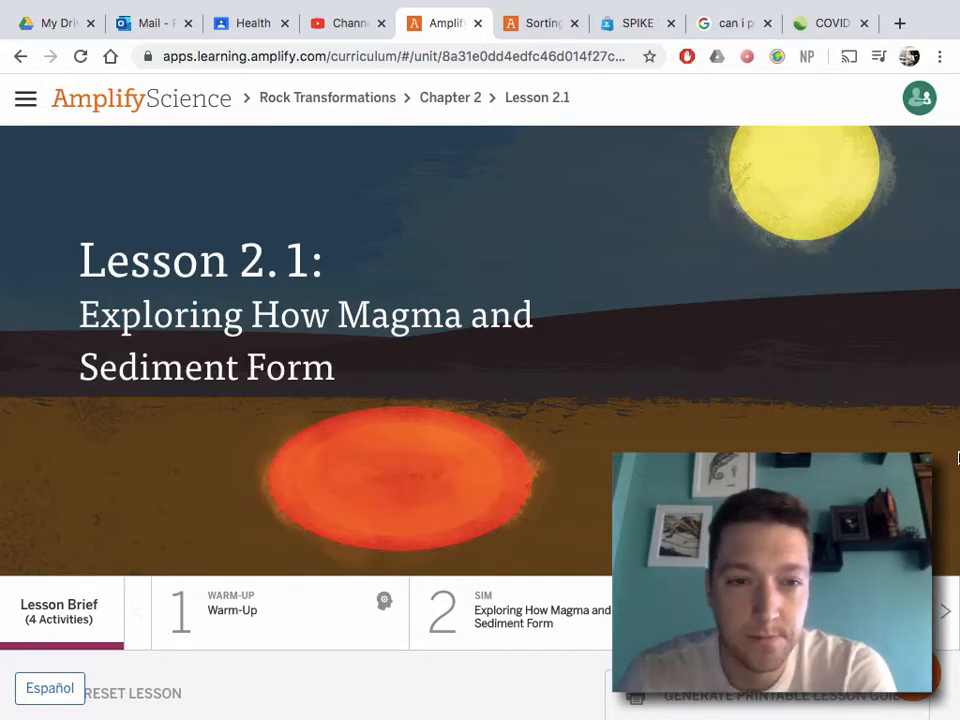
{"action": "mouse_move", "coordinate": [324, 496]}
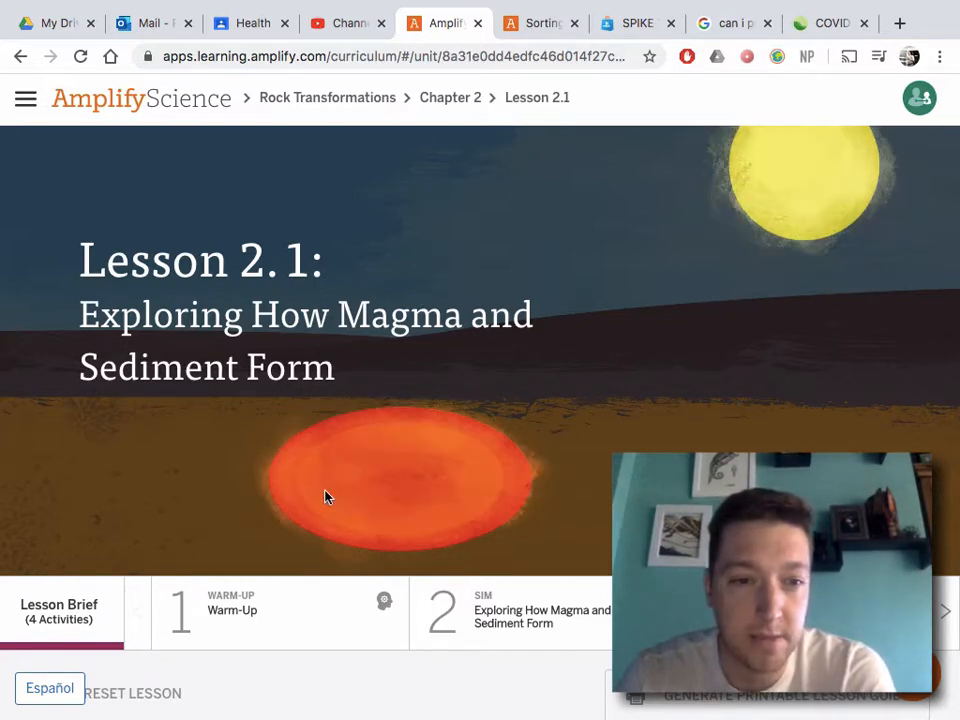
Open the Warm-Up activity and scroll through its three questions on where magma and sediment come from.
{"action": "scroll", "scroll_direction": "down", "scroll_amount": 3}
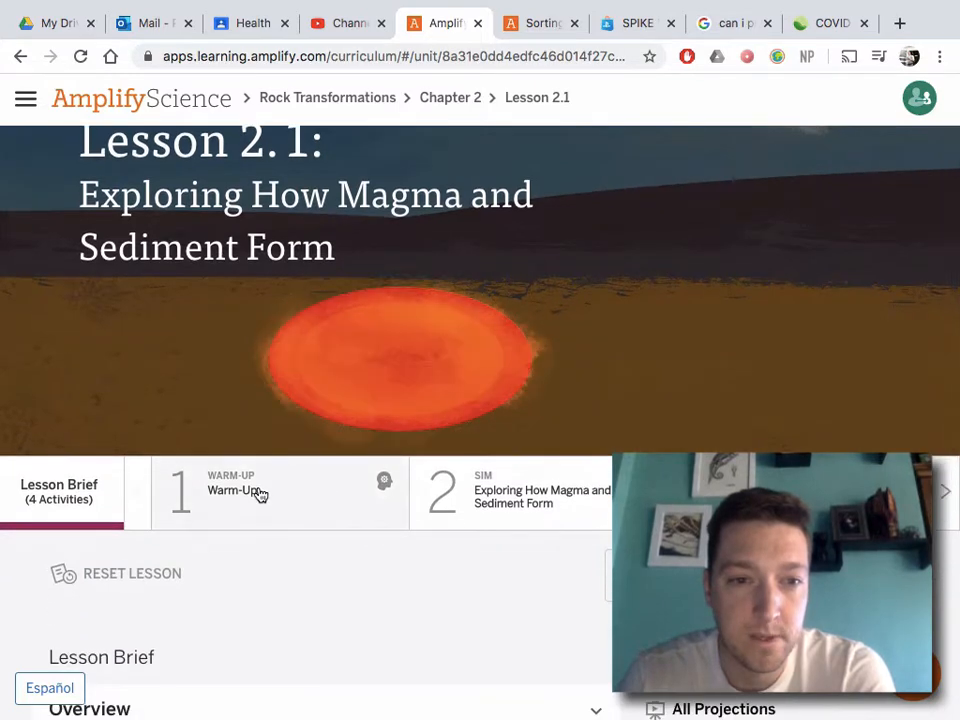
{"action": "left_click", "coordinate": [232, 490]}
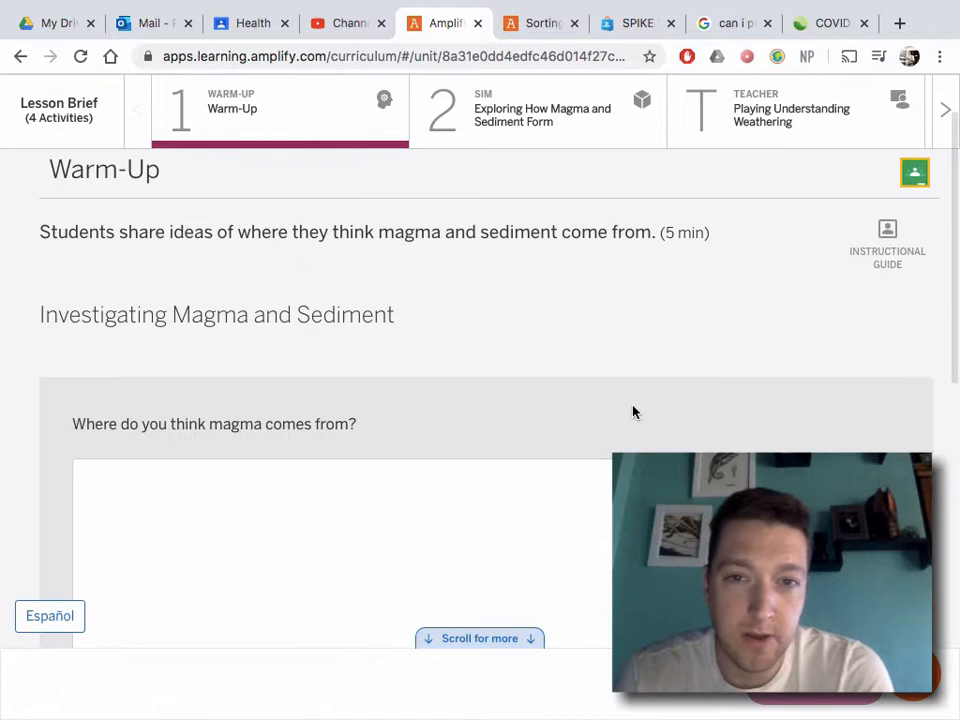
{"action": "mouse_move", "coordinate": [504, 388]}
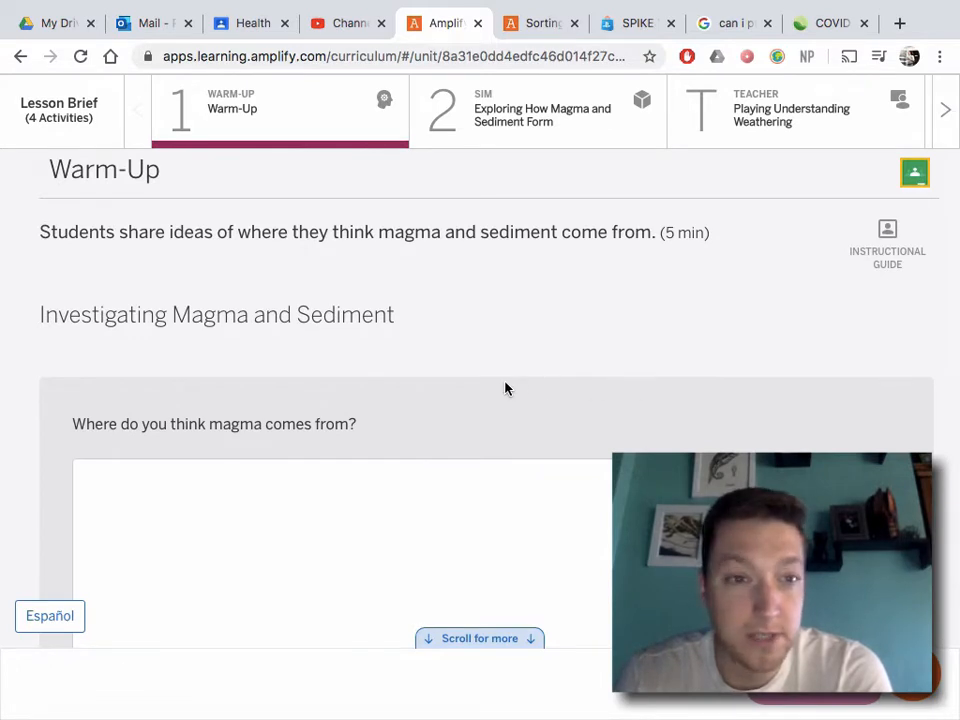
{"action": "scroll", "scroll_direction": "down", "scroll_amount": 3}
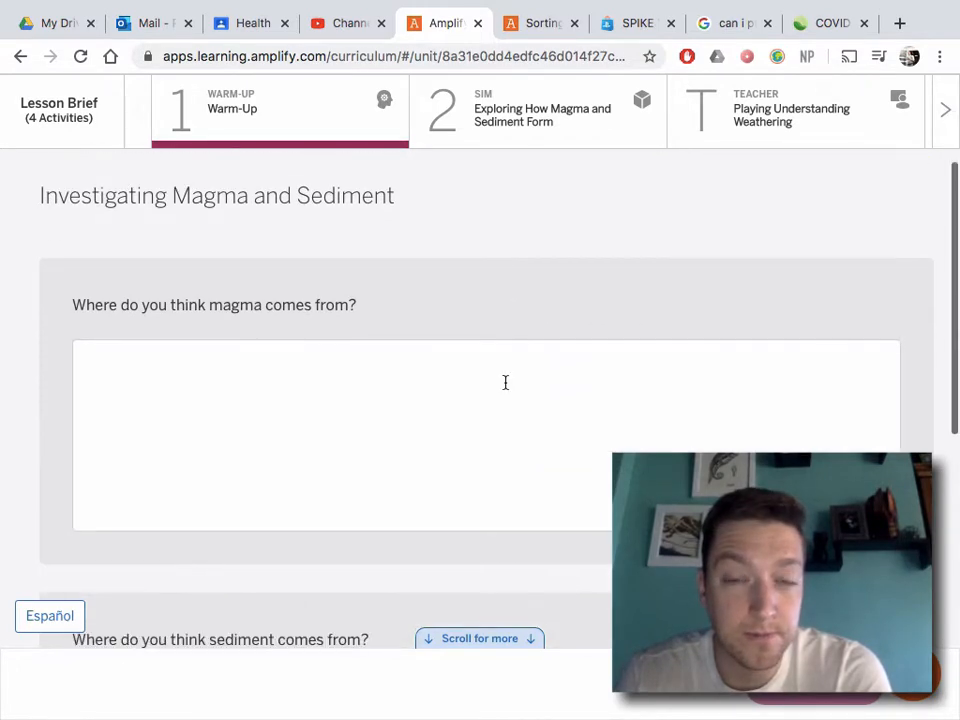
{"action": "mouse_move", "coordinate": [464, 290]}
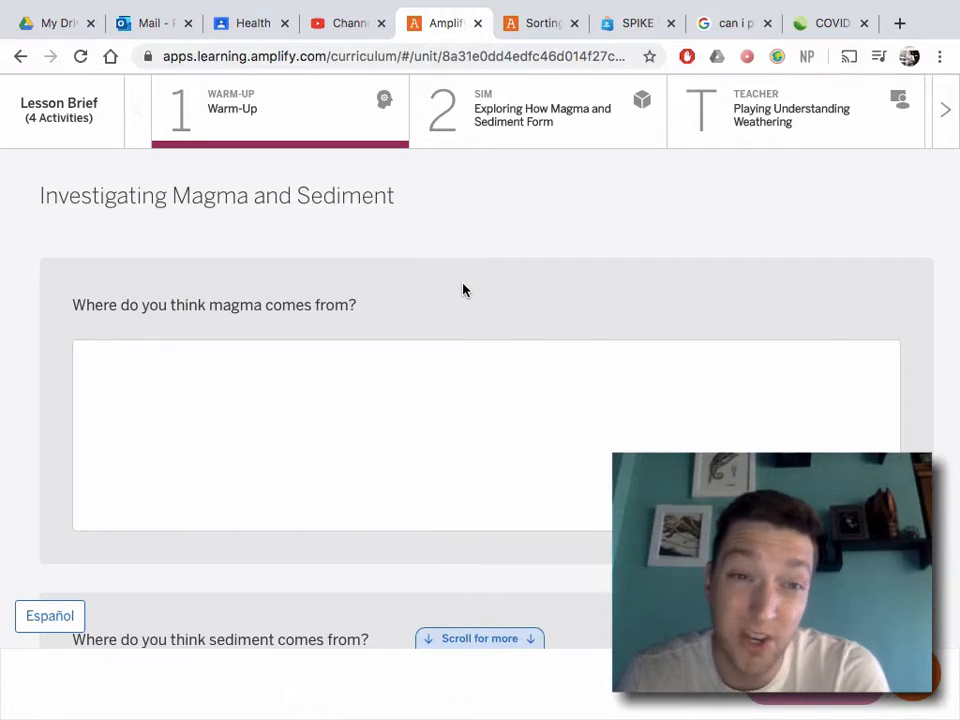
{"action": "scroll", "scroll_direction": "down", "scroll_amount": 3}
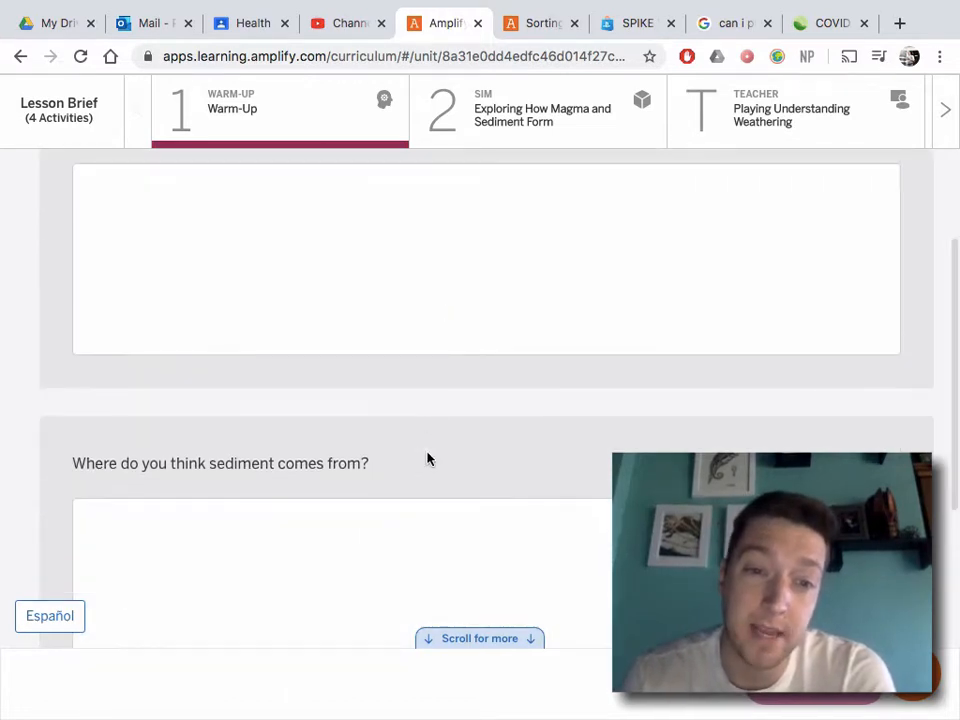
{"action": "scroll", "scroll_direction": "up", "scroll_amount": 3}
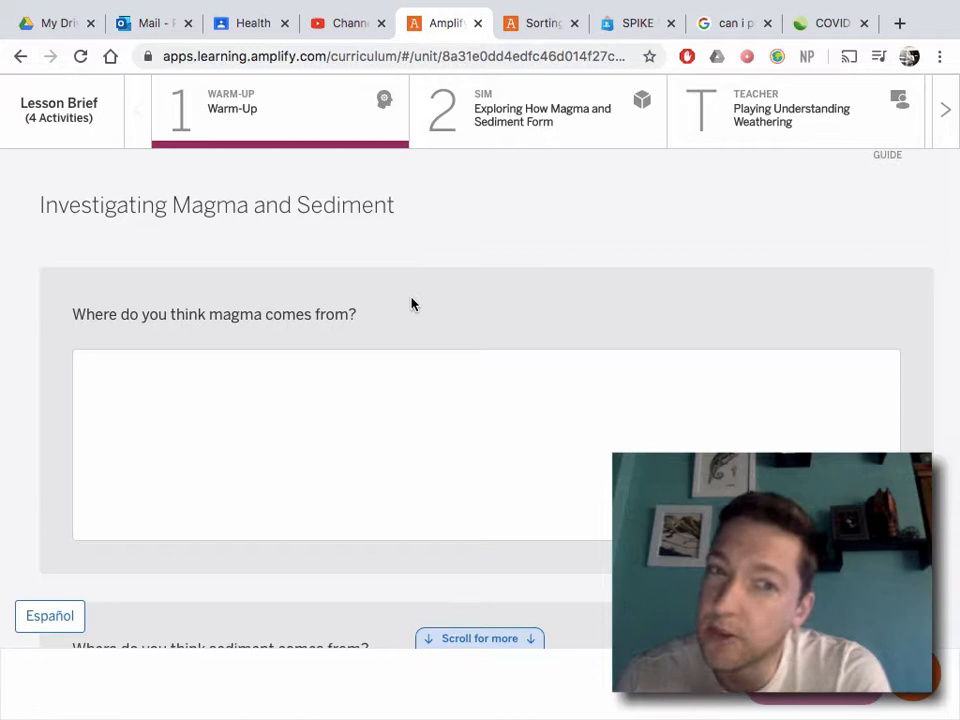
{"action": "scroll", "scroll_direction": "down", "scroll_amount": 3}
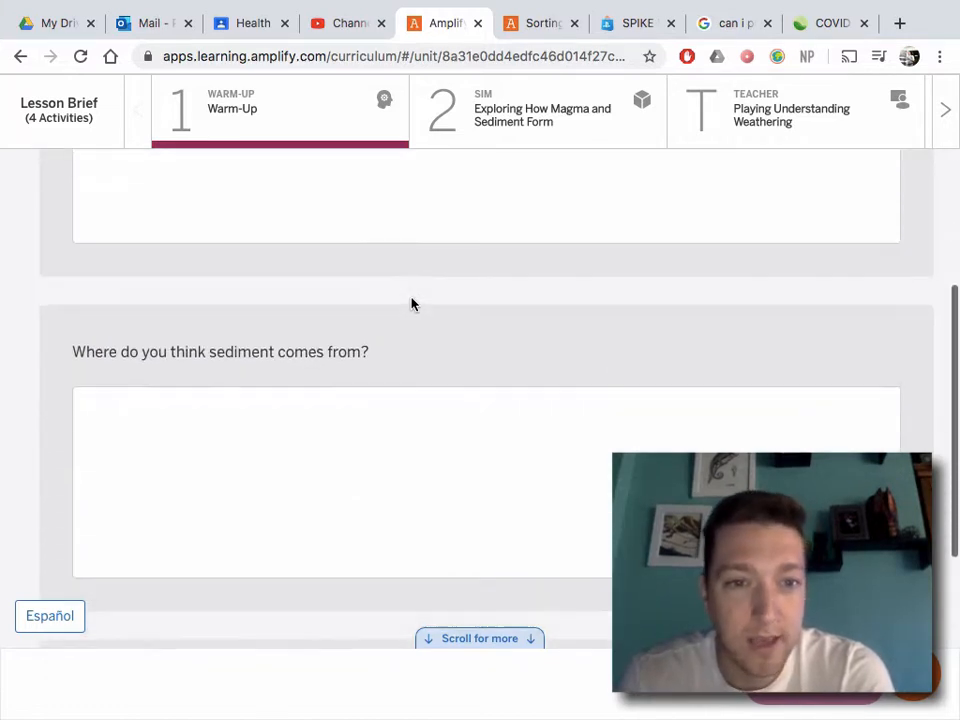
{"action": "scroll", "scroll_direction": "down", "scroll_amount": 3}
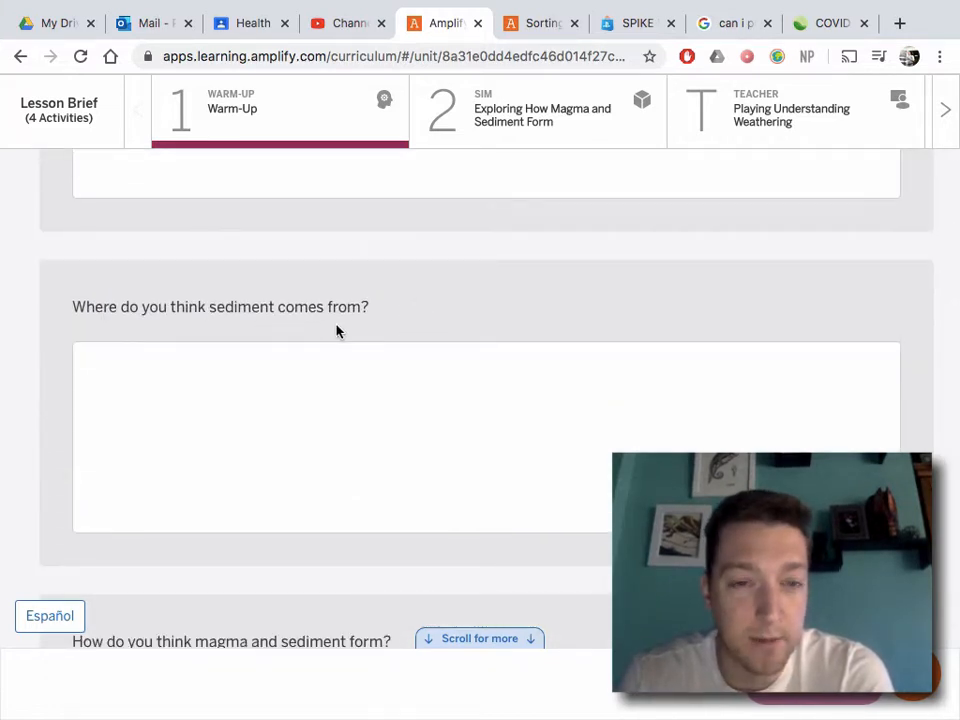
{"action": "mouse_move", "coordinate": [458, 300]}
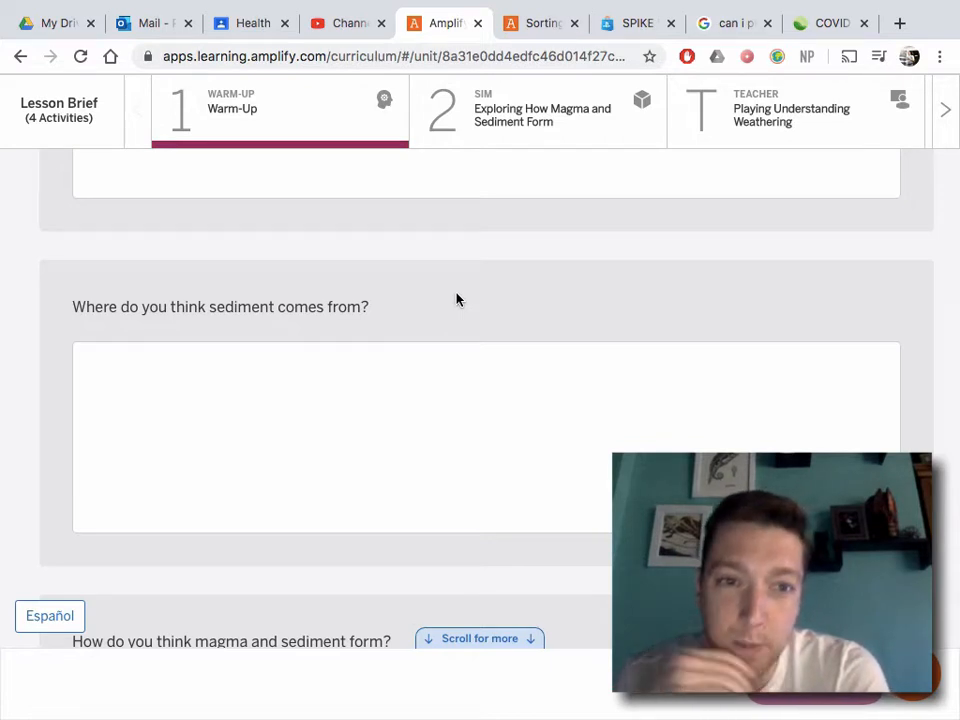
{"action": "scroll", "scroll_direction": "down", "scroll_amount": 3}
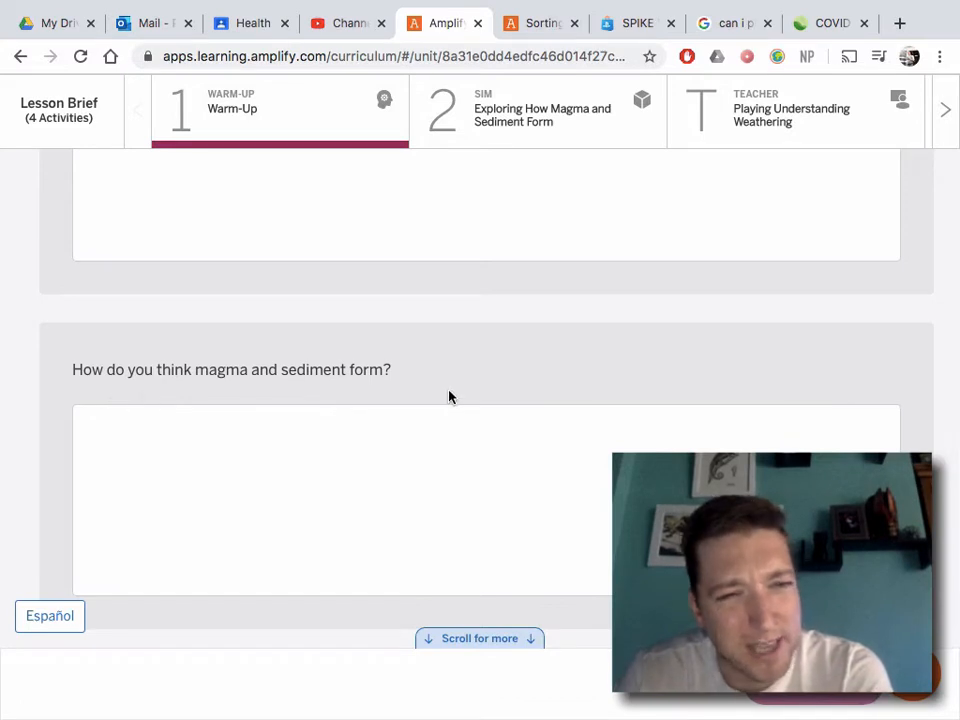
{"action": "mouse_move", "coordinate": [372, 392]}
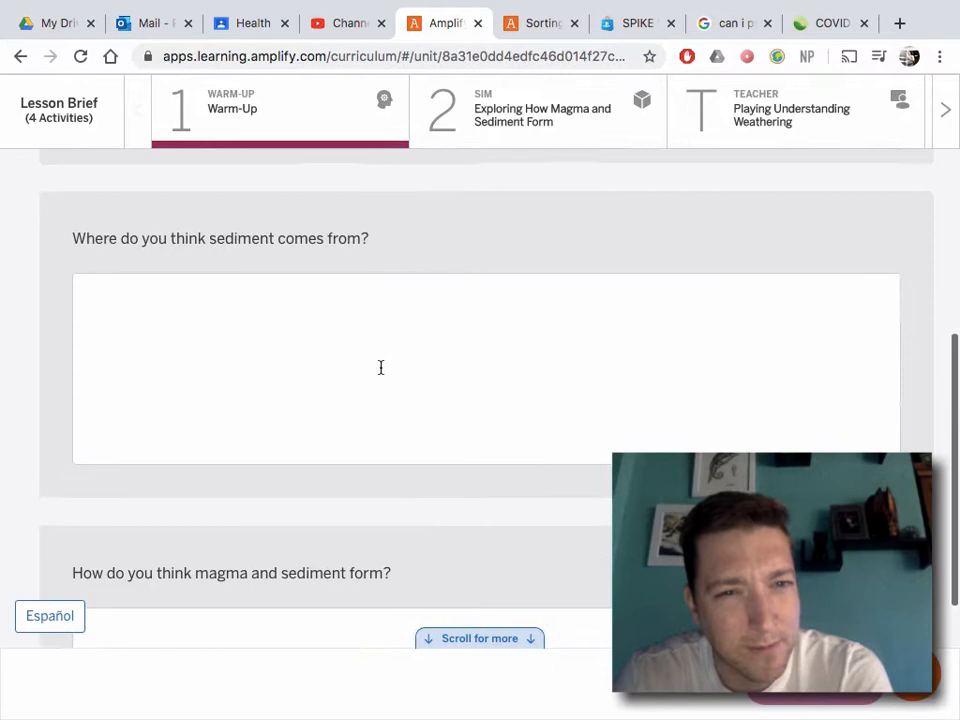
{"action": "scroll", "scroll_direction": "down", "scroll_amount": 3}
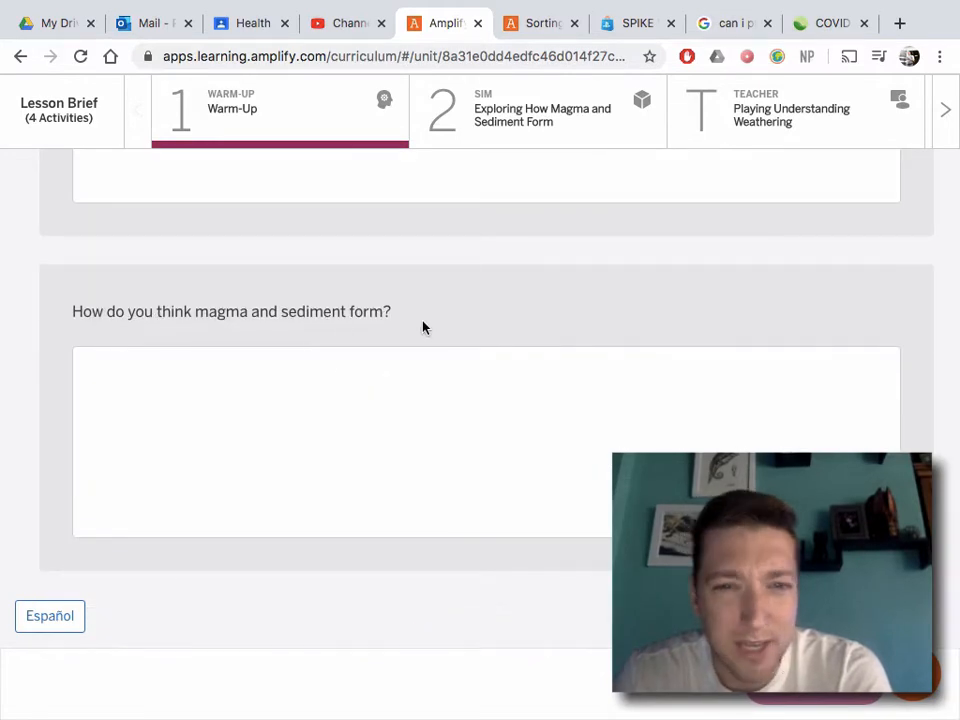
{"action": "scroll", "scroll_direction": "up", "scroll_amount": 3}
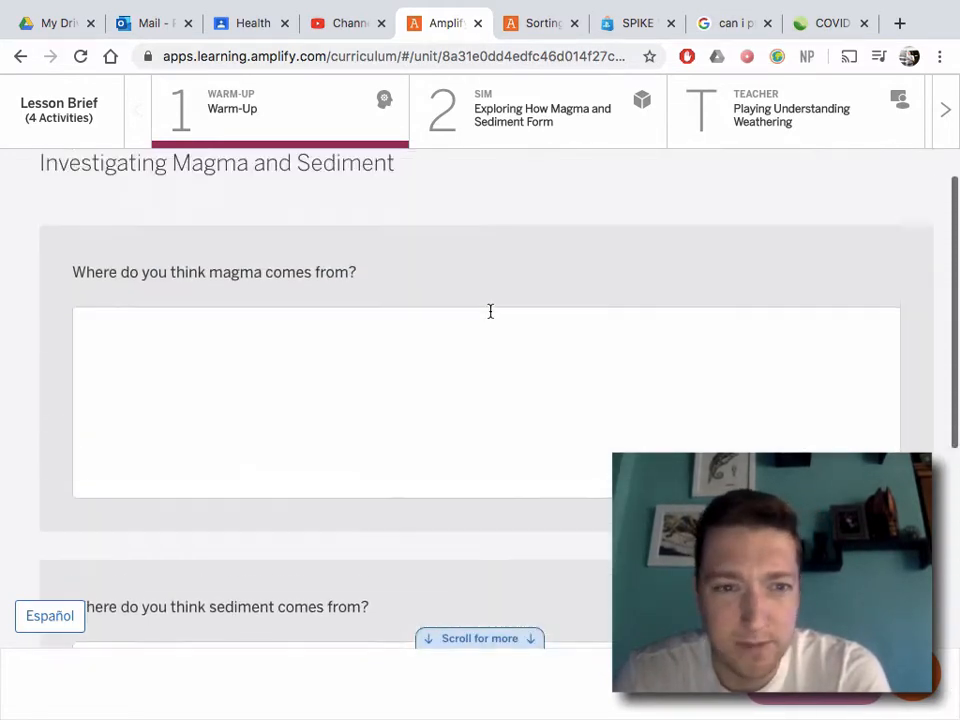
{"action": "scroll", "scroll_direction": "up", "scroll_amount": 3}
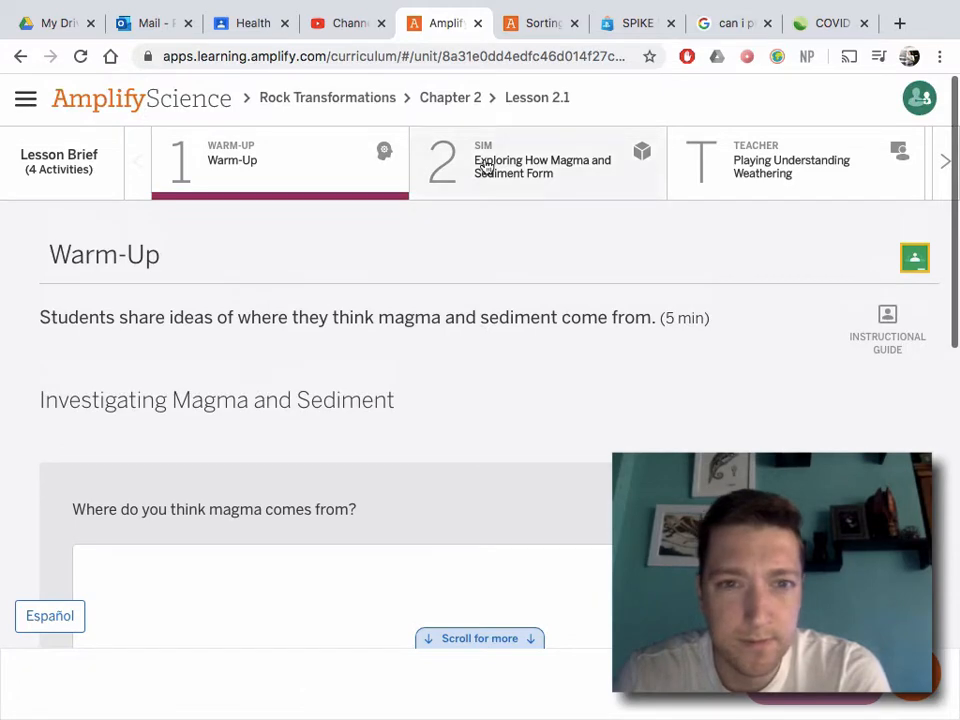
Open the Sim activity and launch the Rock Transformations Simulation in a new tab.
{"action": "left_click", "coordinate": [538, 162]}
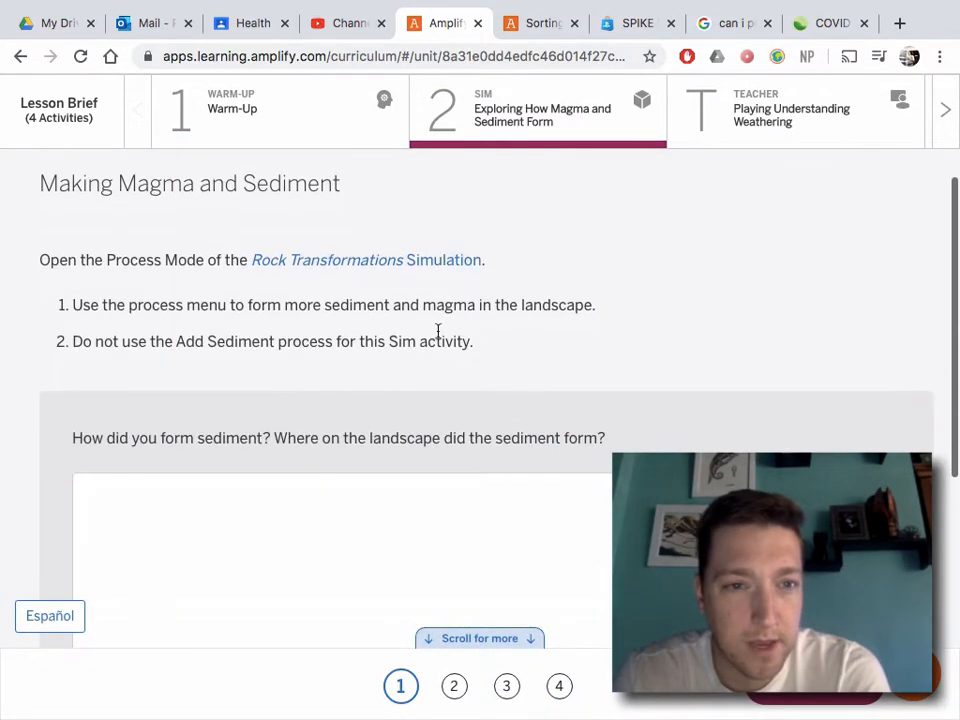
{"action": "mouse_move", "coordinate": [464, 282]}
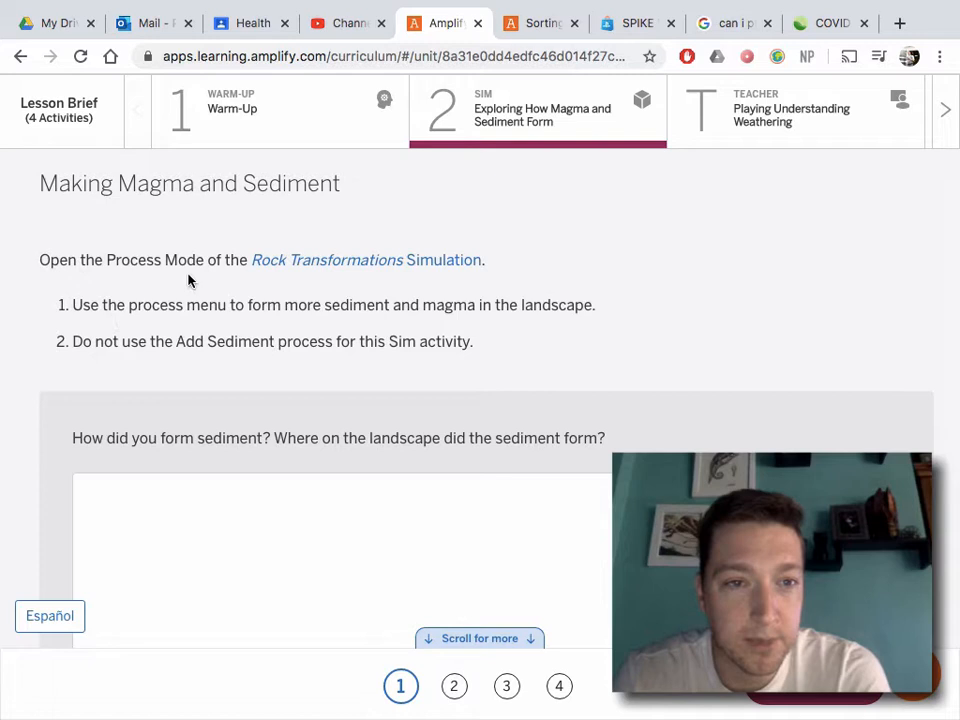
{"action": "mouse_move", "coordinate": [208, 290]}
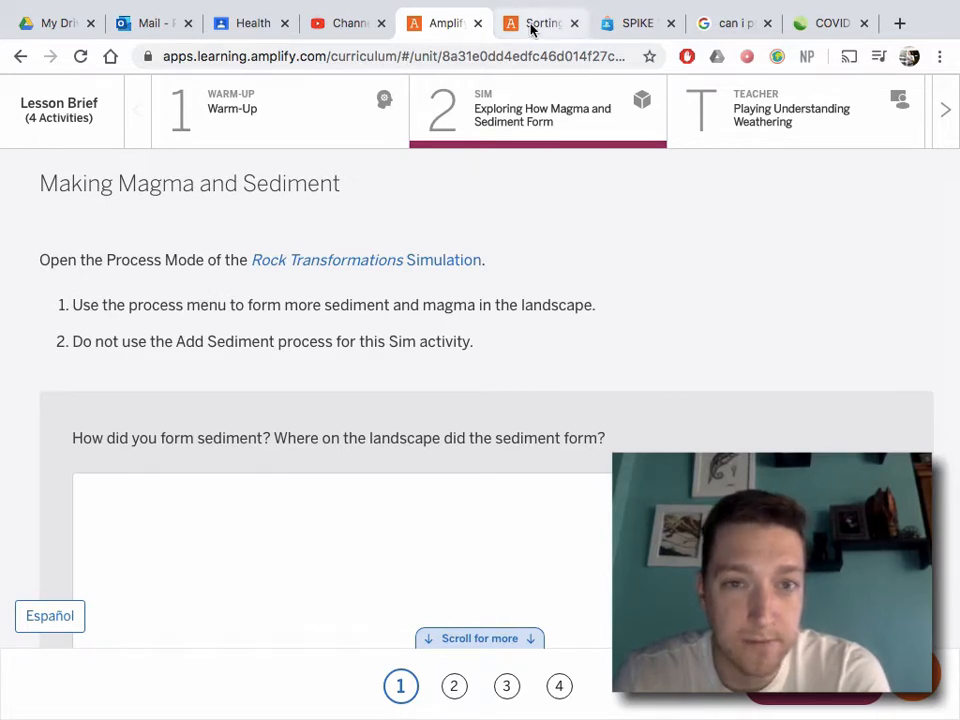
{"action": "left_click", "coordinate": [540, 22]}
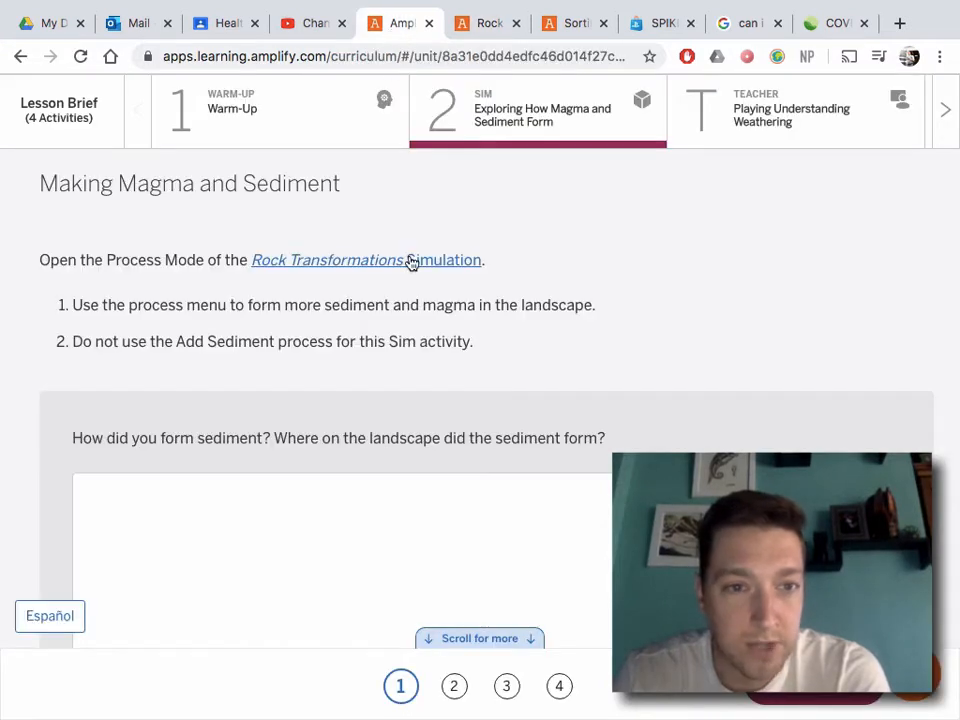
{"action": "scroll", "scroll_direction": "down", "scroll_amount": 3}
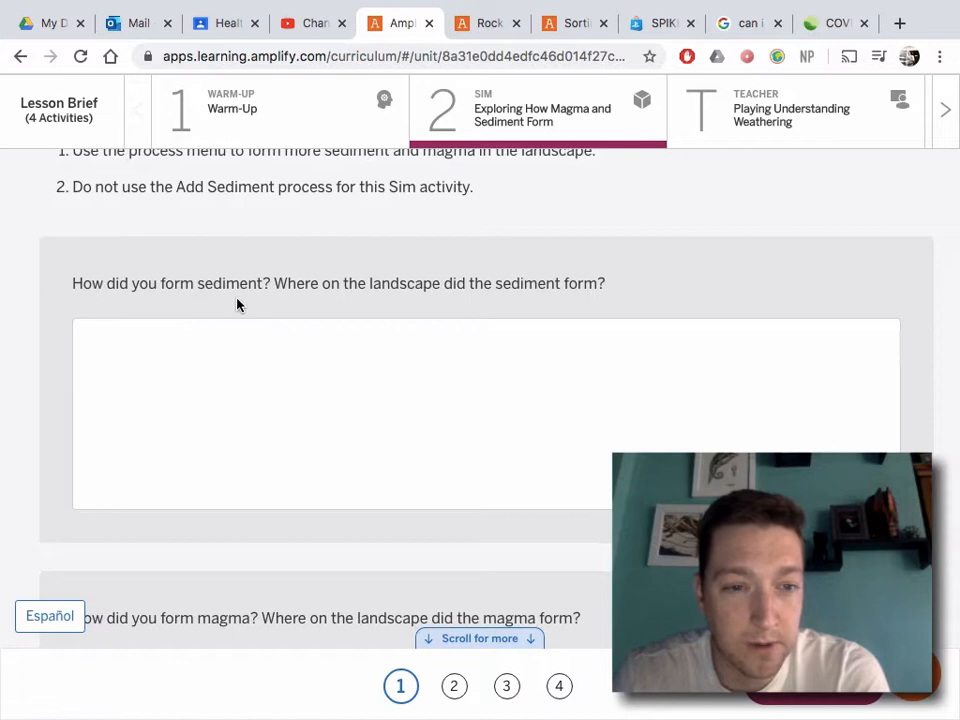
{"action": "scroll", "scroll_direction": "up", "scroll_amount": 3}
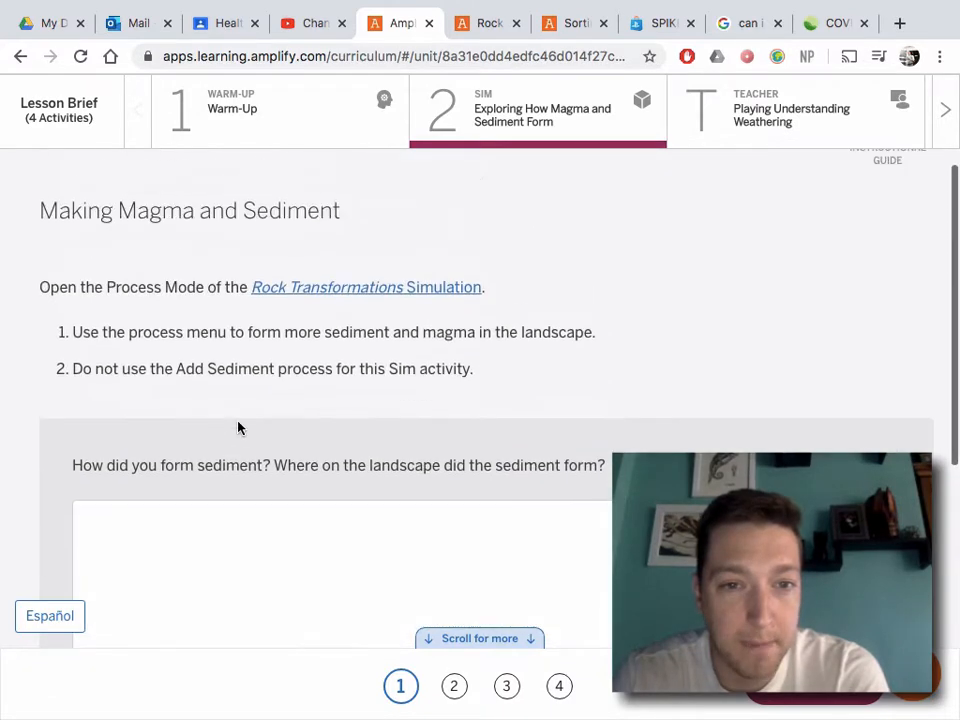
Peek at the simulation's side panel, then bring the lesson's sediment and magma questions into view.
{"action": "left_click", "coordinate": [488, 22]}
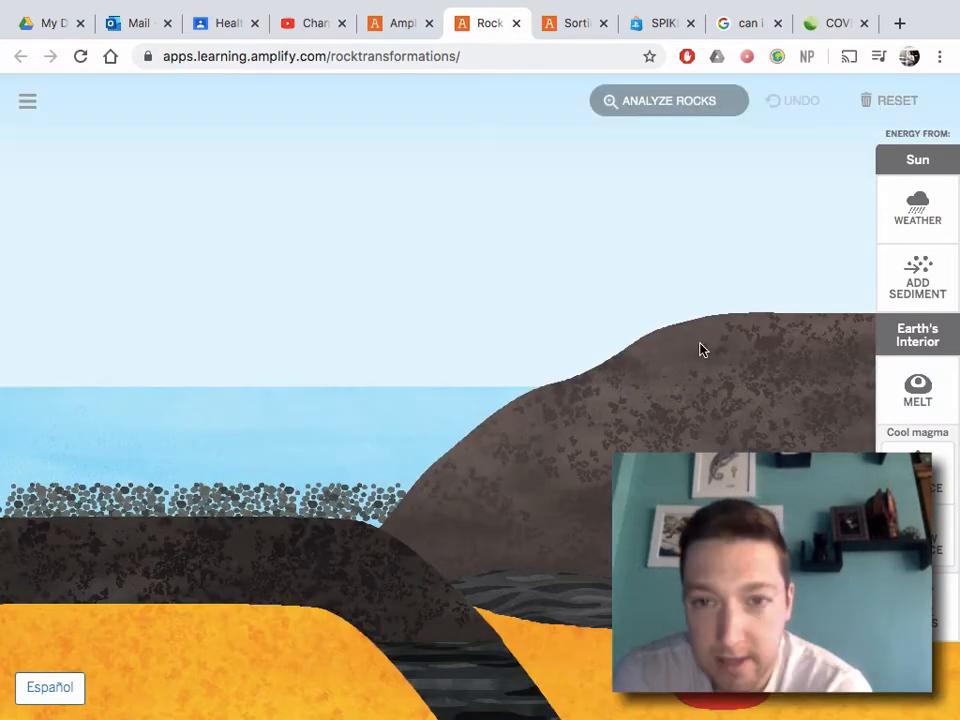
{"action": "left_click", "coordinate": [28, 100]}
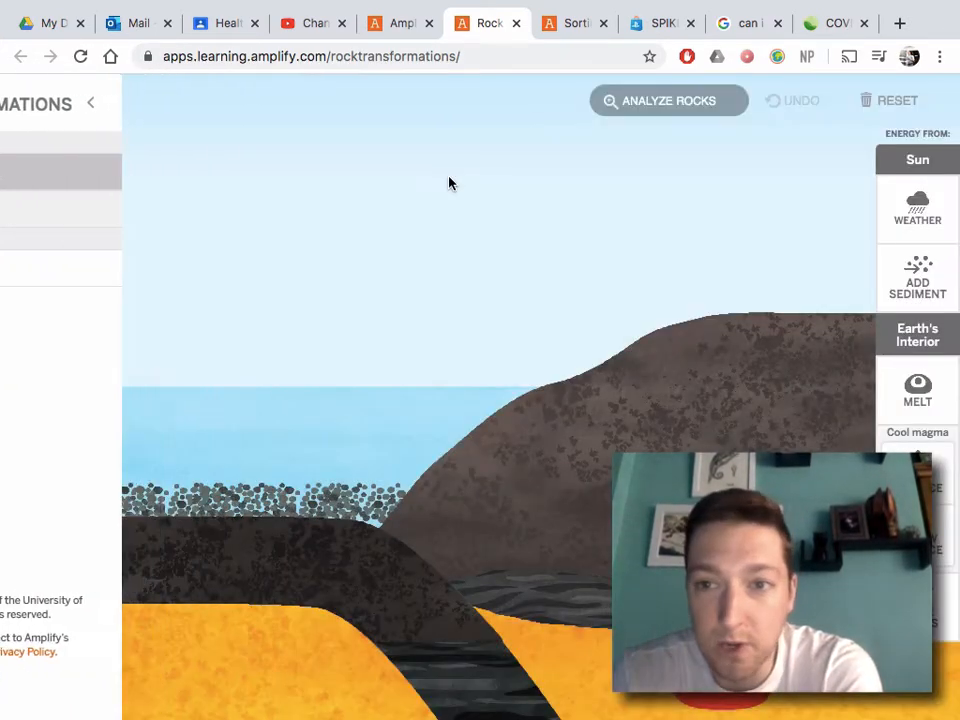
{"action": "left_click", "coordinate": [90, 104]}
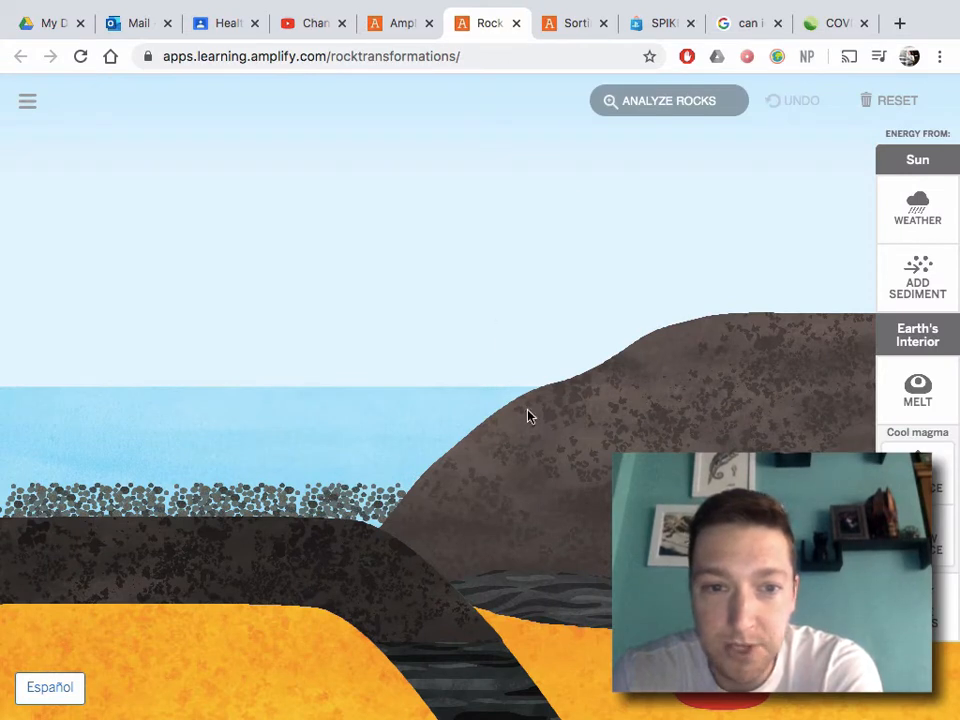
{"action": "mouse_move", "coordinate": [250, 516]}
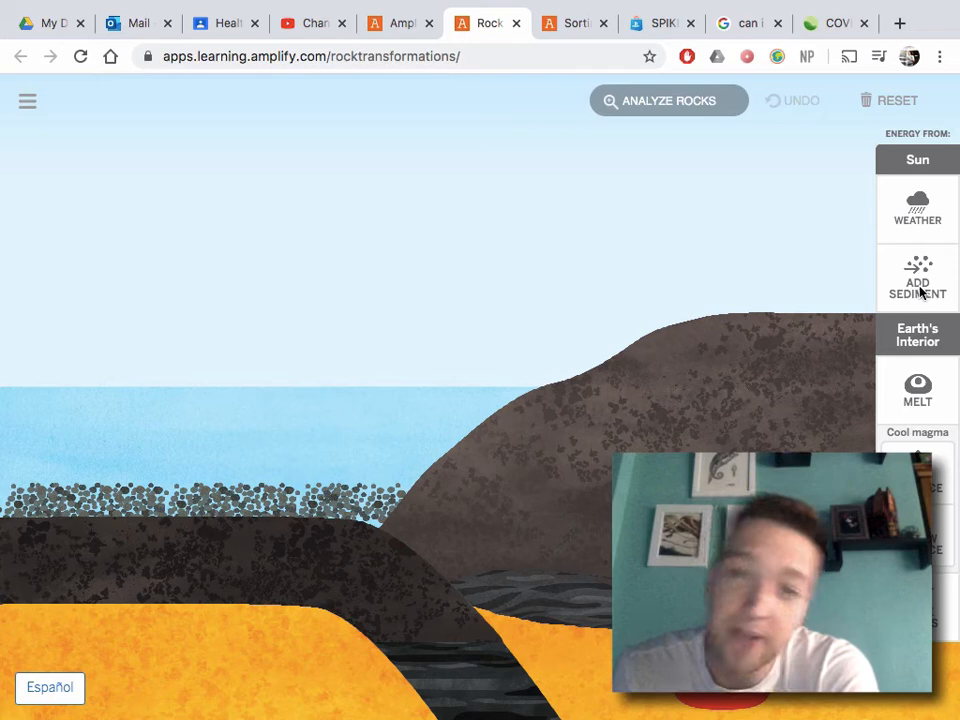
{"action": "mouse_move", "coordinate": [382, 376]}
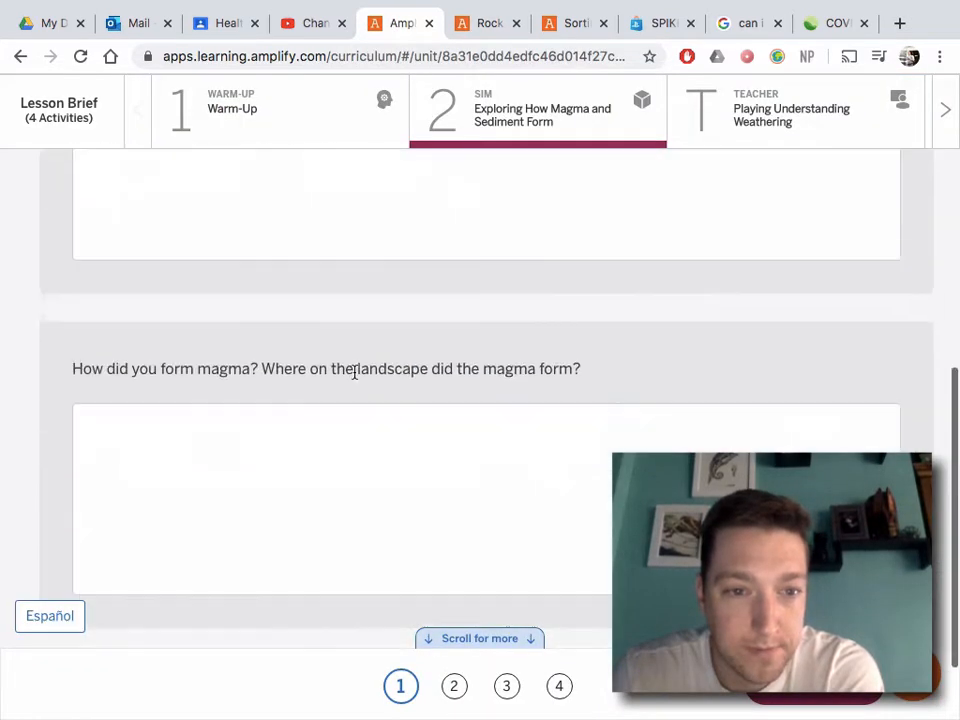
{"action": "scroll", "scroll_direction": "up", "scroll_amount": 3}
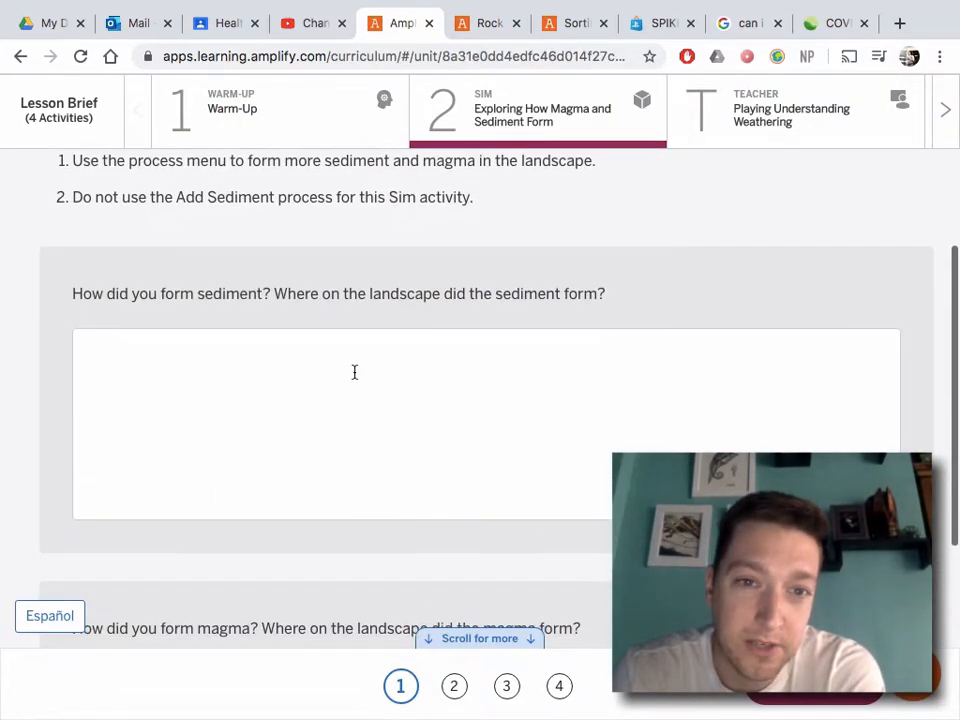
{"action": "scroll", "scroll_direction": "down", "scroll_amount": 3}
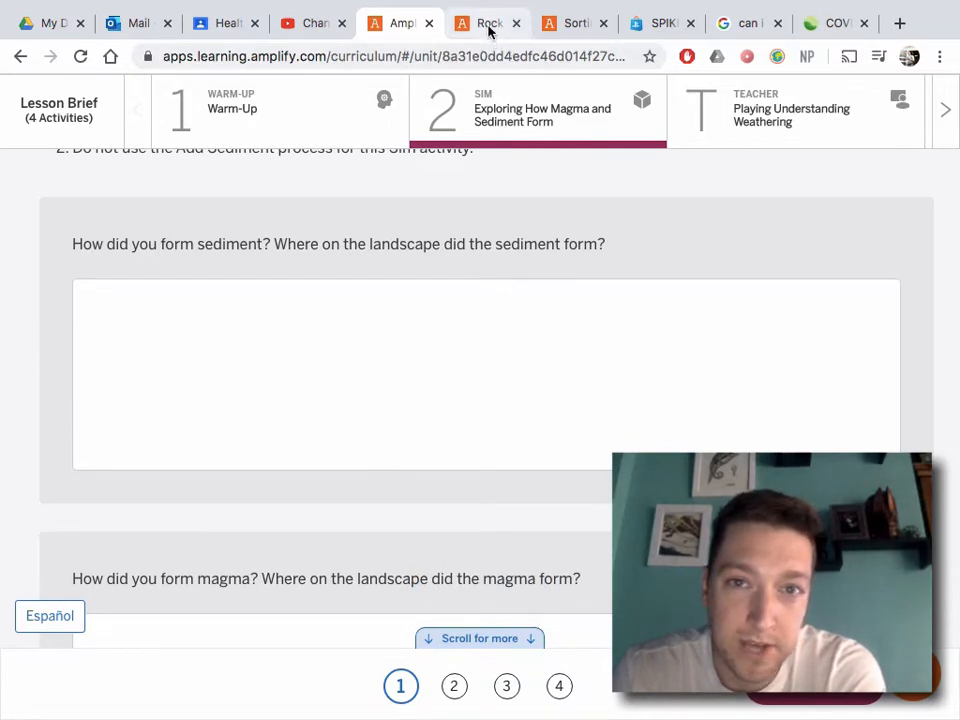
Weather the exposed mountain rock into sediment in the Rock Transformations sim.
{"action": "left_click", "coordinate": [488, 22]}
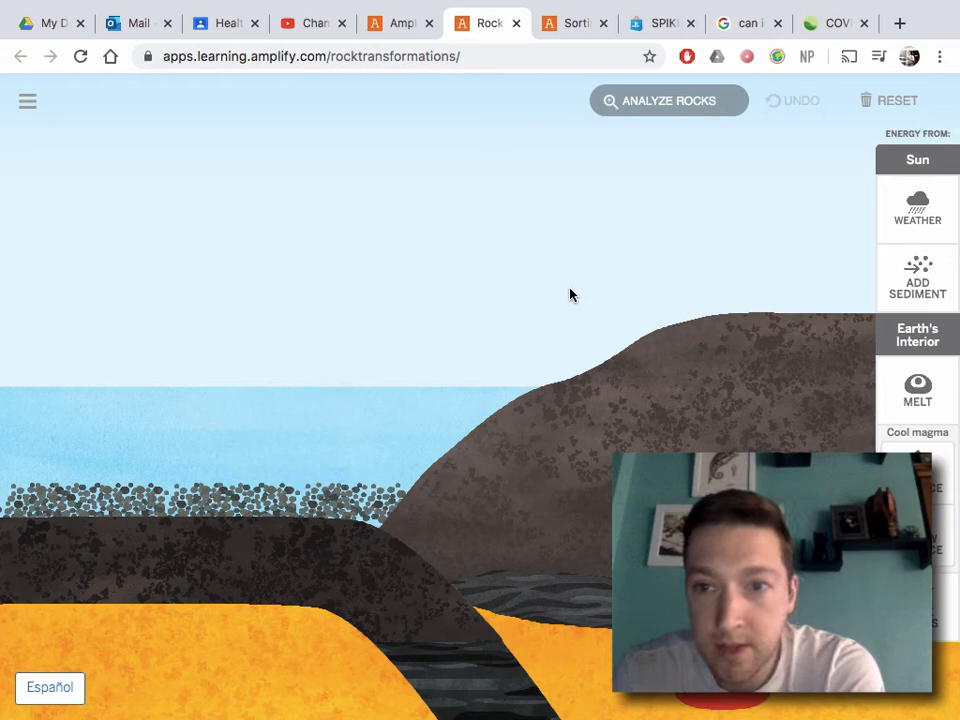
{"action": "mouse_move", "coordinate": [336, 532]}
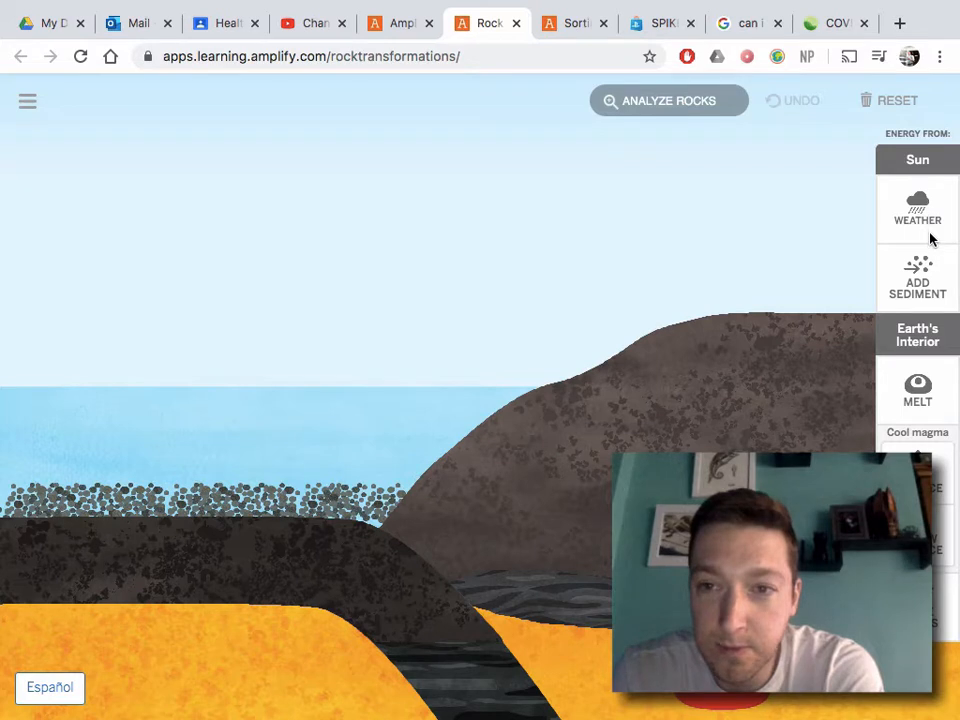
{"action": "left_click", "coordinate": [916, 210]}
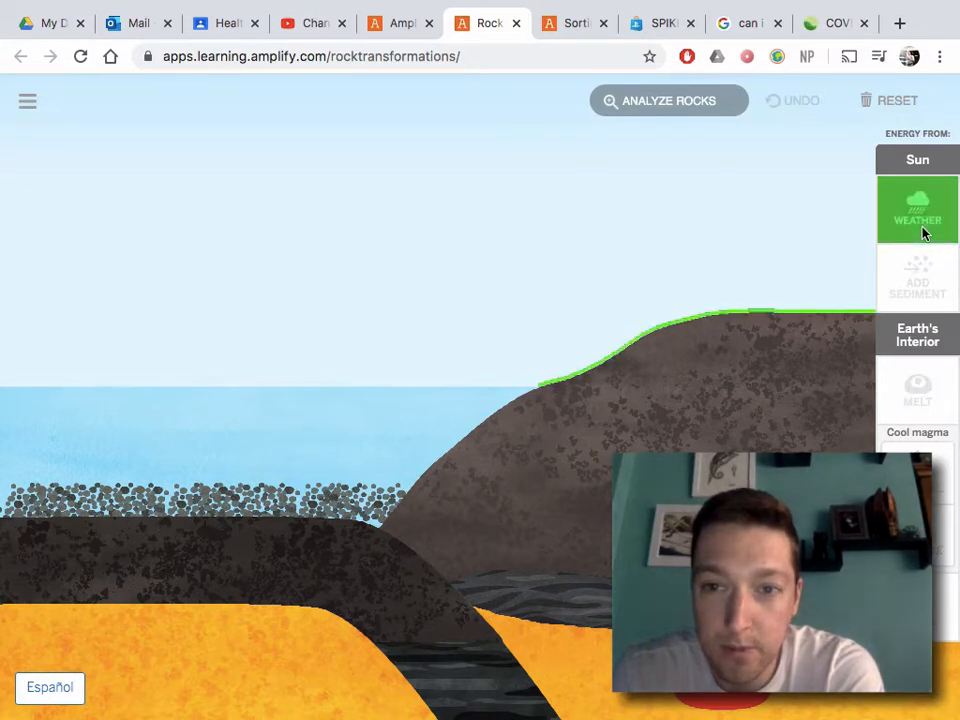
{"action": "mouse_move", "coordinate": [752, 440]}
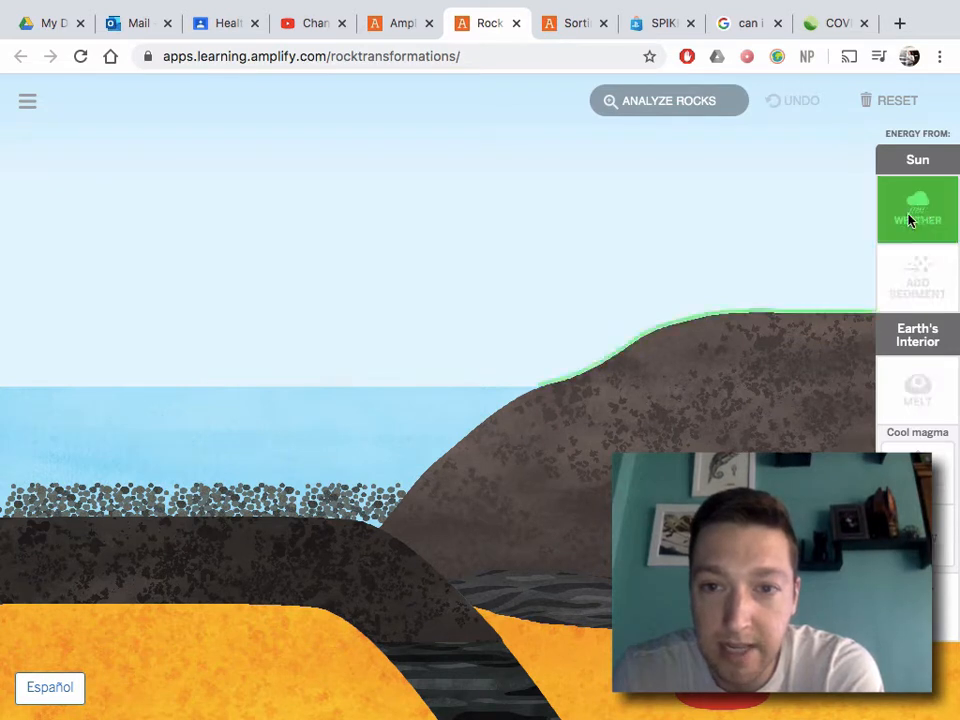
{"action": "left_click", "coordinate": [916, 210]}
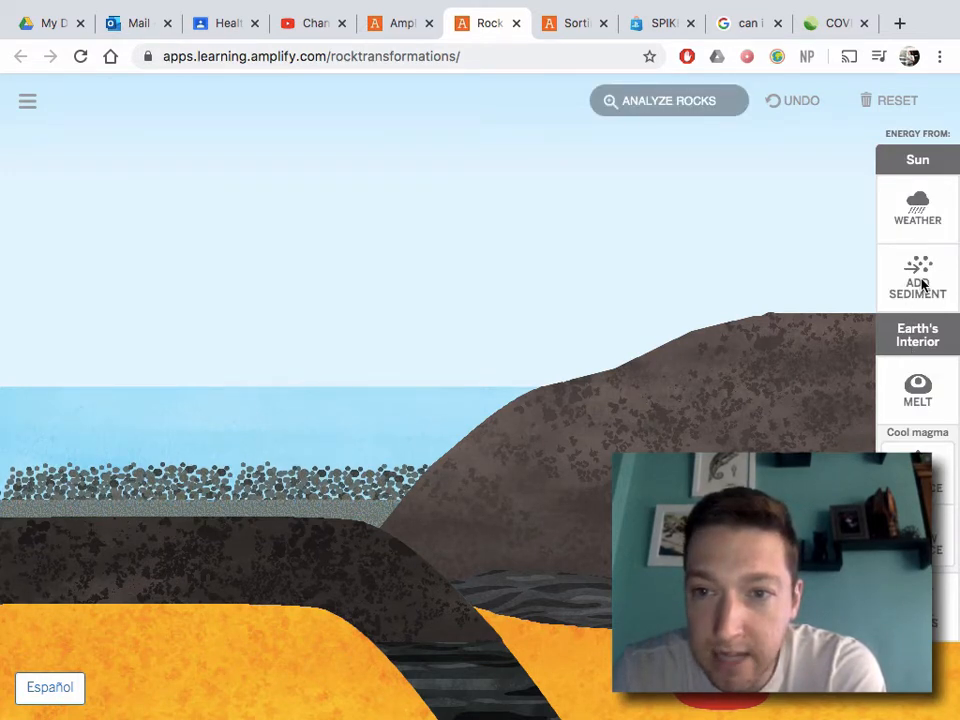
{"action": "mouse_move", "coordinate": [936, 404]}
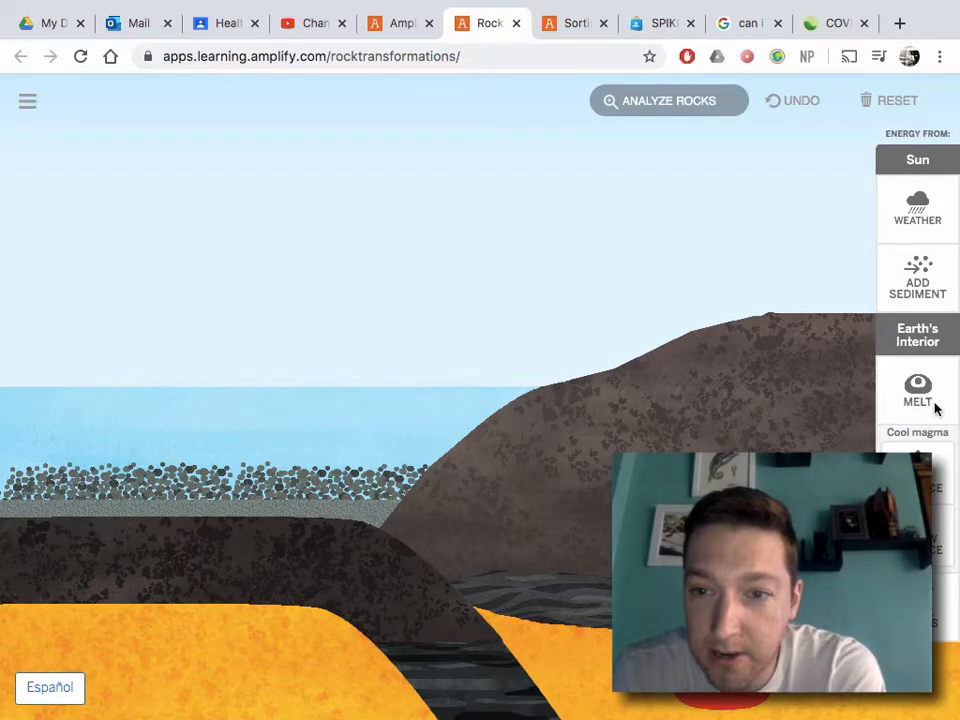
Melt the buried rock layer into magma, then analyze the landscape's rock types.
{"action": "left_click", "coordinate": [916, 390]}
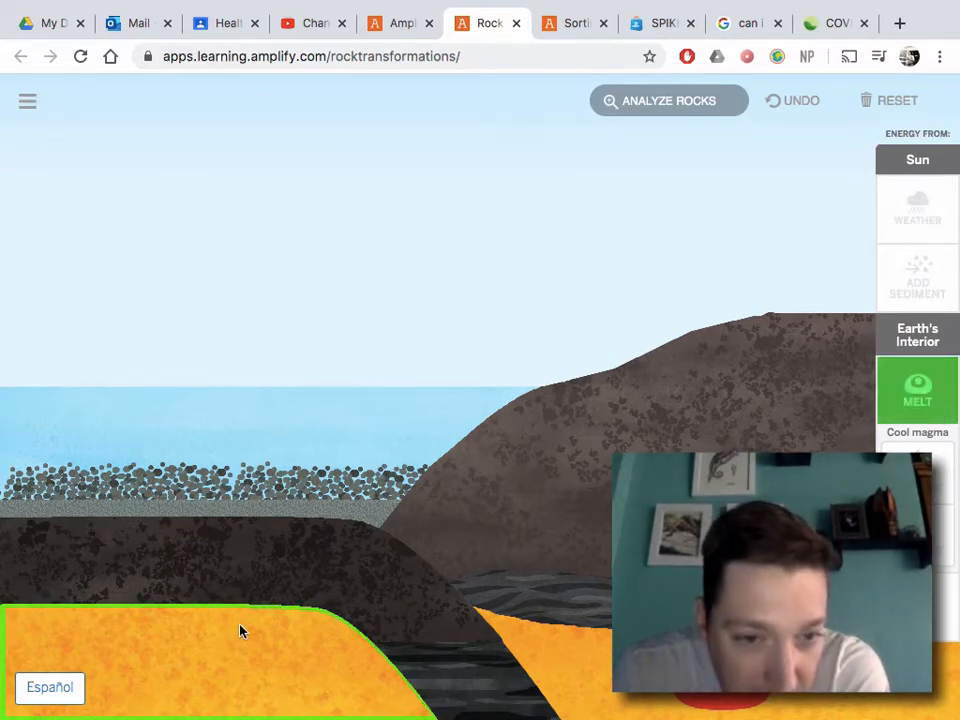
{"action": "left_click", "coordinate": [916, 390]}
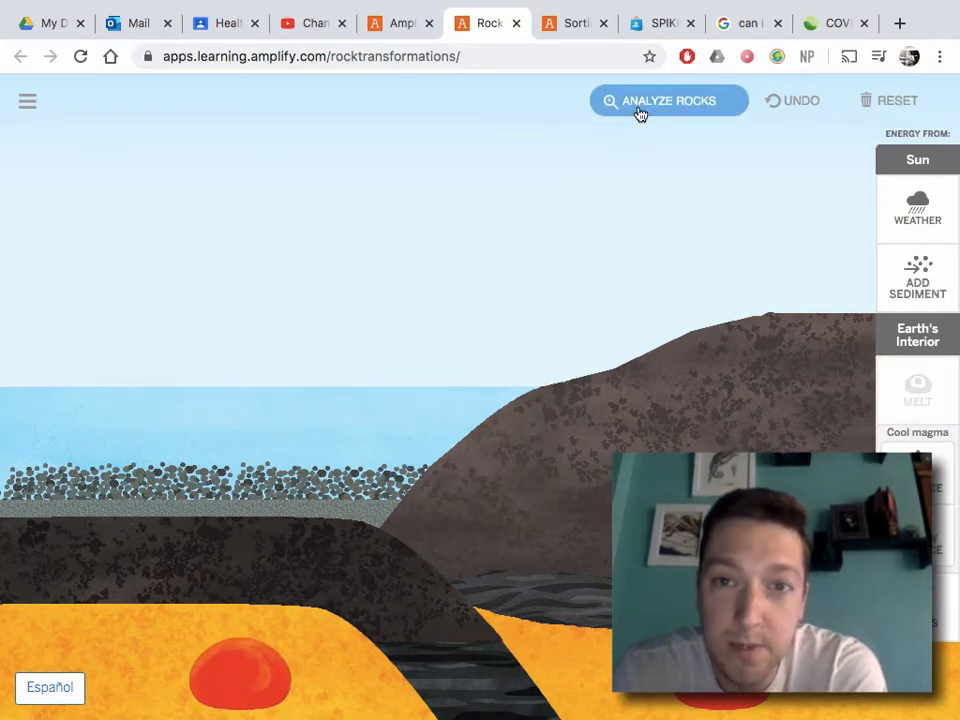
{"action": "left_click", "coordinate": [668, 100]}
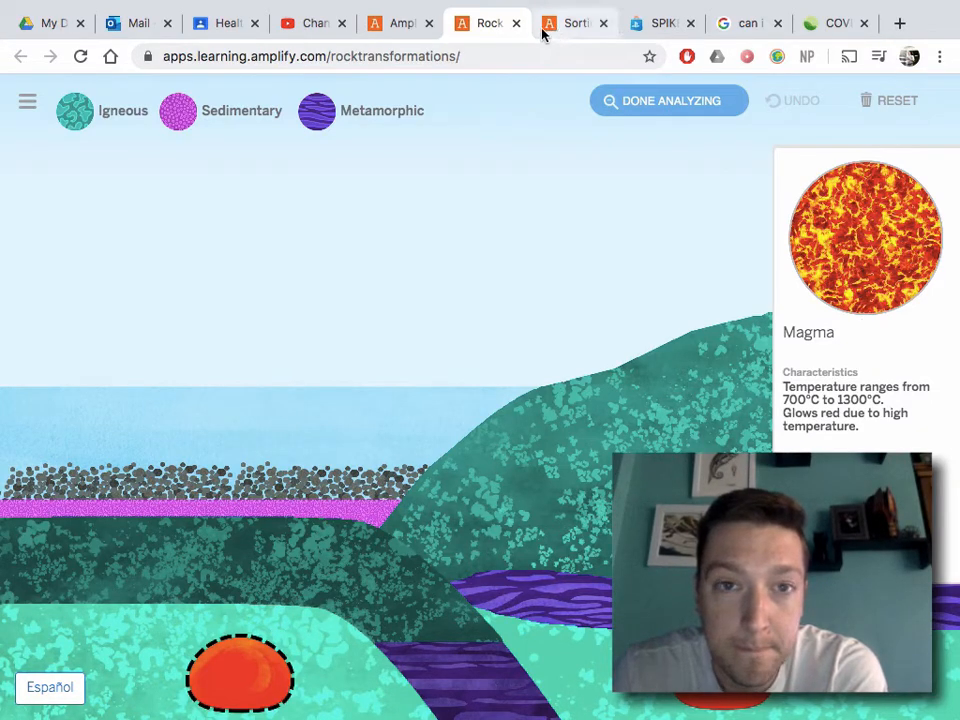
Go to page 2 of the Sim activity and preview the energy choices for forming magma.
{"action": "left_click", "coordinate": [398, 22]}
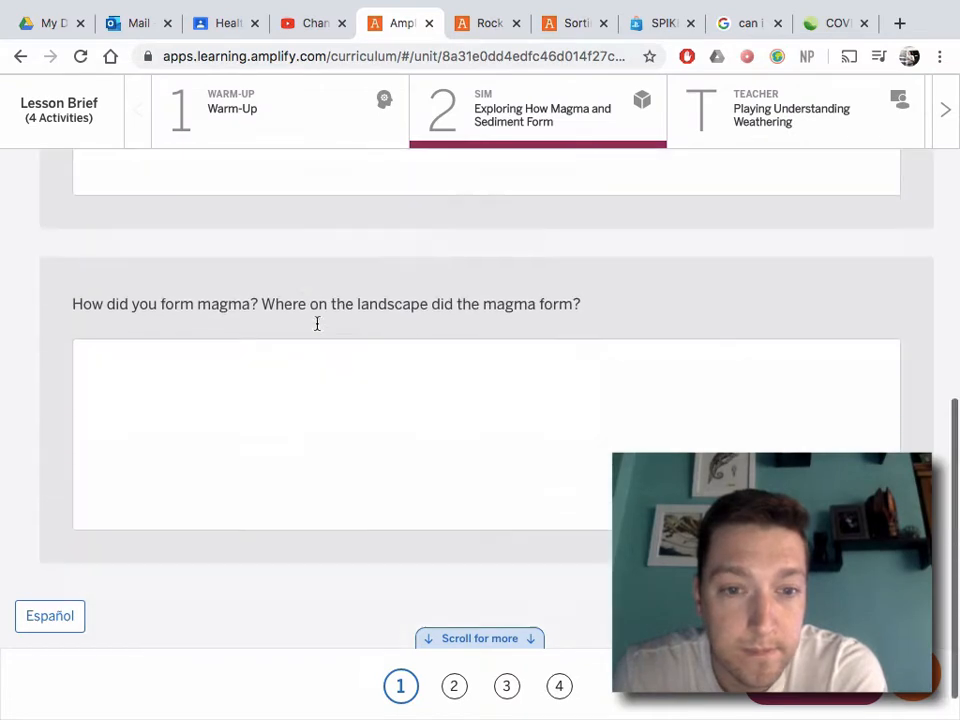
{"action": "scroll", "scroll_direction": "down", "scroll_amount": 3}
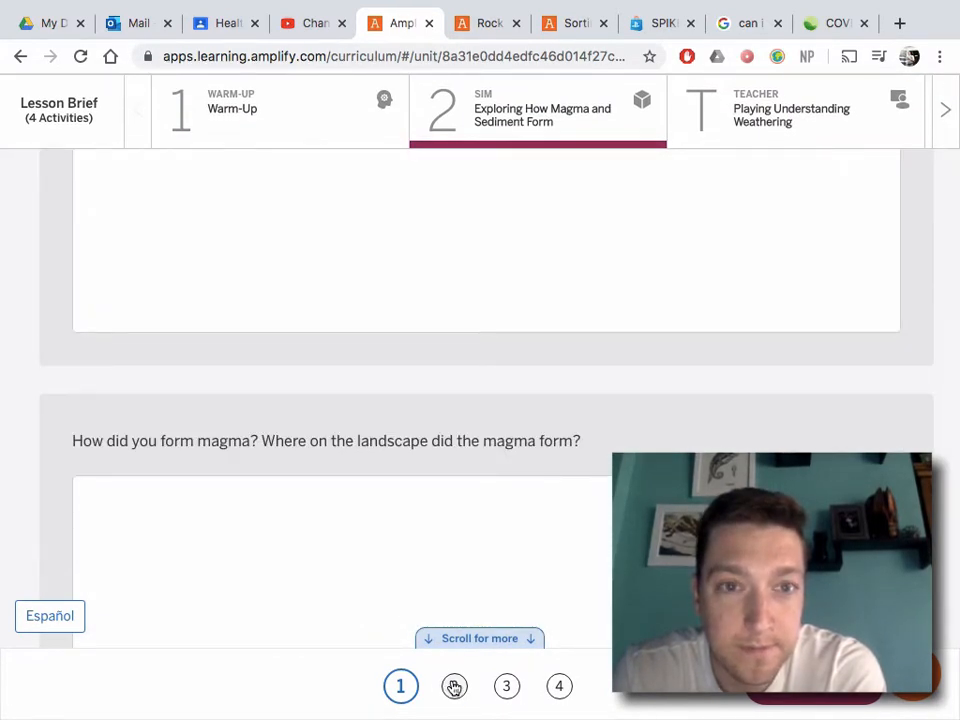
{"action": "left_click", "coordinate": [452, 686]}
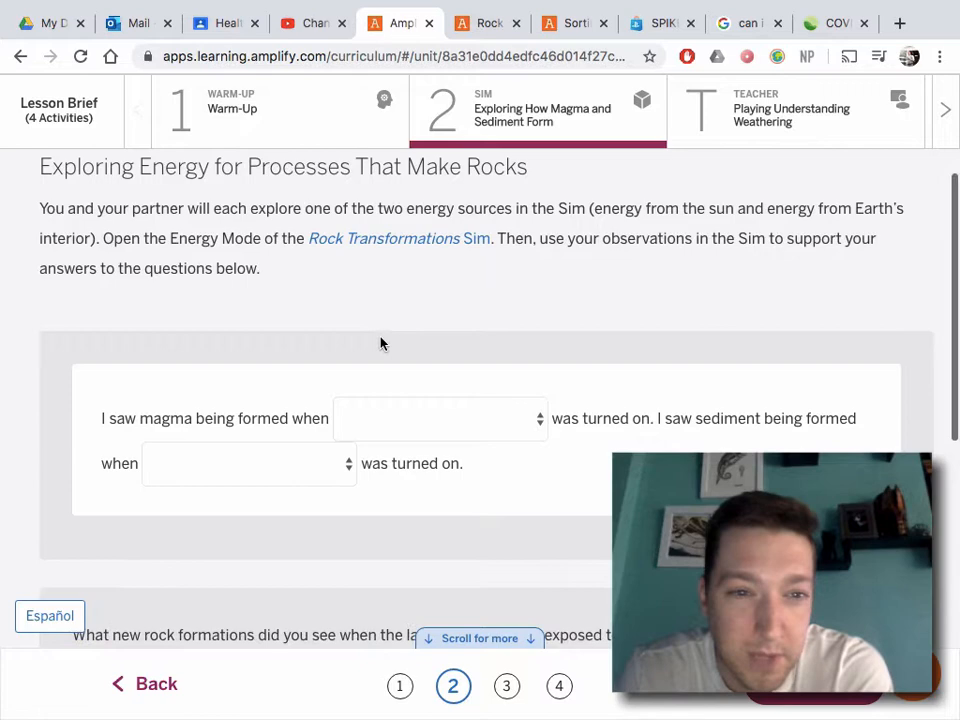
{"action": "scroll", "scroll_direction": "down", "scroll_amount": 3}
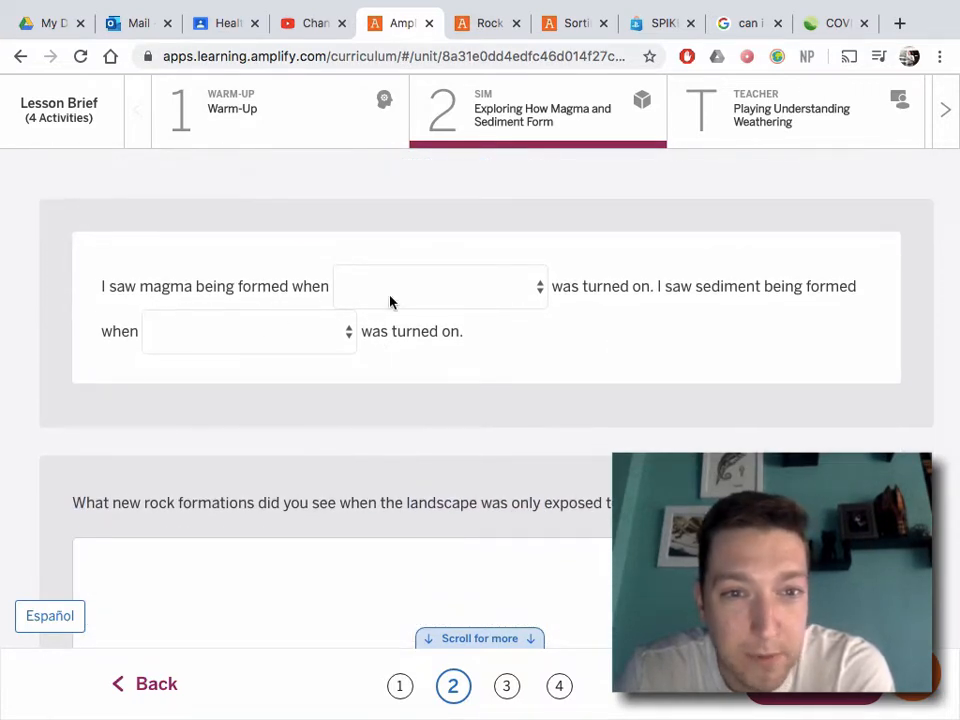
{"action": "left_click", "coordinate": [440, 286]}
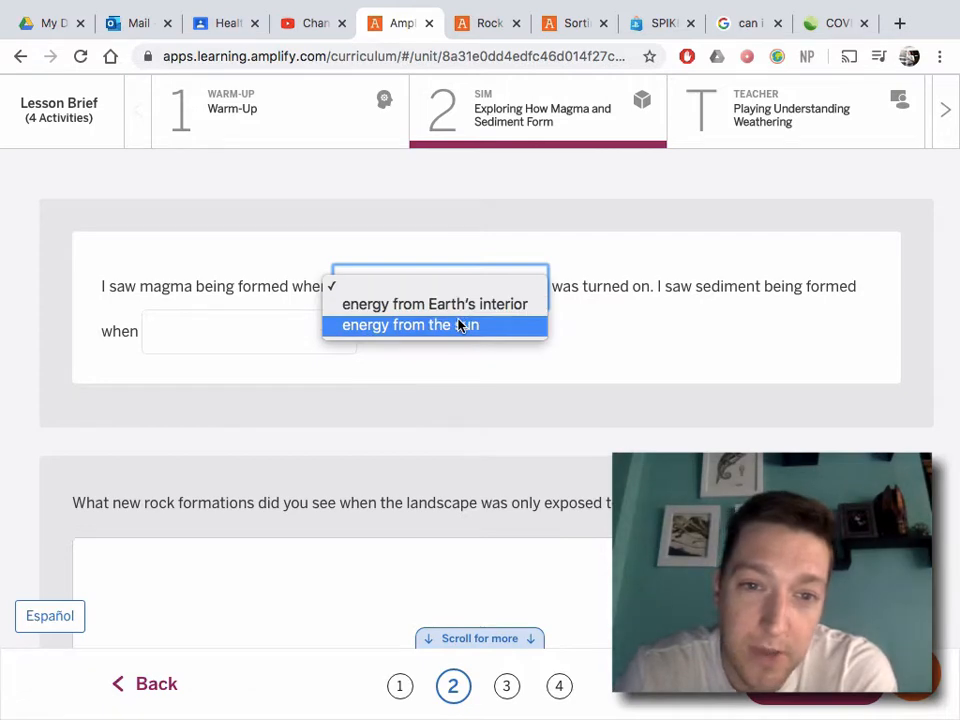
{"action": "left_click", "coordinate": [488, 22]}
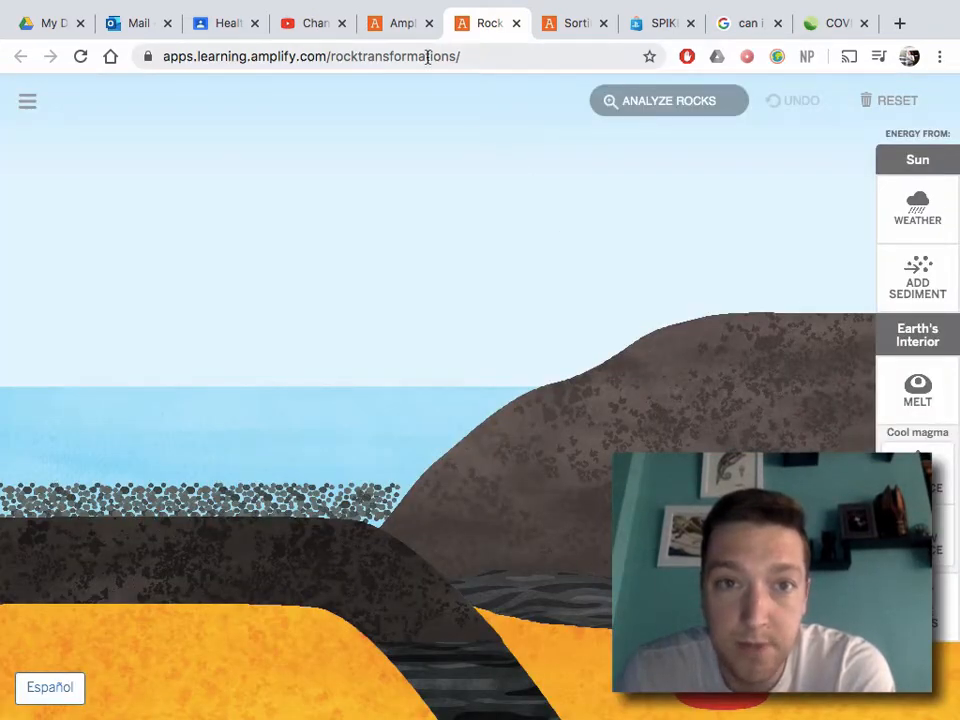
Back on the fill-in sentences, preview the energy choices for forming sediment.
{"action": "left_click", "coordinate": [398, 22]}
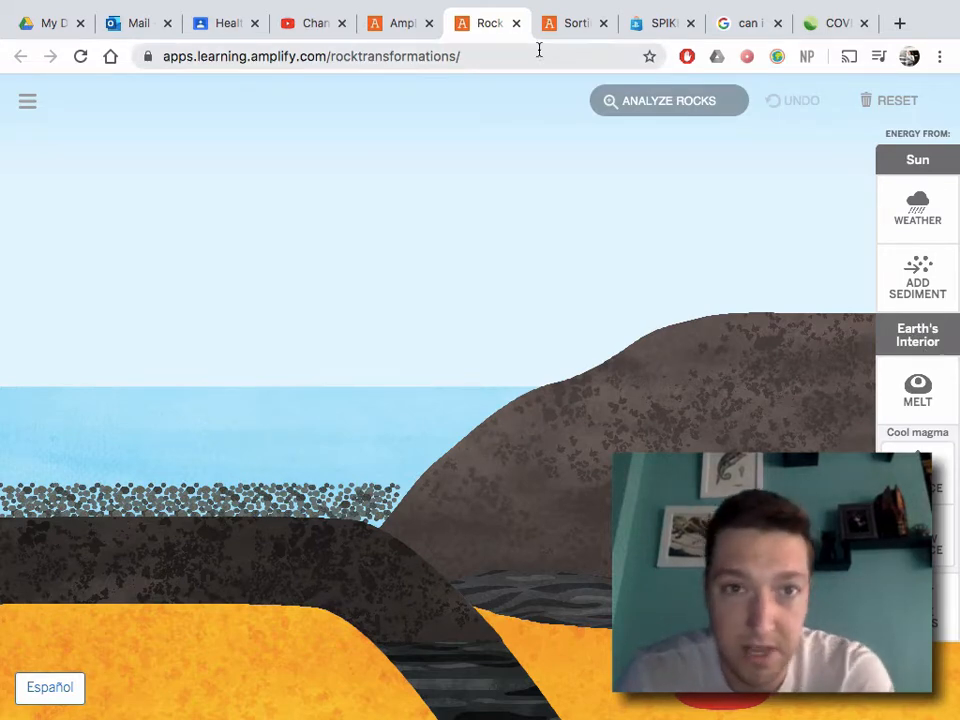
{"action": "left_click", "coordinate": [398, 22]}
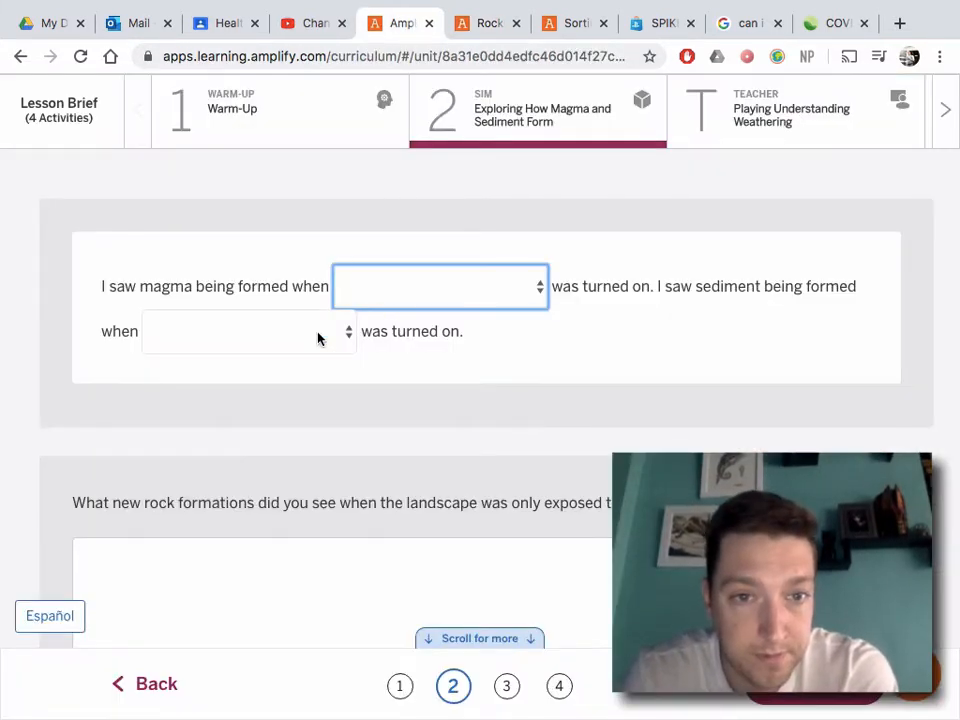
{"action": "left_click", "coordinate": [240, 332]}
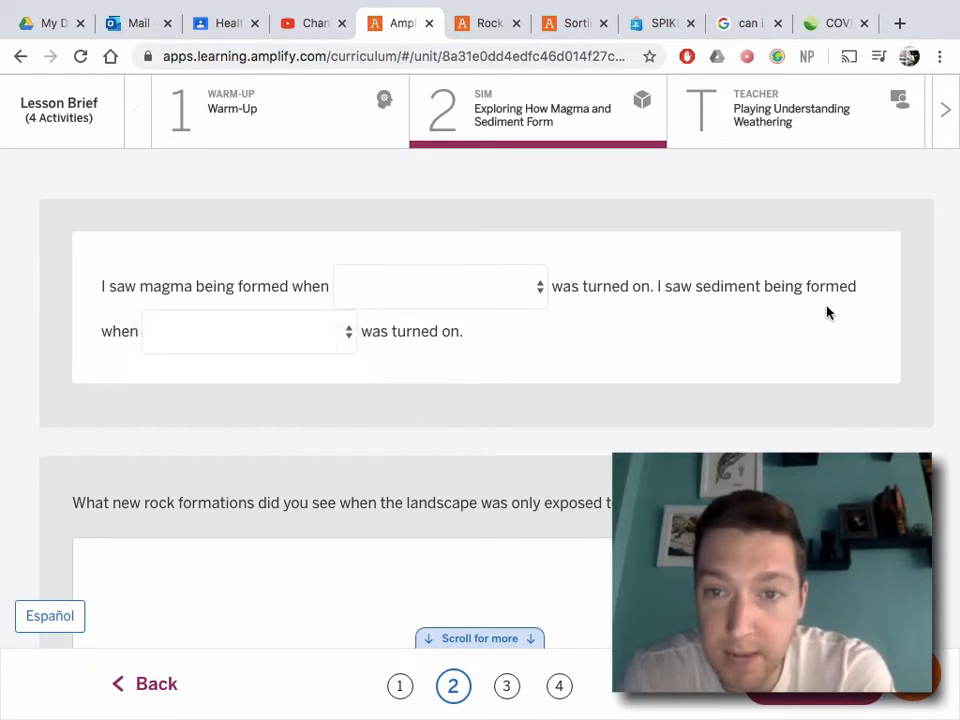
{"action": "left_click", "coordinate": [248, 332]}
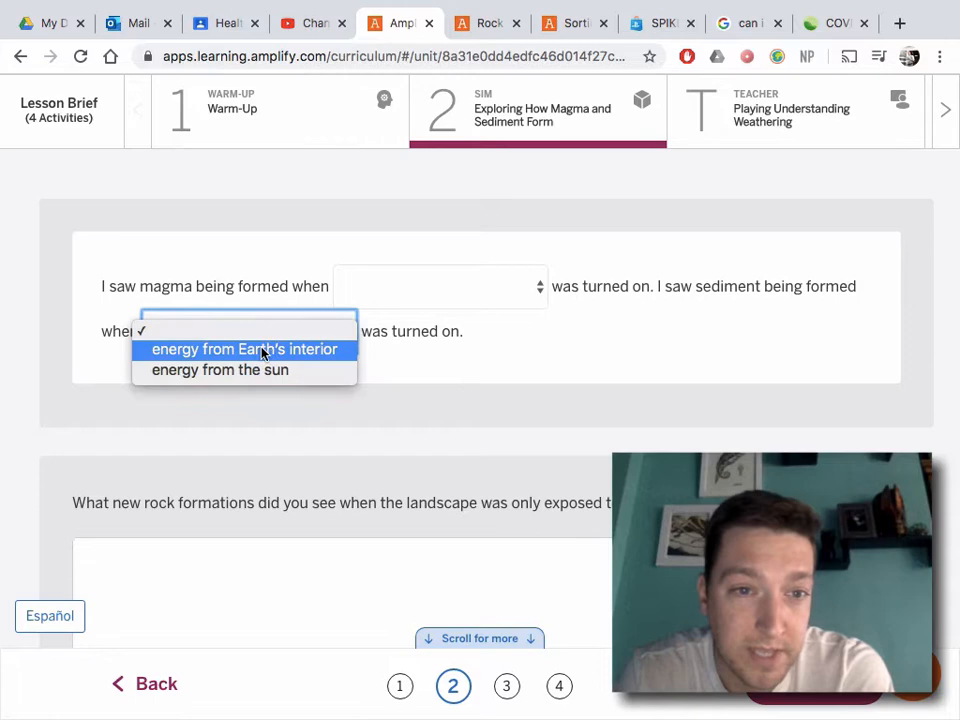
{"action": "mouse_move", "coordinate": [350, 420]}
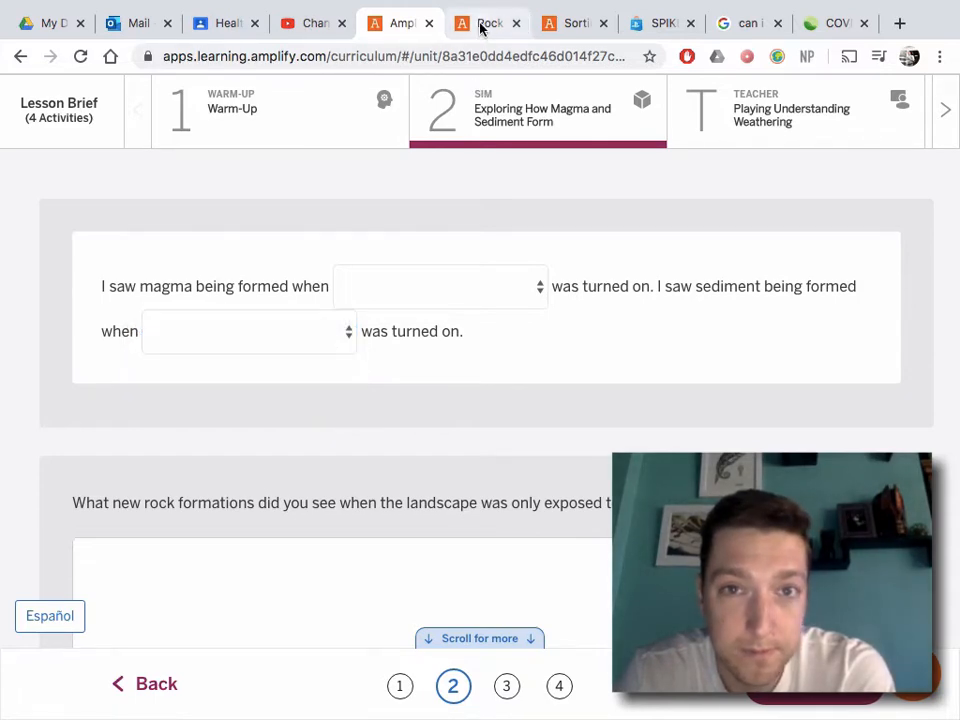
Apply melting energy from Earth's interior in the rock simulation.
{"action": "left_click", "coordinate": [488, 22]}
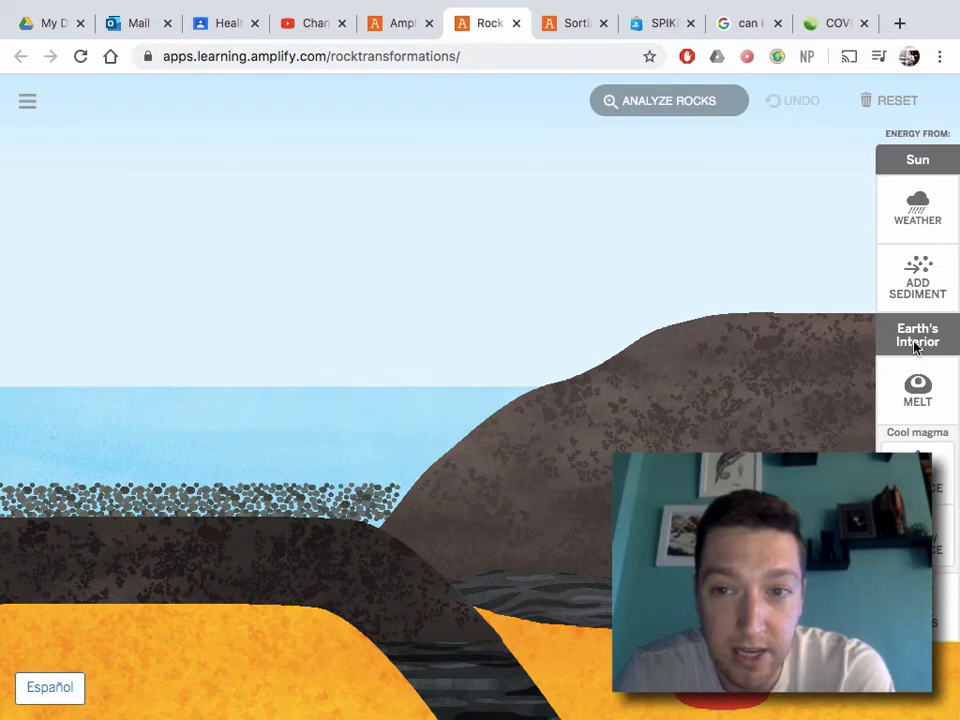
{"action": "left_click", "coordinate": [400, 22]}
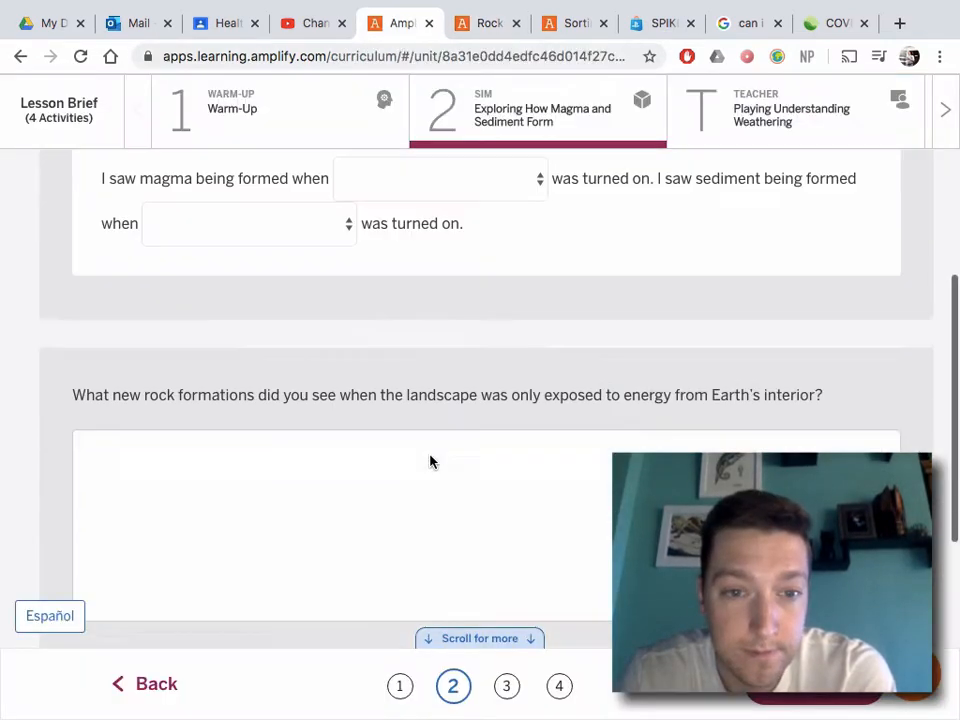
{"action": "scroll", "scroll_direction": "down", "scroll_amount": 3}
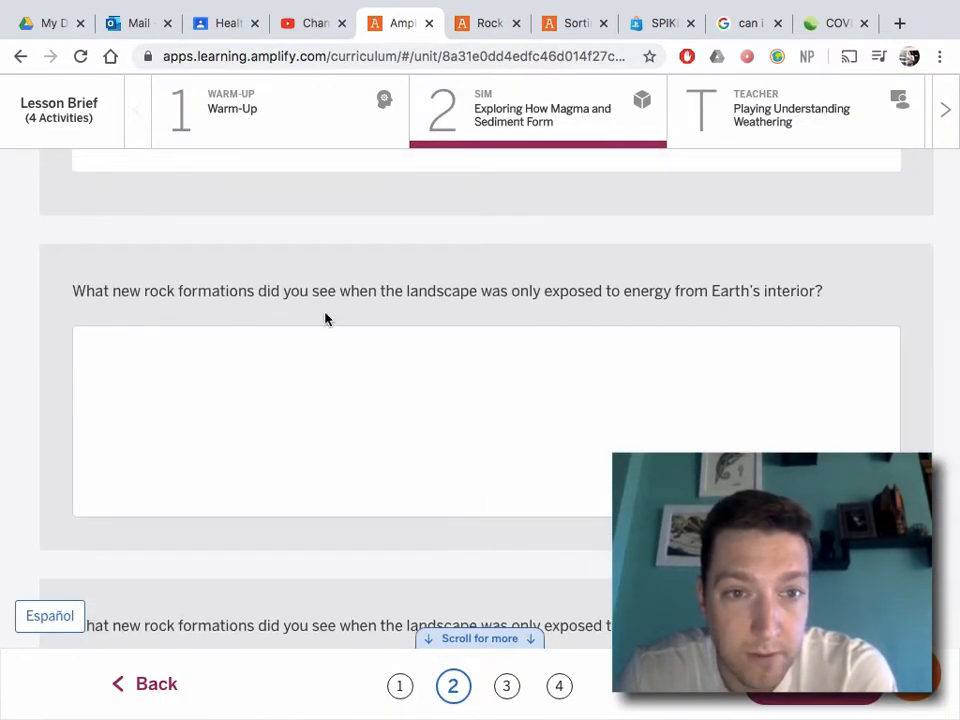
{"action": "mouse_move", "coordinate": [578, 318]}
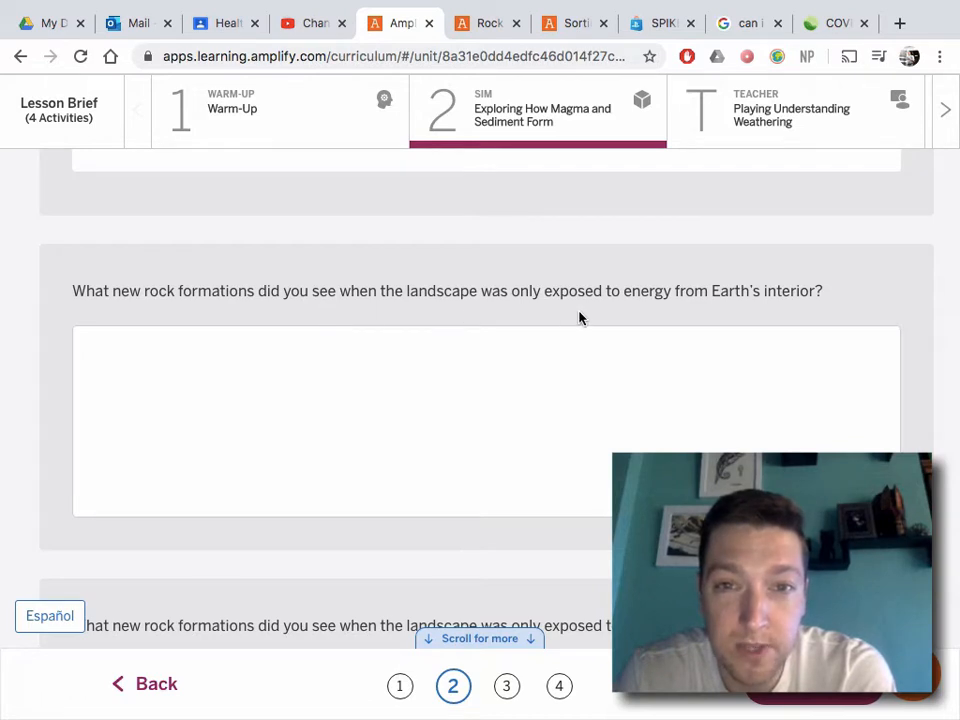
{"action": "mouse_move", "coordinate": [756, 296]}
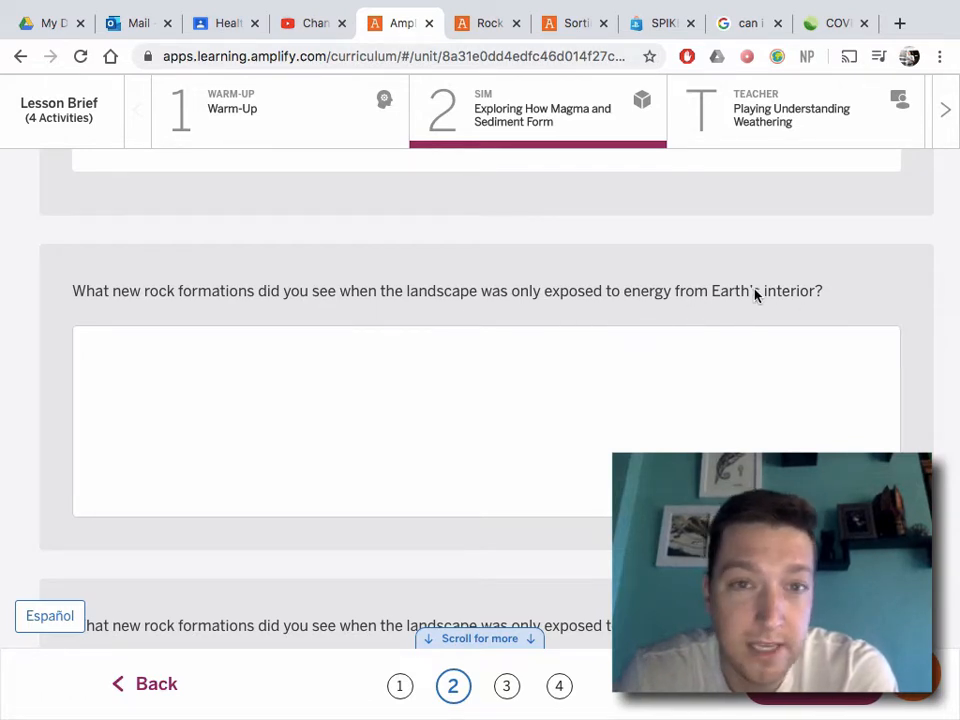
{"action": "left_click", "coordinate": [488, 22]}
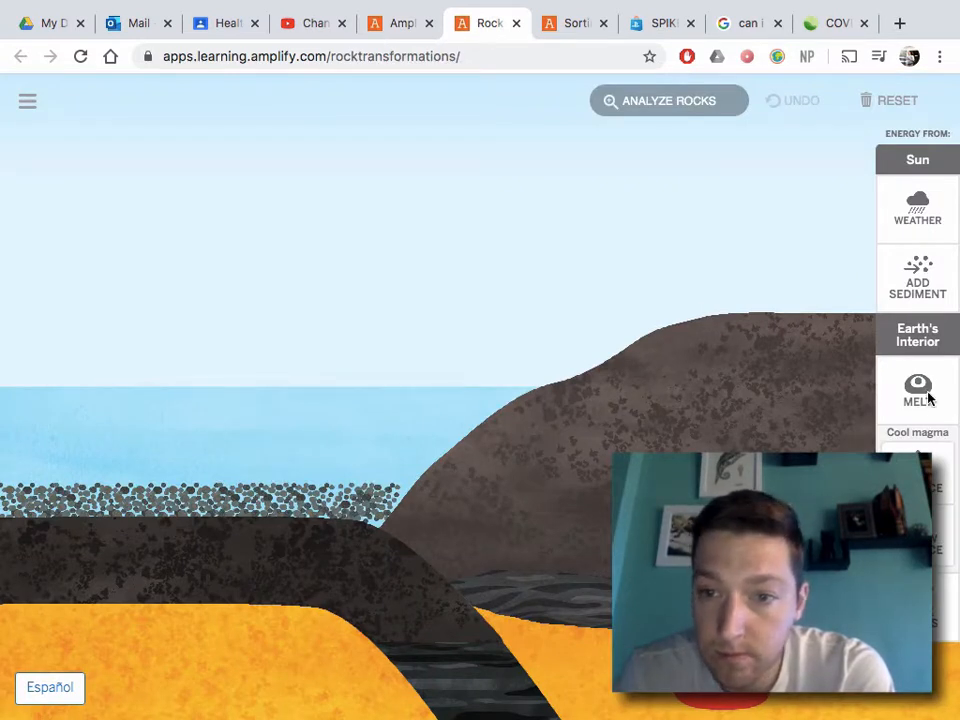
{"action": "left_click", "coordinate": [916, 390]}
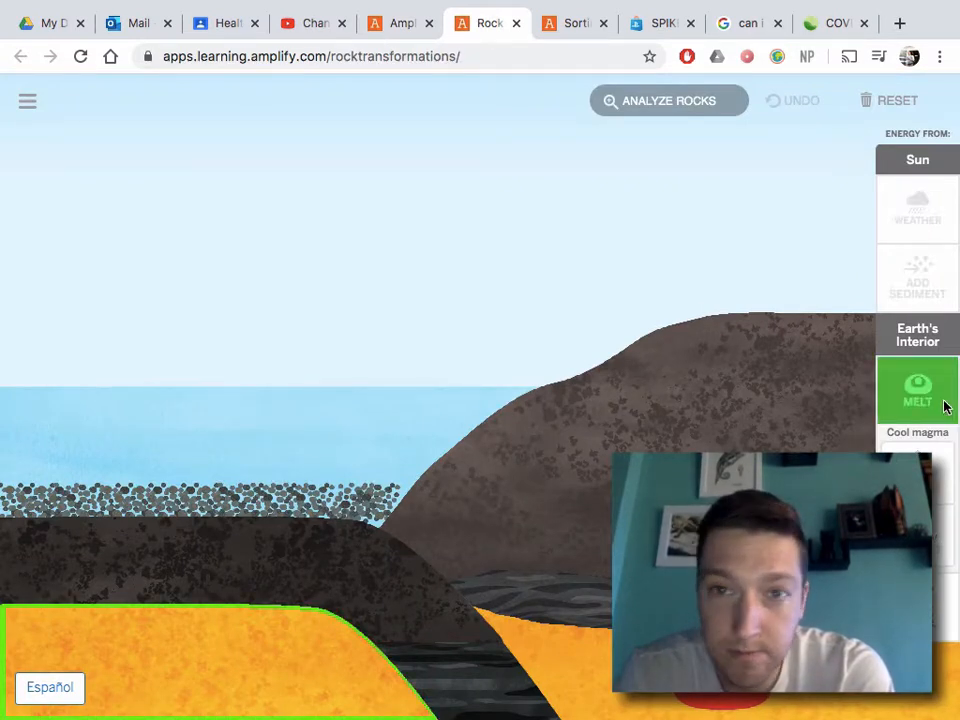
Return to the lesson's unanswered questions about energy from Earth's interior and the sun.
{"action": "left_click", "coordinate": [400, 62]}
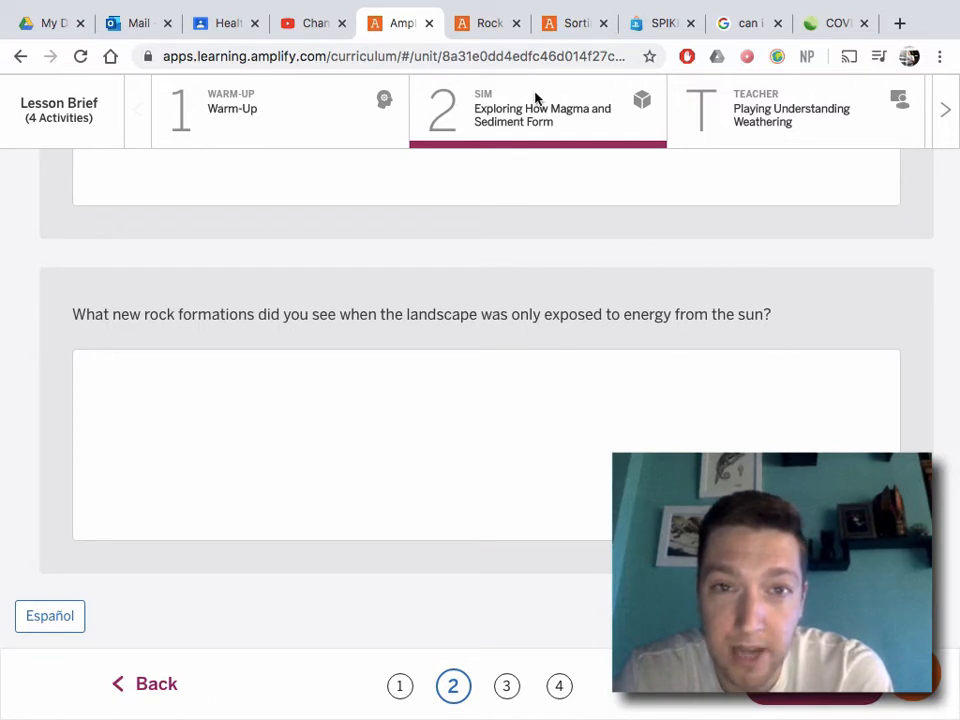
{"action": "left_click", "coordinate": [488, 22]}
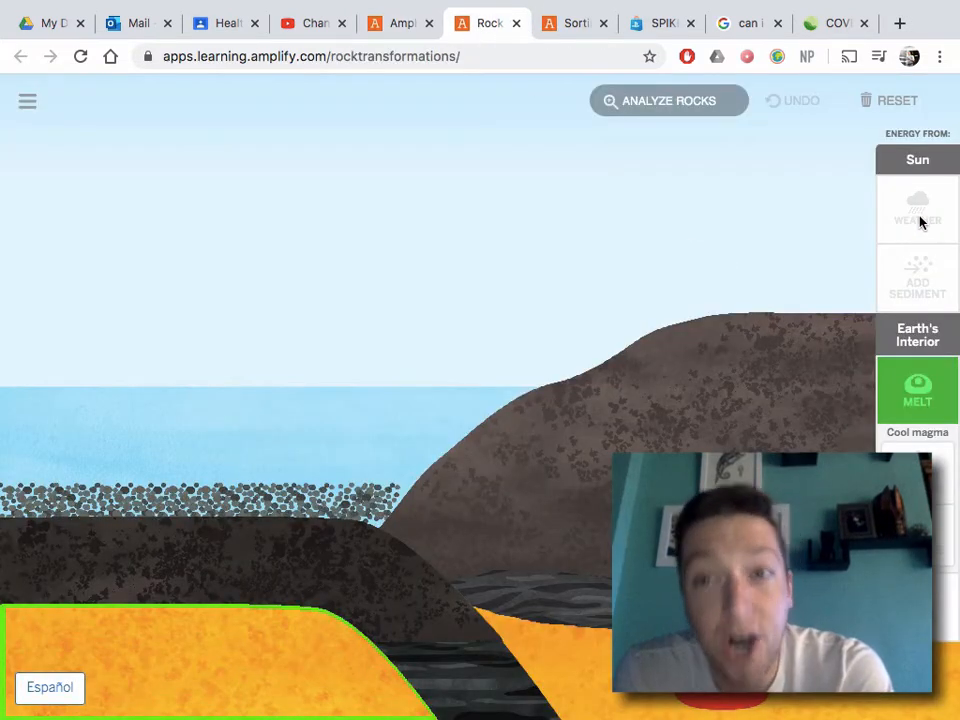
{"action": "mouse_move", "coordinate": [840, 380]}
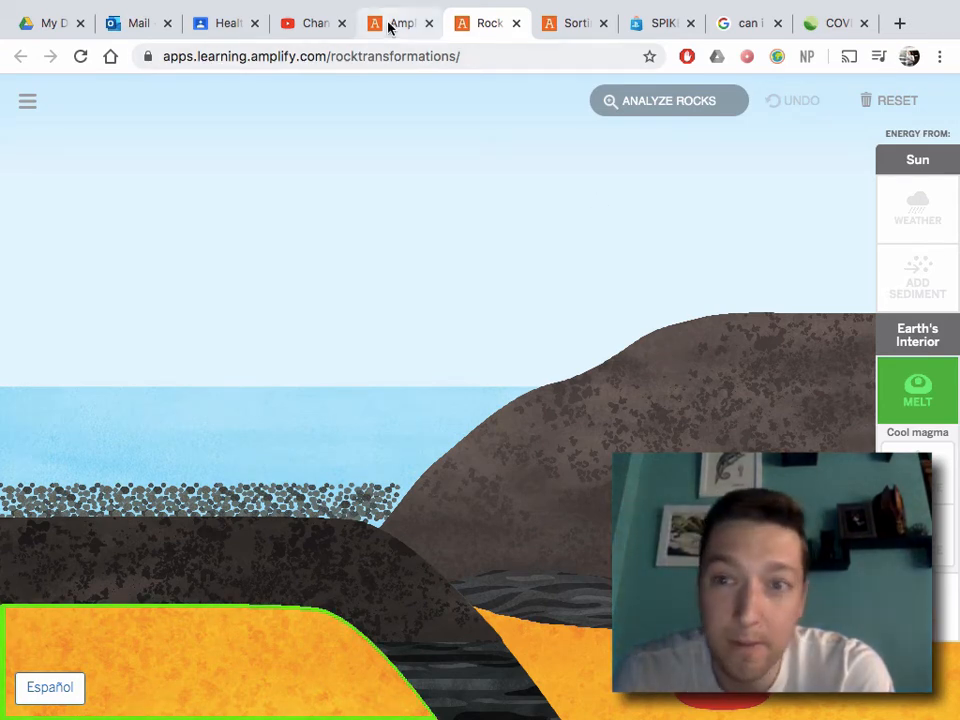
{"action": "left_click", "coordinate": [398, 22]}
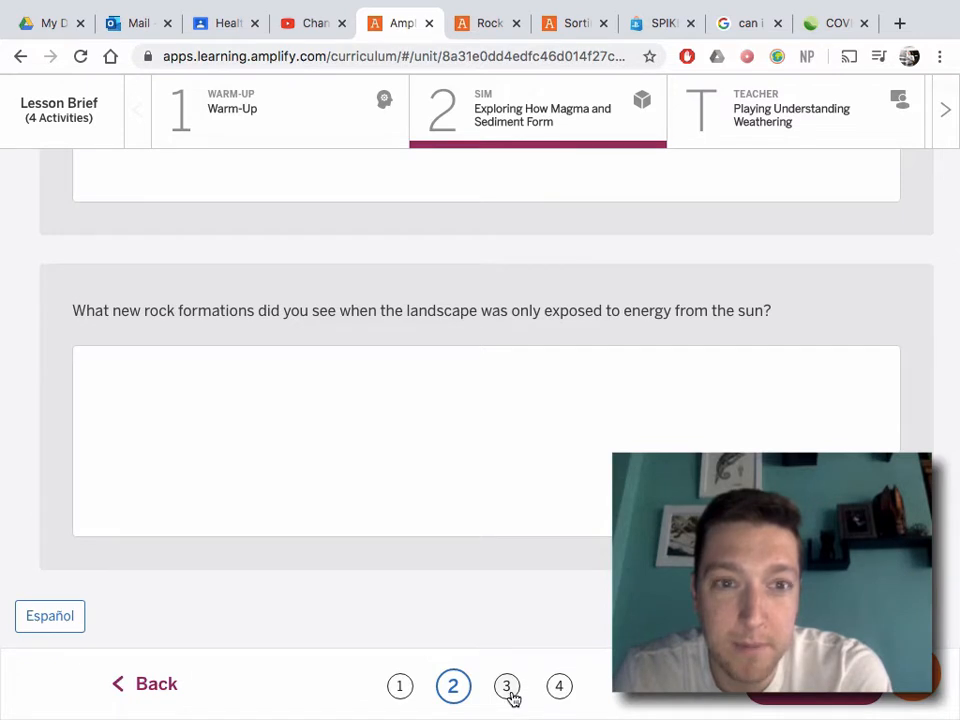
Advance to slide 3 defining energy as the ability to make things move or change.
{"action": "left_click", "coordinate": [506, 686]}
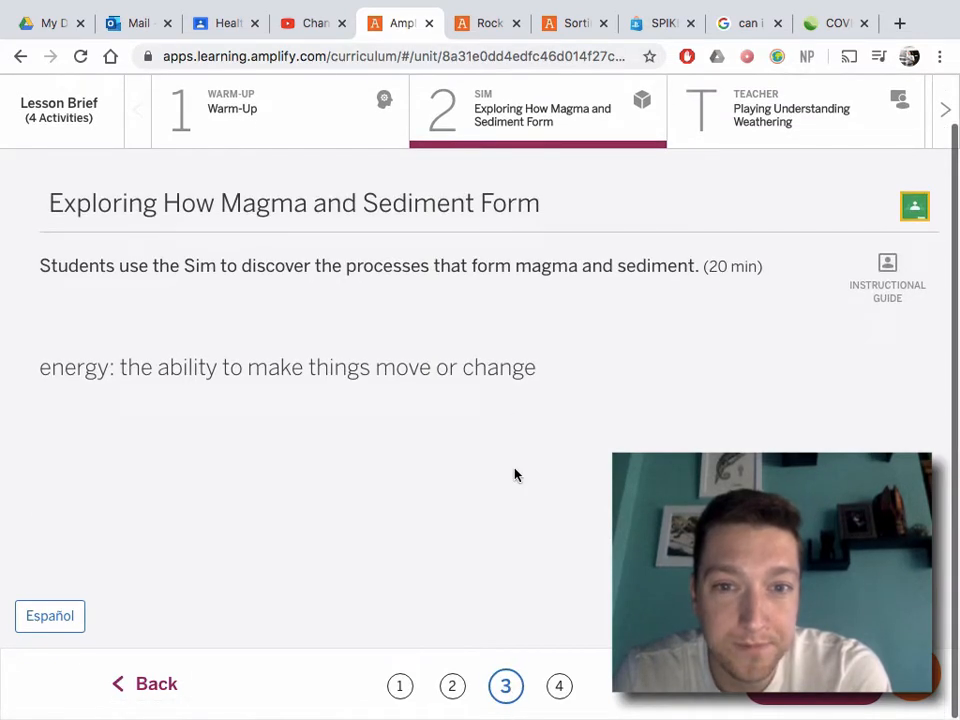
{"action": "mouse_move", "coordinate": [508, 476]}
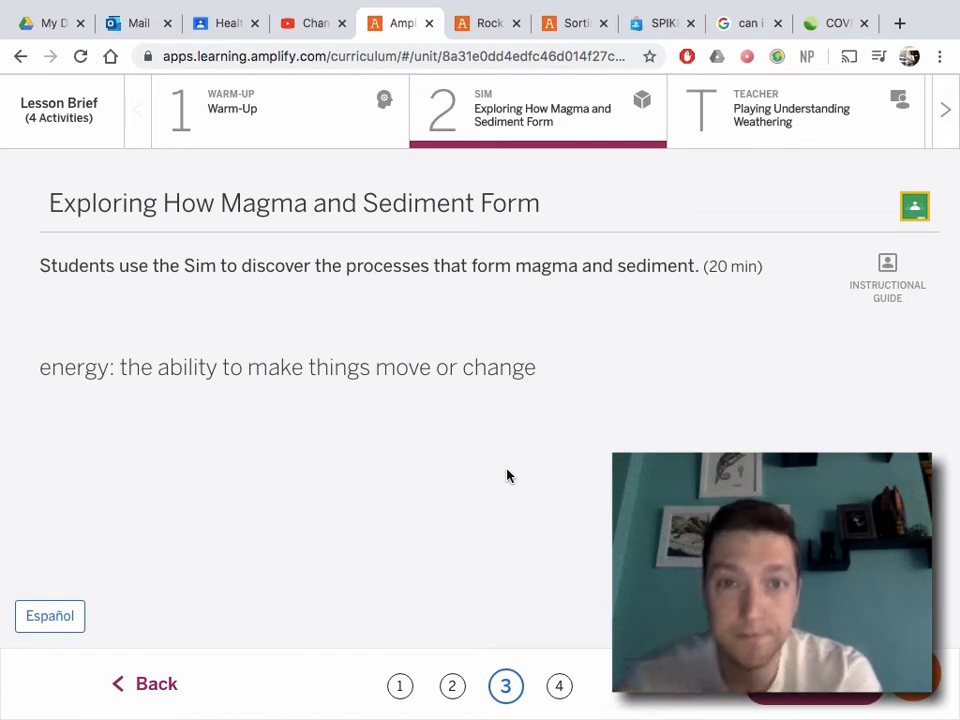
{"action": "left_click", "coordinate": [488, 22]}
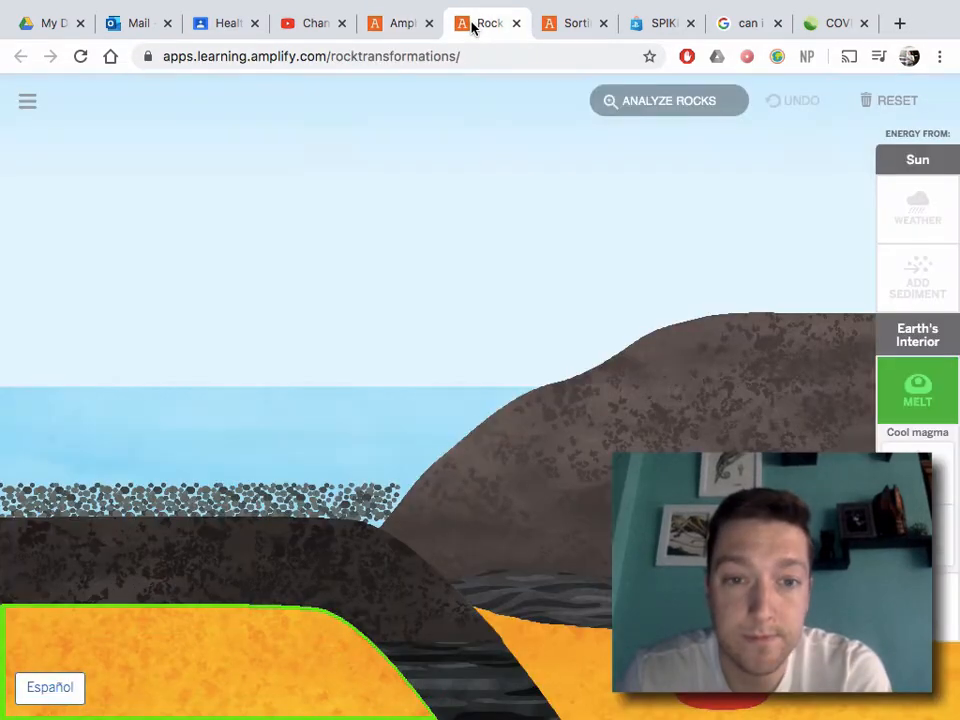
{"action": "left_click", "coordinate": [398, 22]}
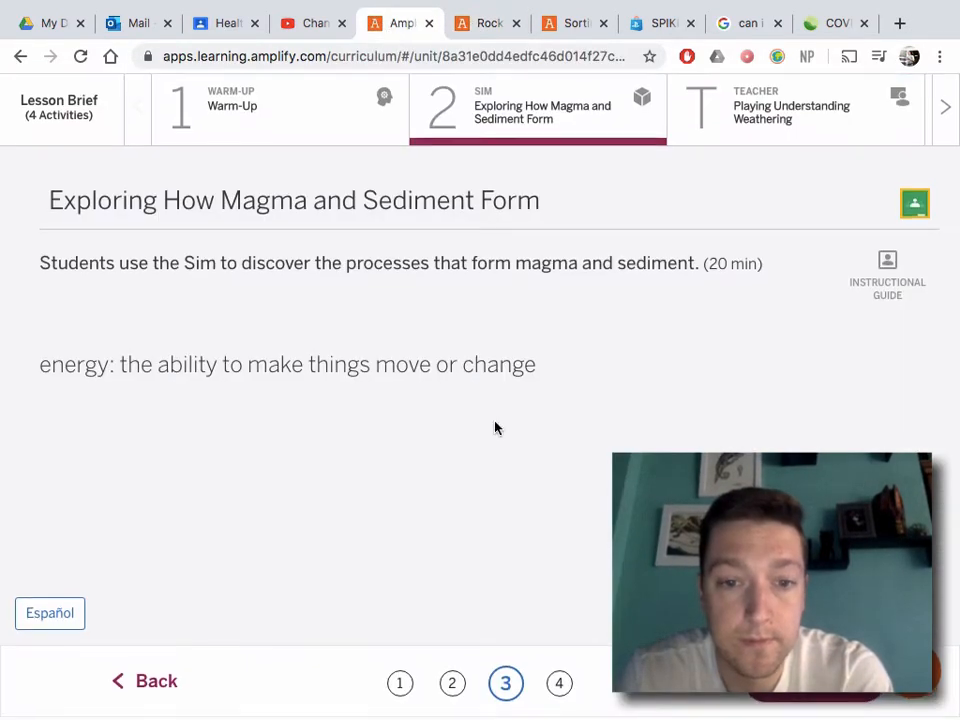
Show slide 4's weathering and erosion definitions, then launch the Understanding Weathering video player.
{"action": "left_click", "coordinate": [558, 684]}
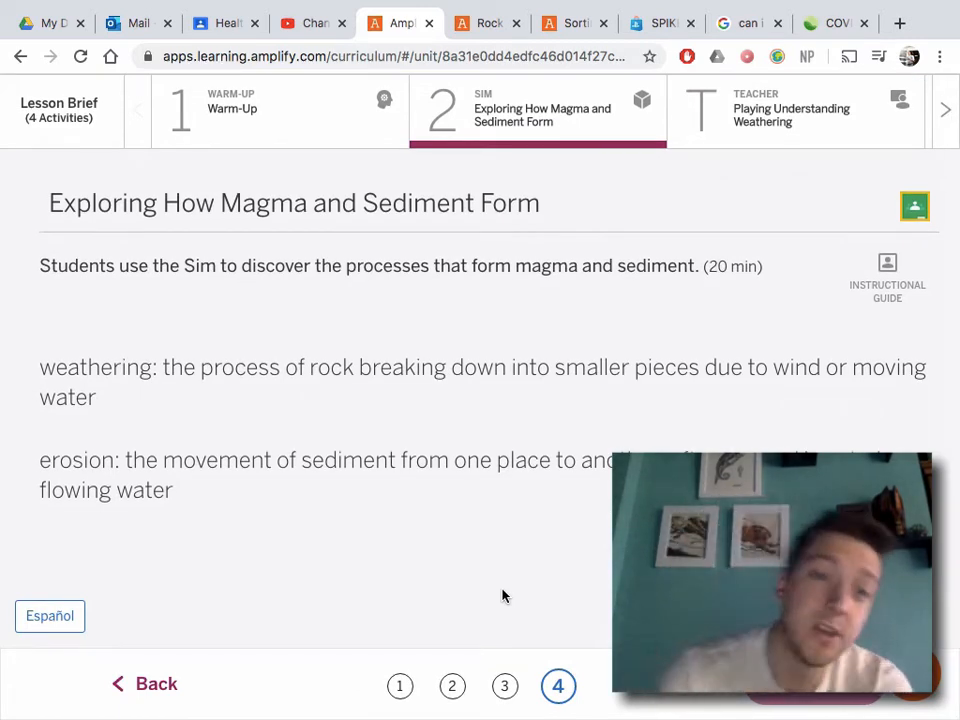
{"action": "mouse_move", "coordinate": [184, 398]}
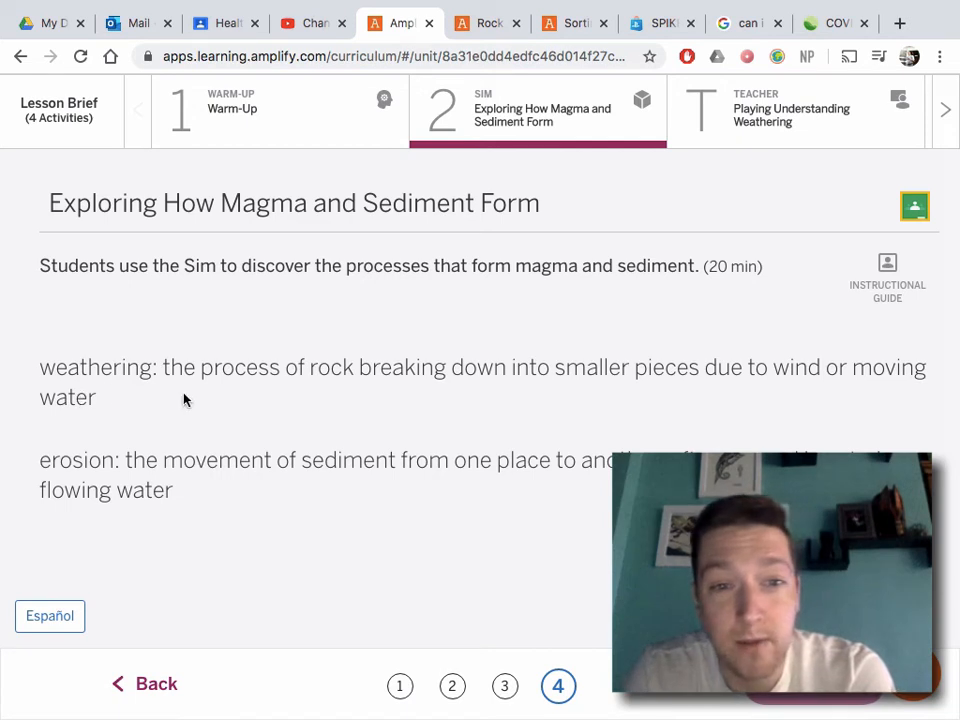
{"action": "mouse_move", "coordinate": [644, 396]}
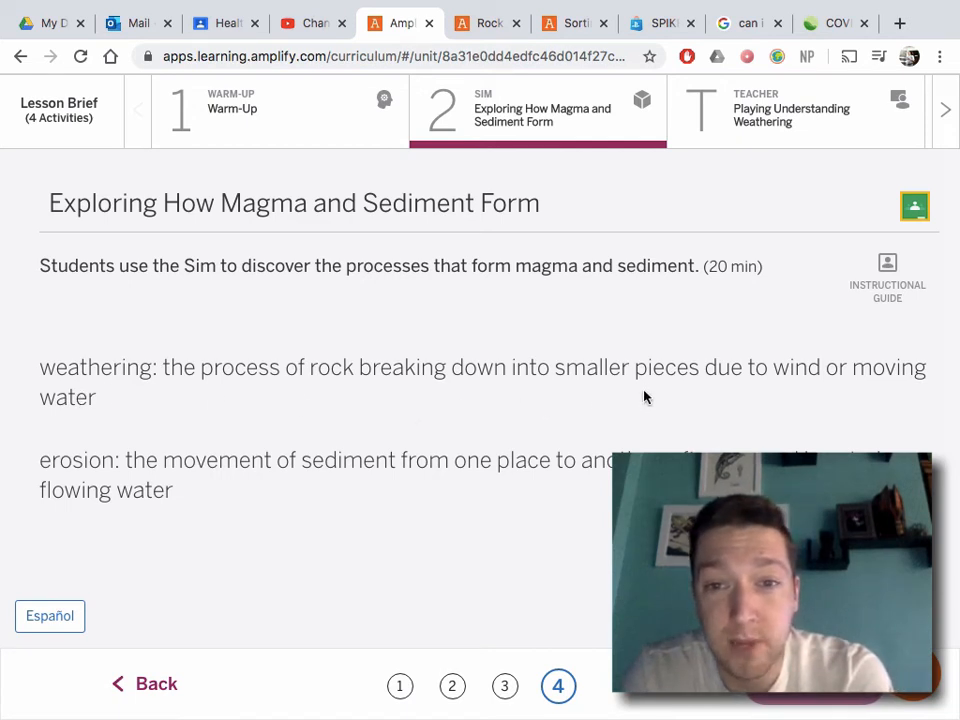
{"action": "mouse_move", "coordinate": [788, 400]}
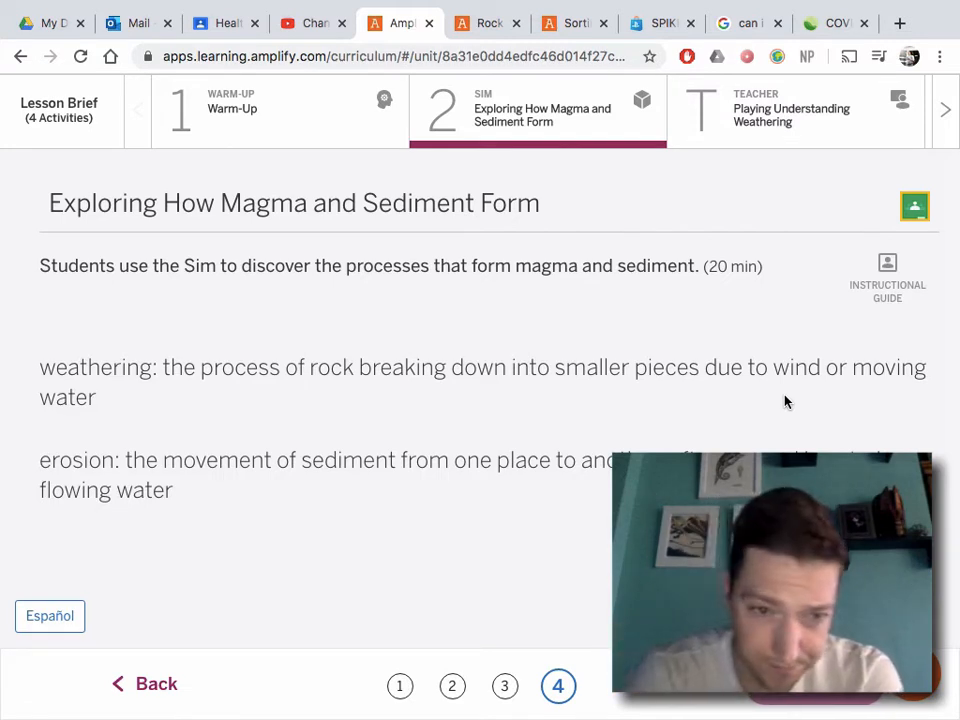
{"action": "mouse_move", "coordinate": [294, 490]}
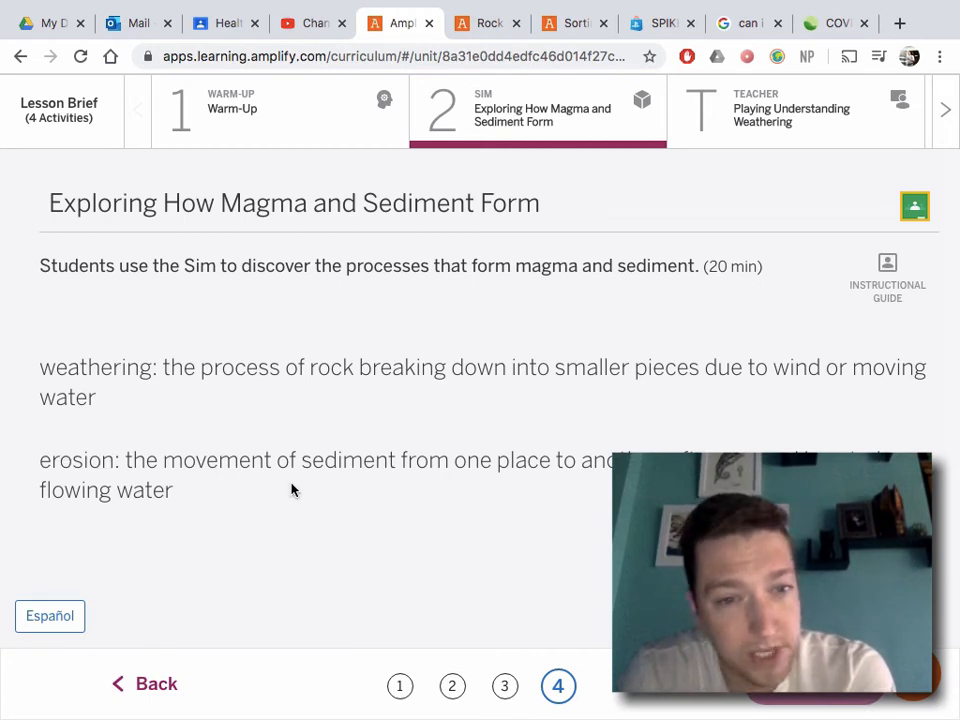
{"action": "mouse_move", "coordinate": [348, 488]}
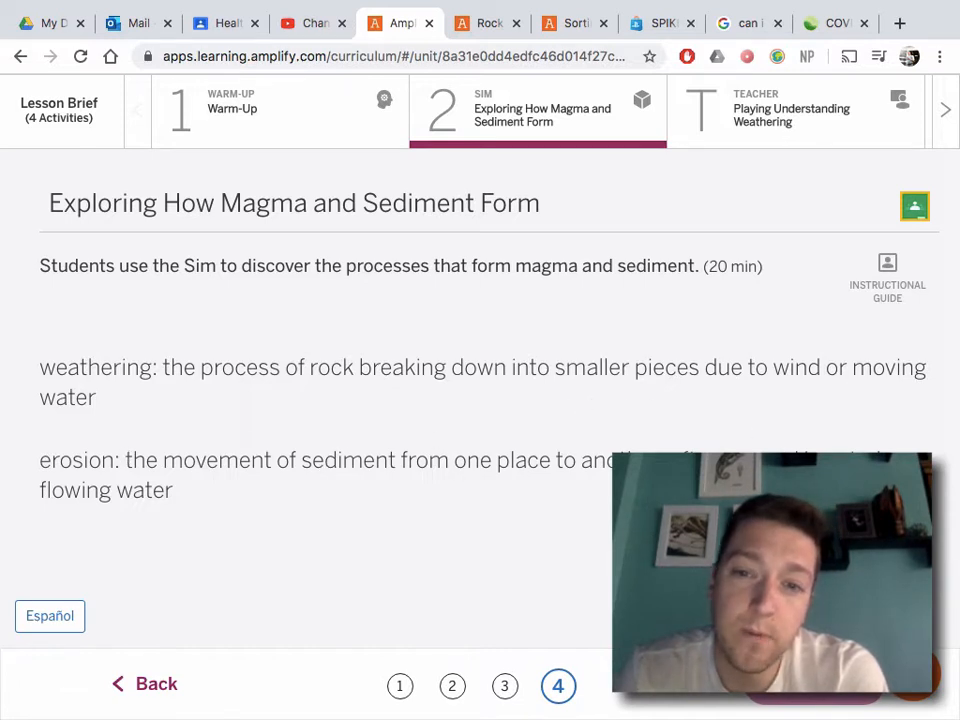
{"action": "mouse_move", "coordinate": [136, 512]}
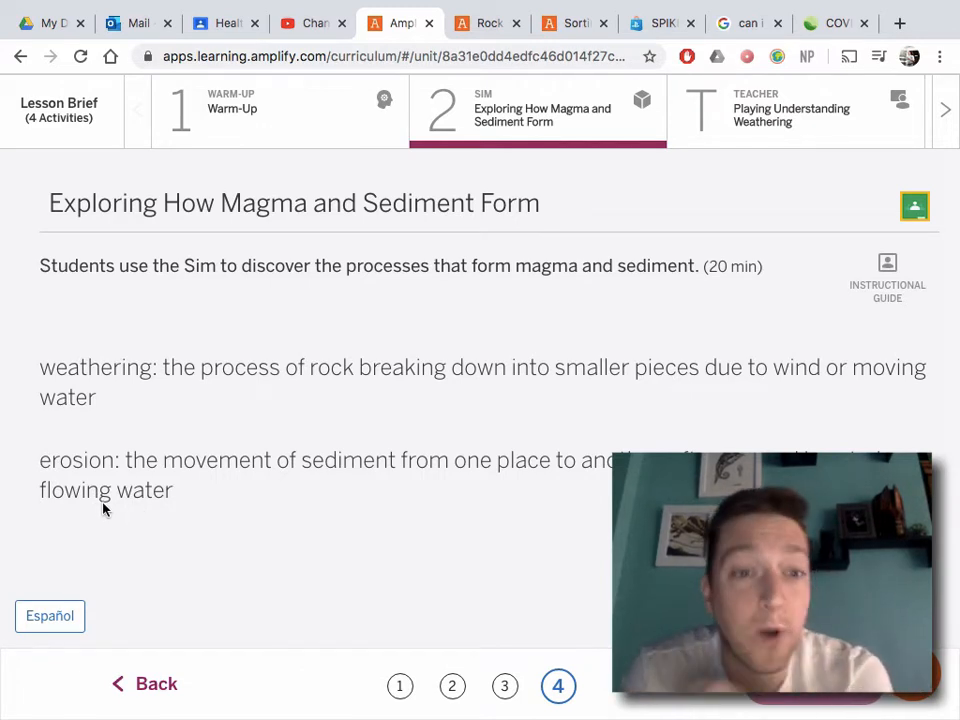
{"action": "mouse_move", "coordinate": [740, 136]}
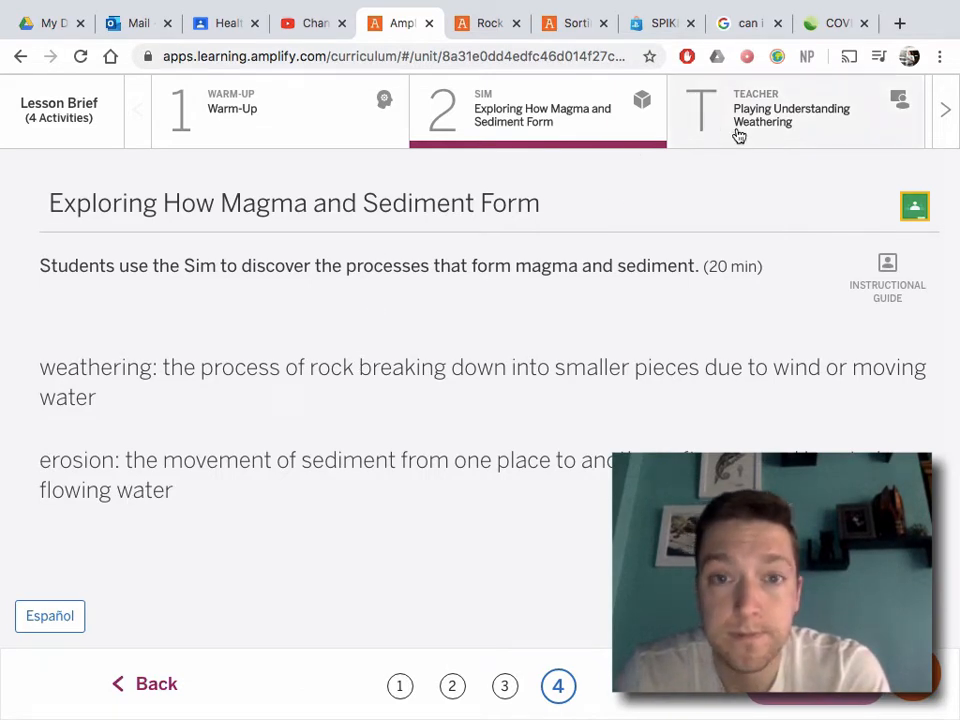
{"action": "left_click", "coordinate": [792, 114]}
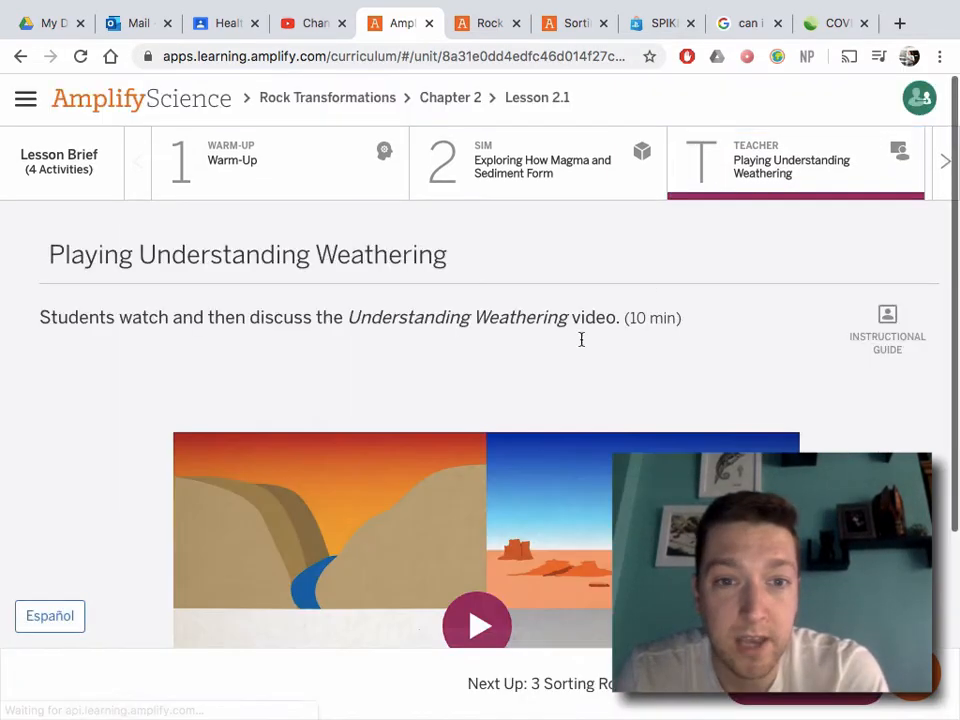
{"action": "left_click", "coordinate": [476, 624]}
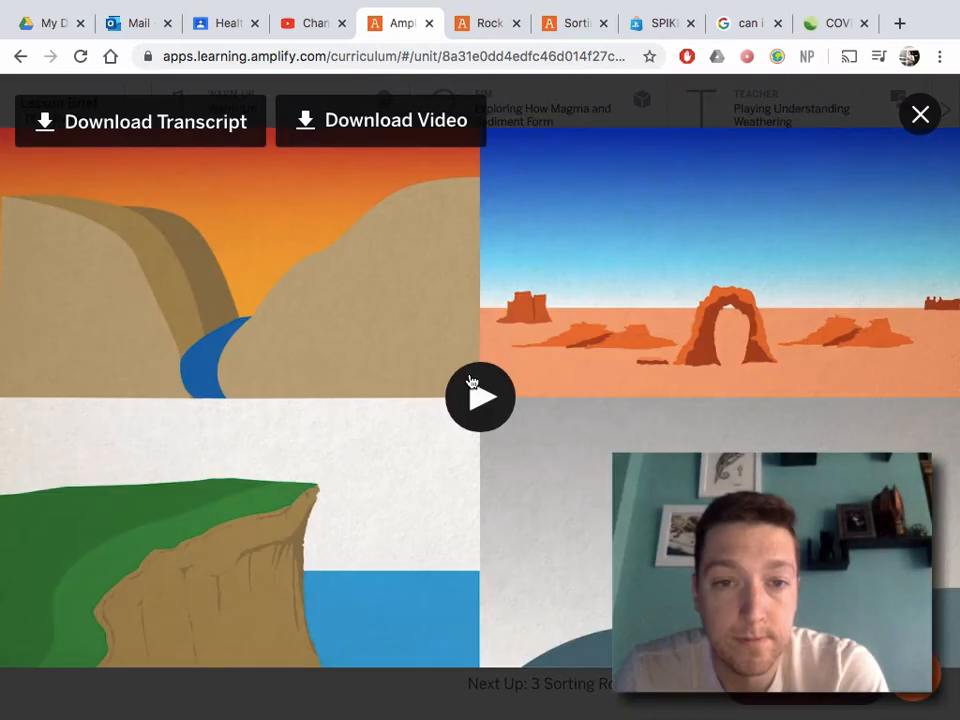
{"action": "left_click", "coordinate": [482, 396]}
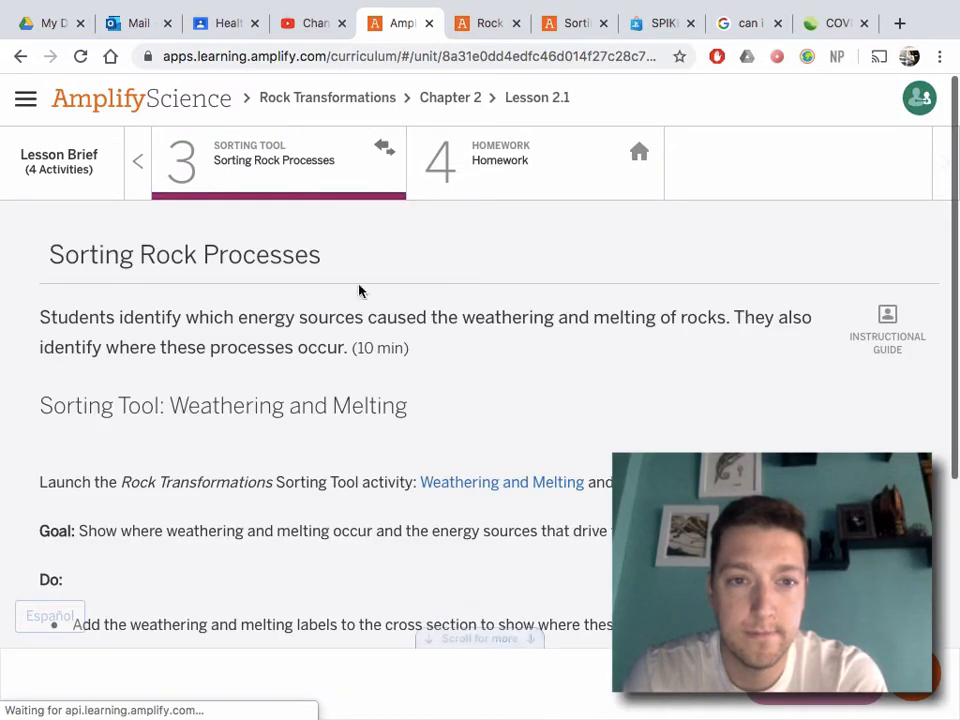
Scroll through the Sorting Rock Processes instructions toward the Weathering and Melting link.
{"action": "scroll", "scroll_direction": "down", "scroll_amount": 3}
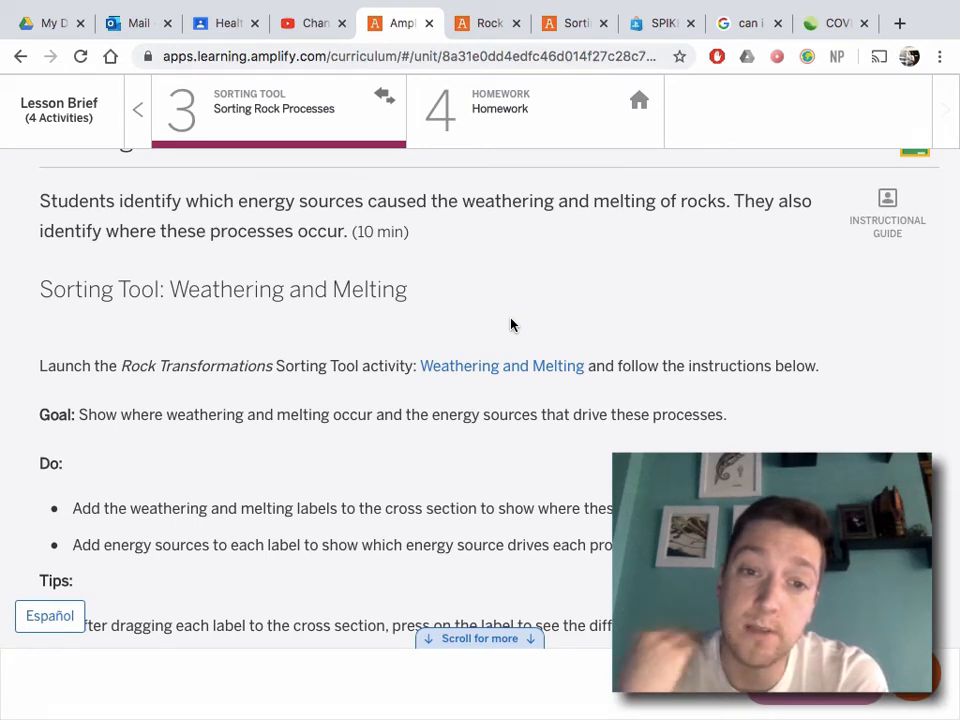
{"action": "scroll", "scroll_direction": "down", "scroll_amount": 3}
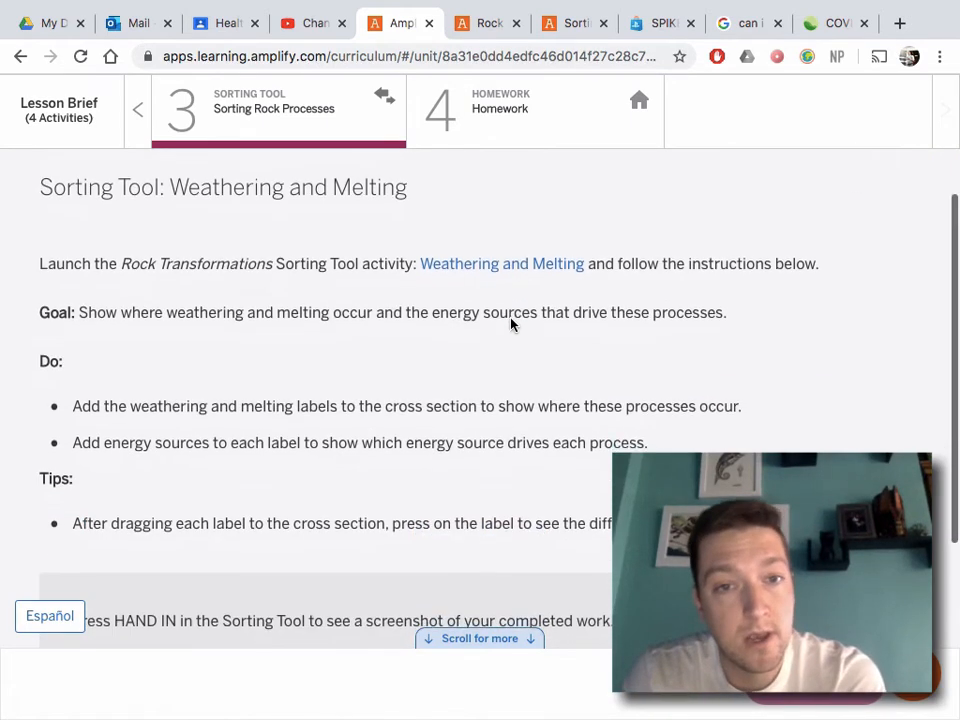
{"action": "scroll", "scroll_direction": "up", "scroll_amount": 3}
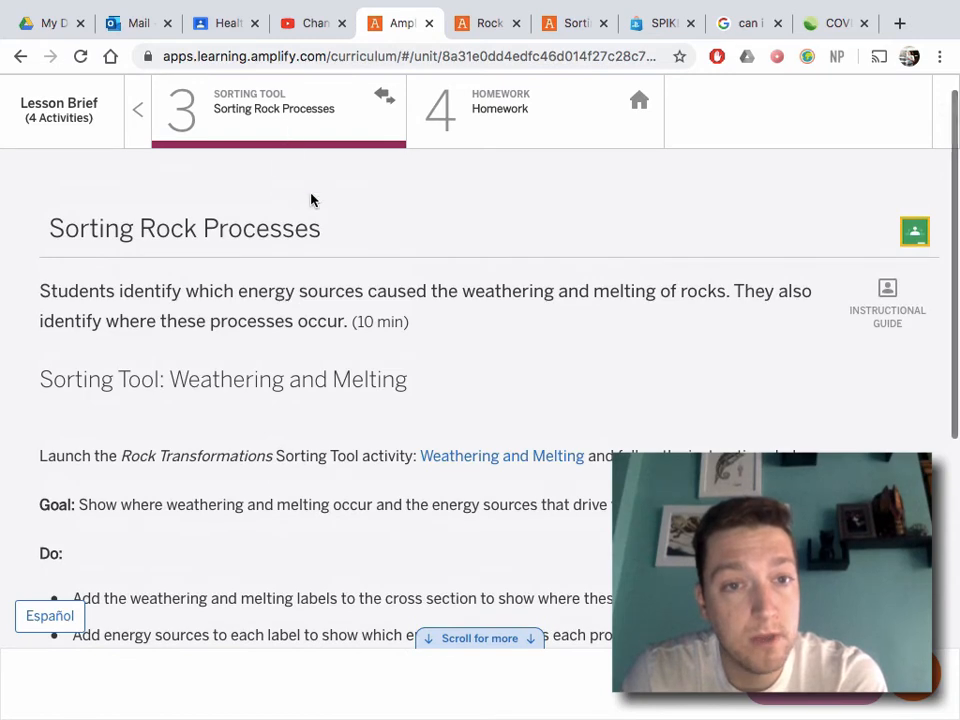
{"action": "scroll", "scroll_direction": "down", "scroll_amount": 3}
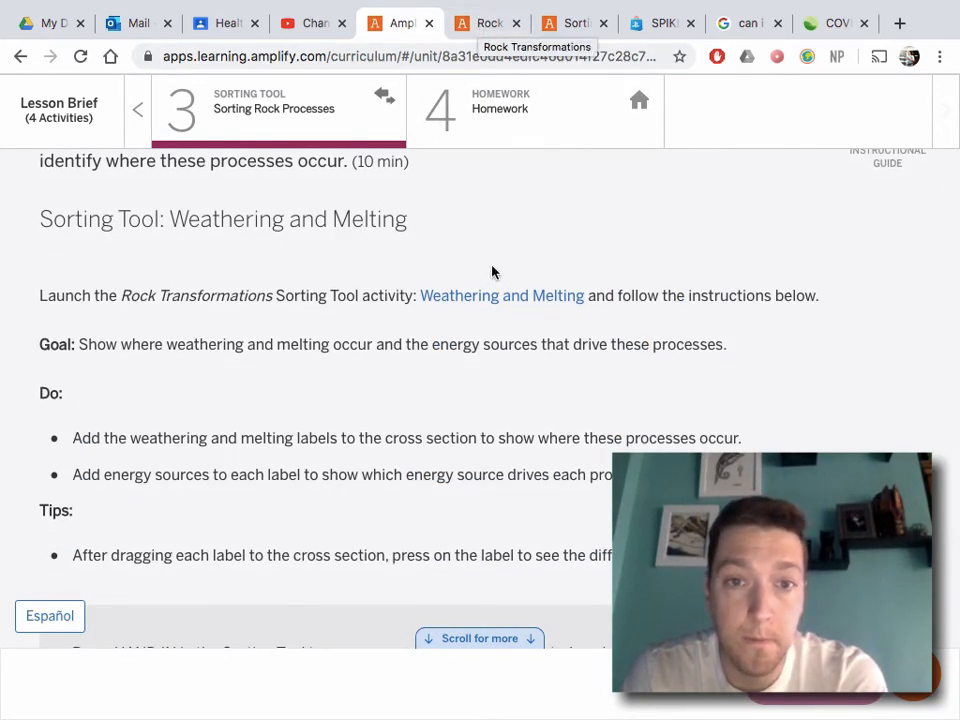
{"action": "scroll", "scroll_direction": "down", "scroll_amount": 3}
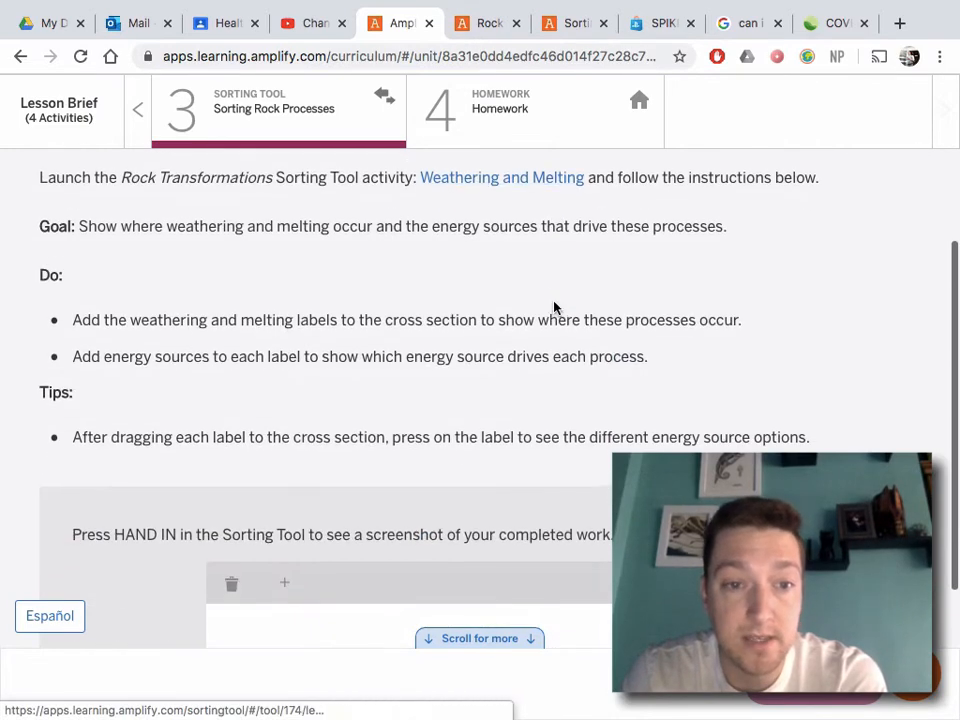
{"action": "scroll", "scroll_direction": "up", "scroll_amount": 3}
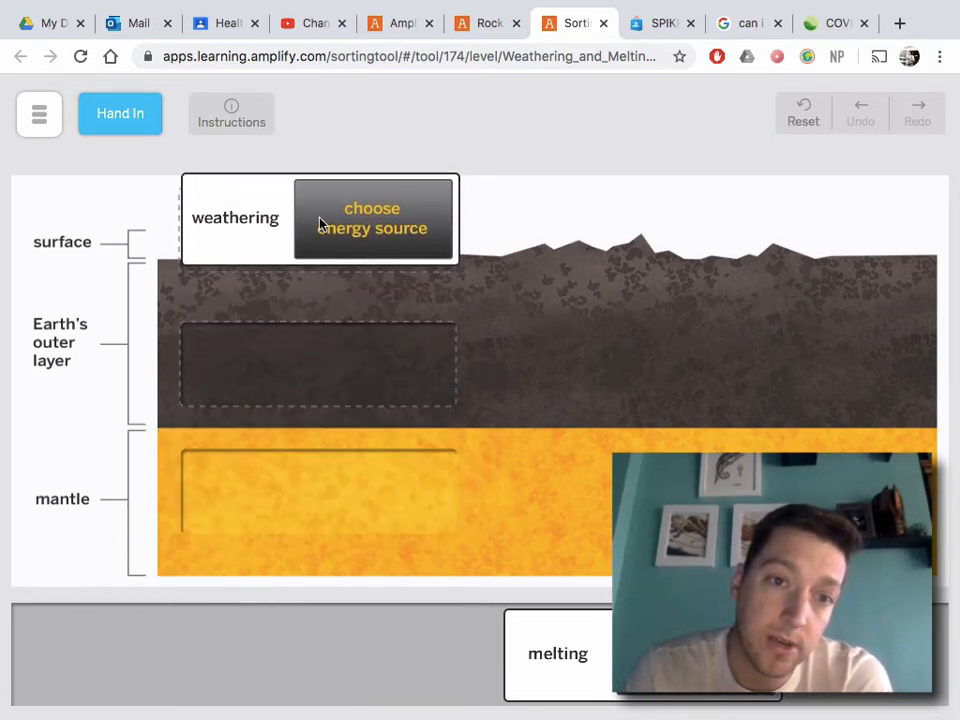
Place the weathering label in Earth's outer layer and the melting label at the surface, showing melting's energy-source options.
{"action": "left_click_drag", "start_coordinate": [320, 218], "coordinate": [344, 396]}
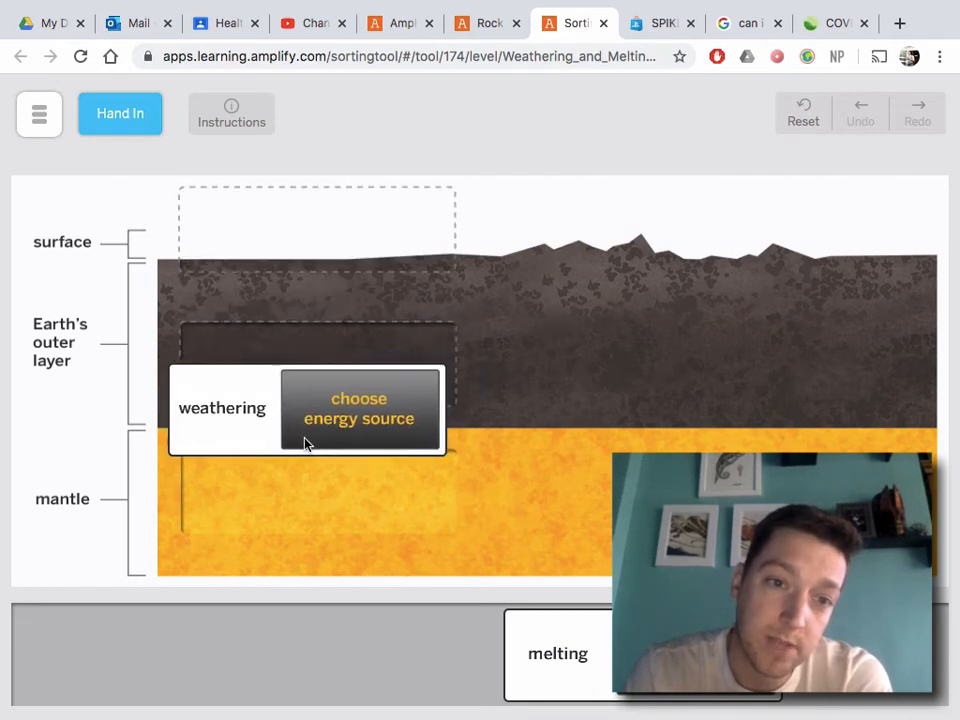
{"action": "left_click", "coordinate": [360, 408]}
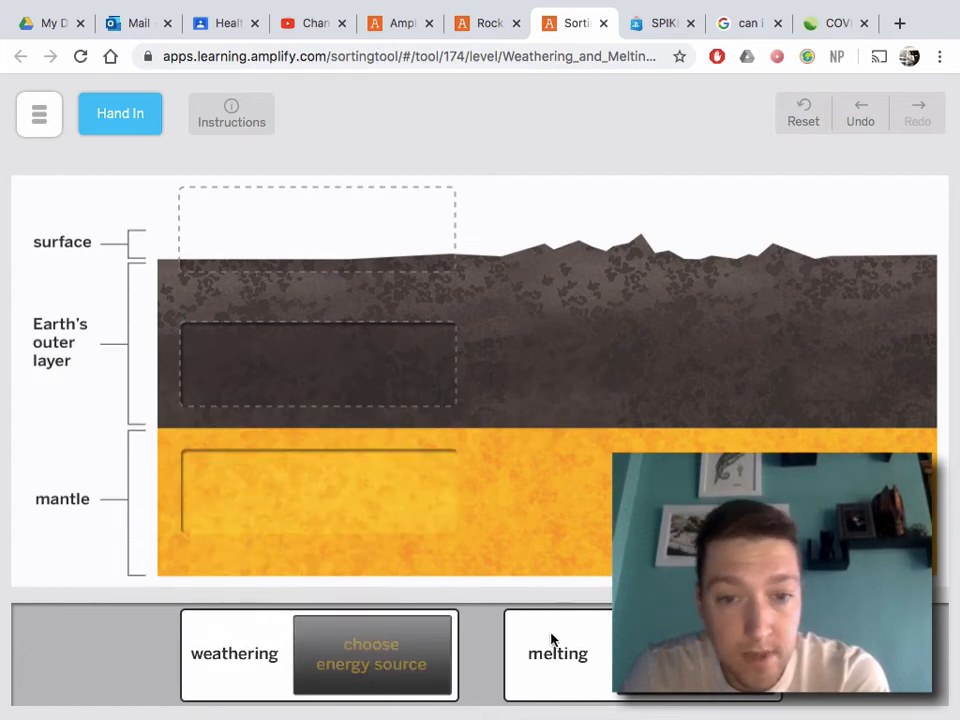
{"action": "left_click_drag", "start_coordinate": [558, 652], "coordinate": [312, 442]}
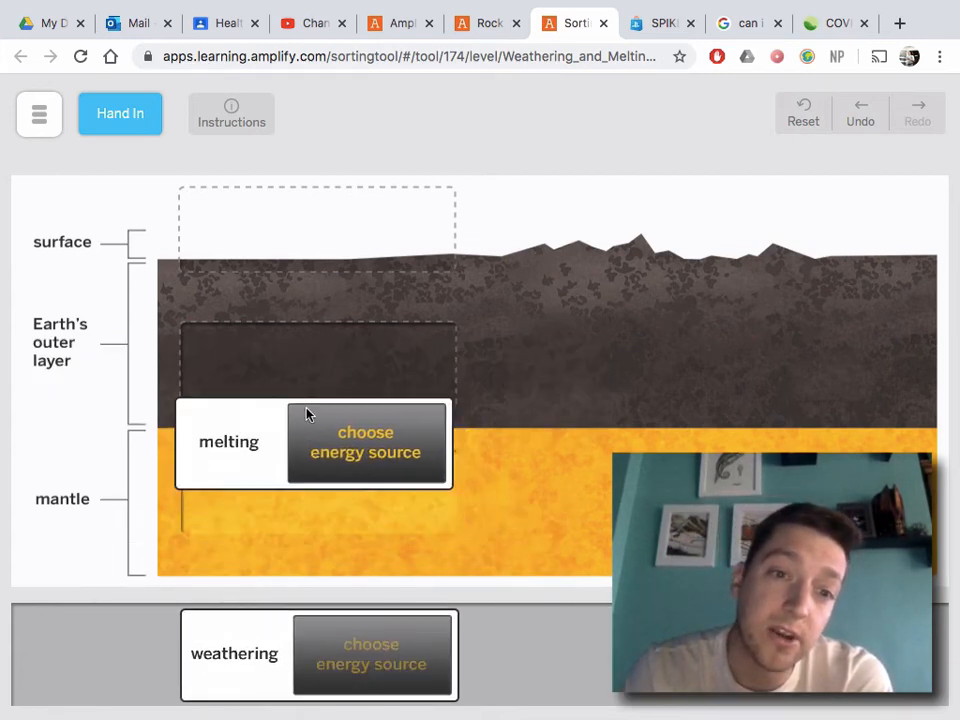
{"action": "left_click_drag", "start_coordinate": [312, 442], "coordinate": [316, 224]}
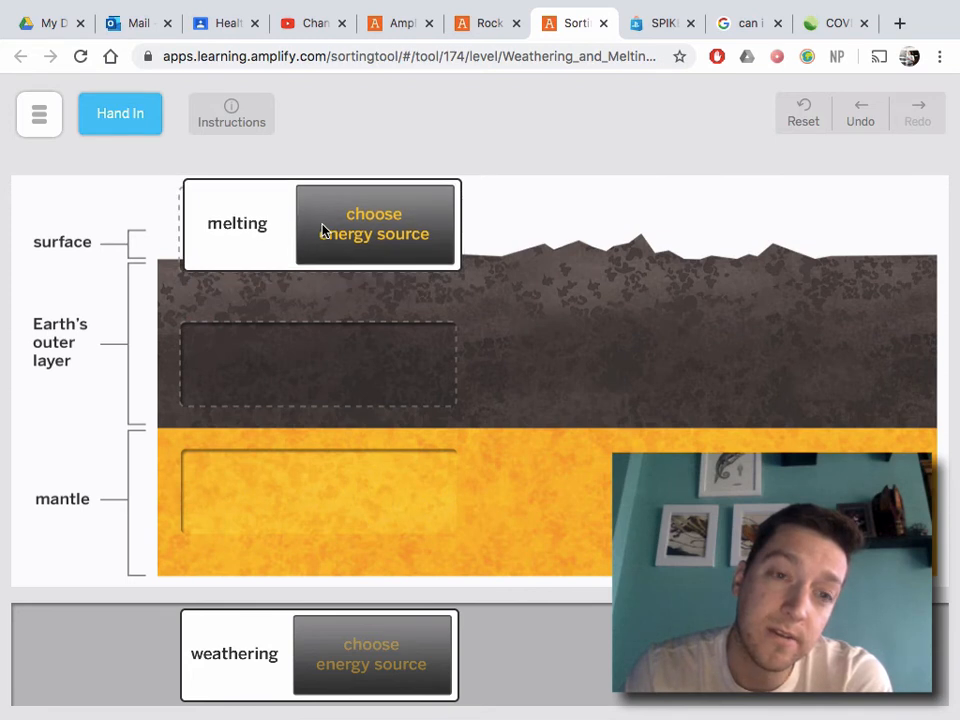
{"action": "left_click", "coordinate": [372, 224]}
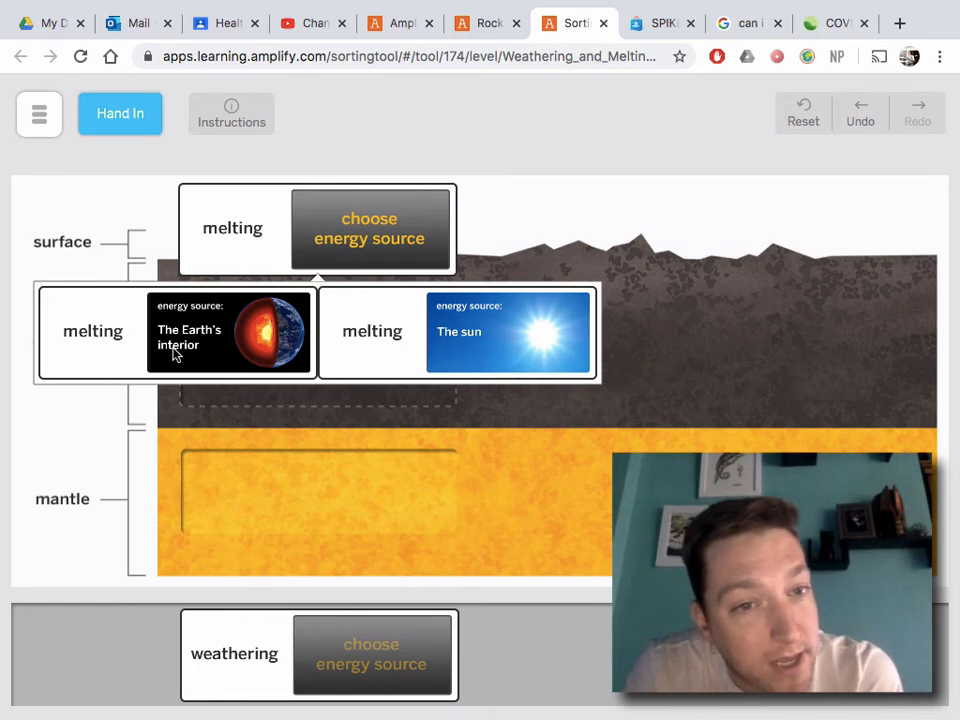
{"action": "mouse_move", "coordinate": [244, 244]}
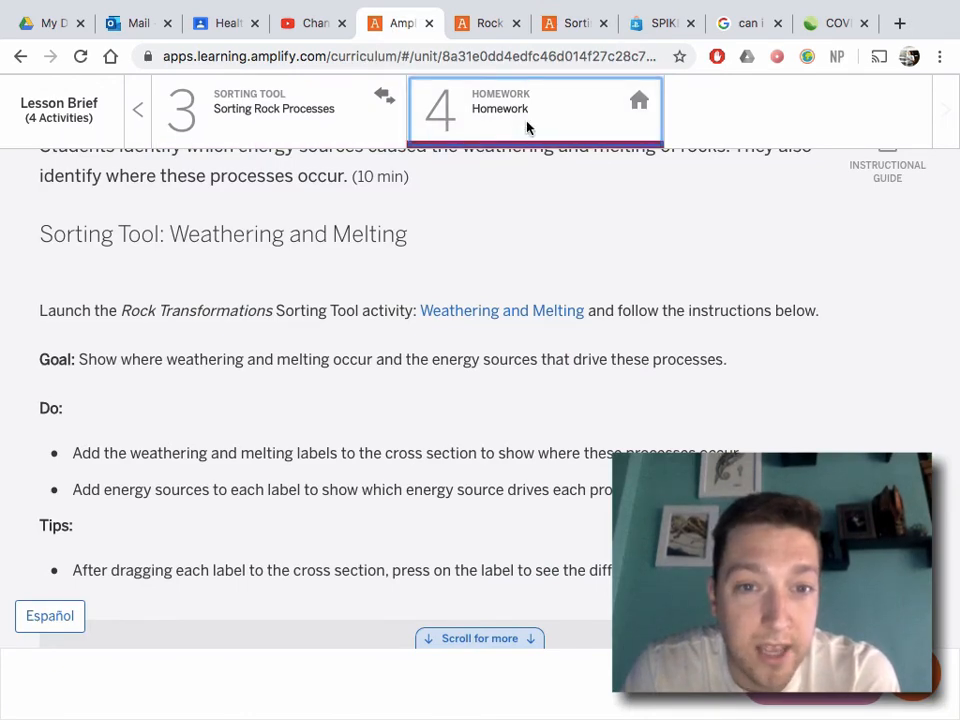
Show students the Lesson 2.1 Homework question on revising the sunlight-breaks-rocks weathering statement.
{"action": "left_click", "coordinate": [536, 108]}
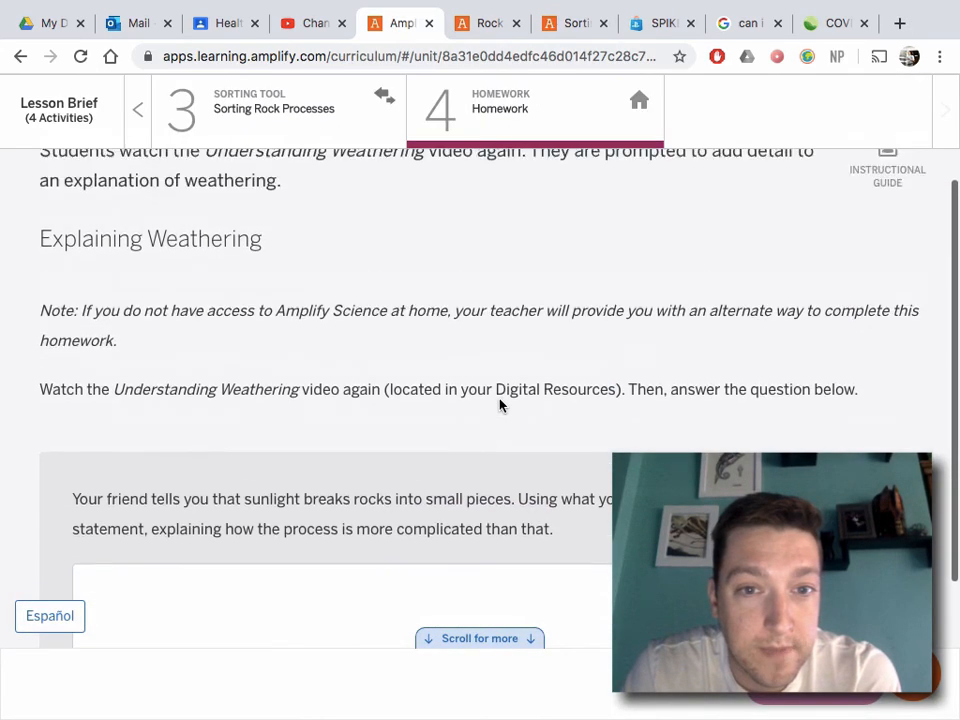
{"action": "scroll", "scroll_direction": "up", "scroll_amount": 3}
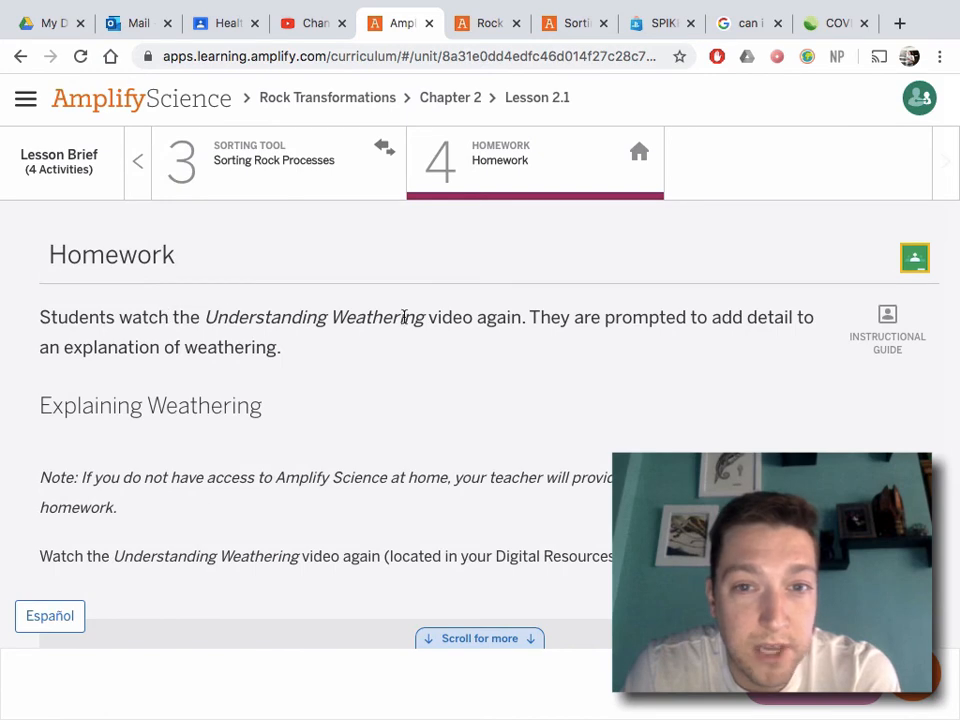
{"action": "scroll", "scroll_direction": "down", "scroll_amount": 3}
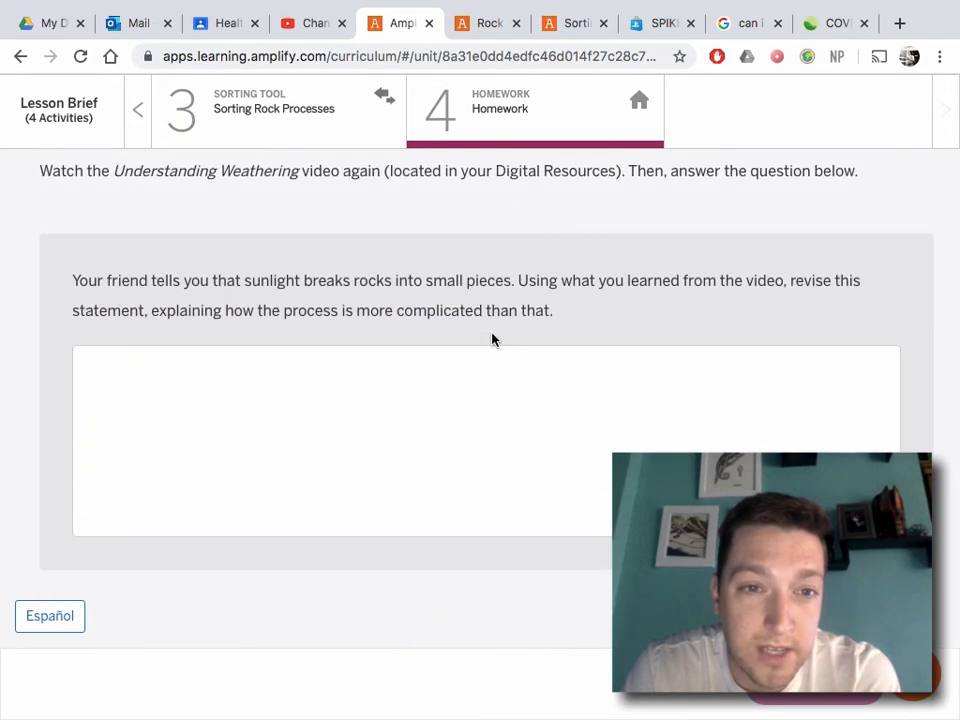
{"action": "mouse_move", "coordinate": [230, 298]}
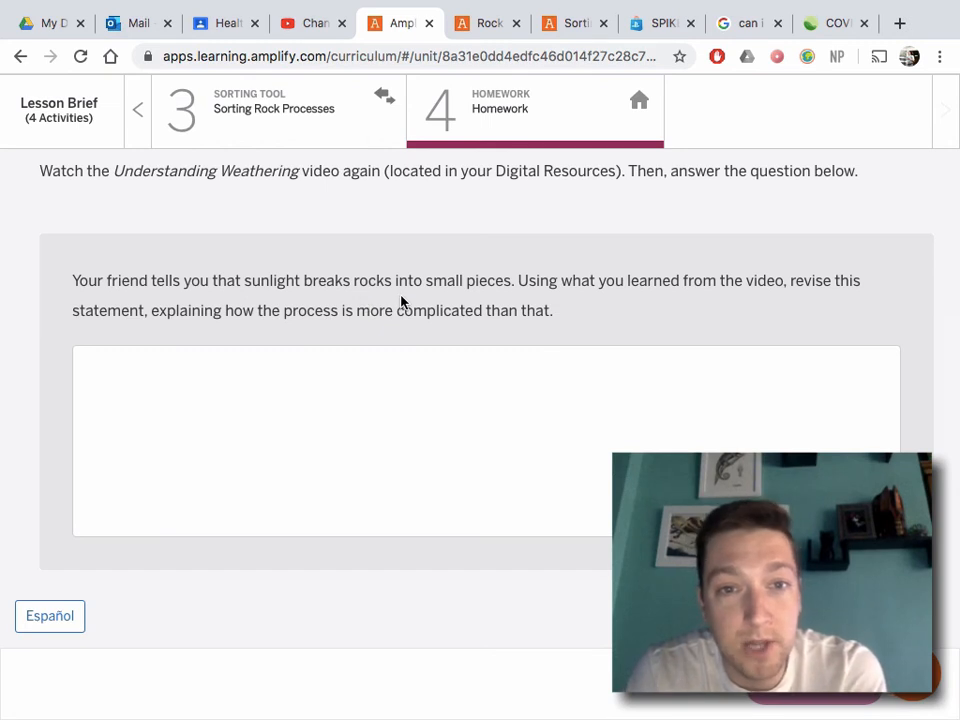
{"action": "mouse_move", "coordinate": [448, 300]}
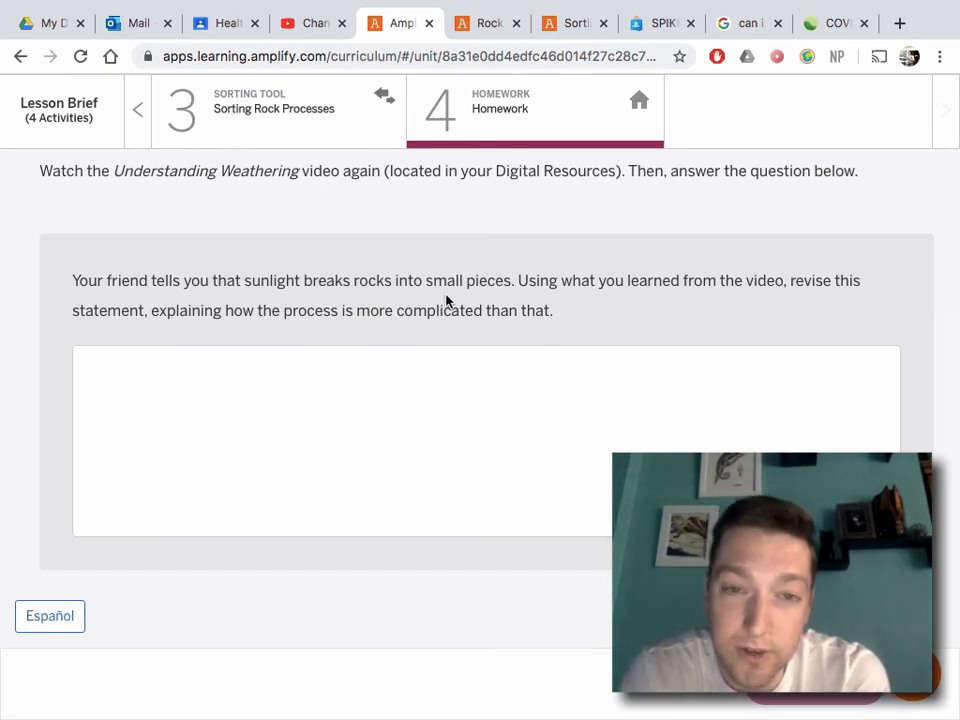
{"action": "mouse_move", "coordinate": [716, 302]}
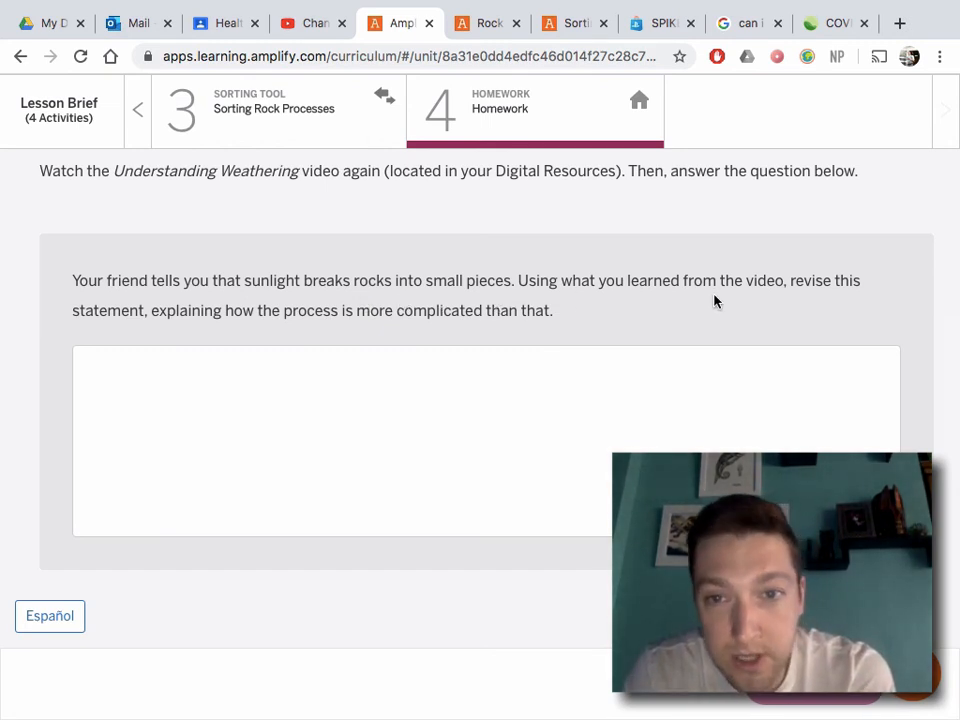
{"action": "mouse_move", "coordinate": [224, 326]}
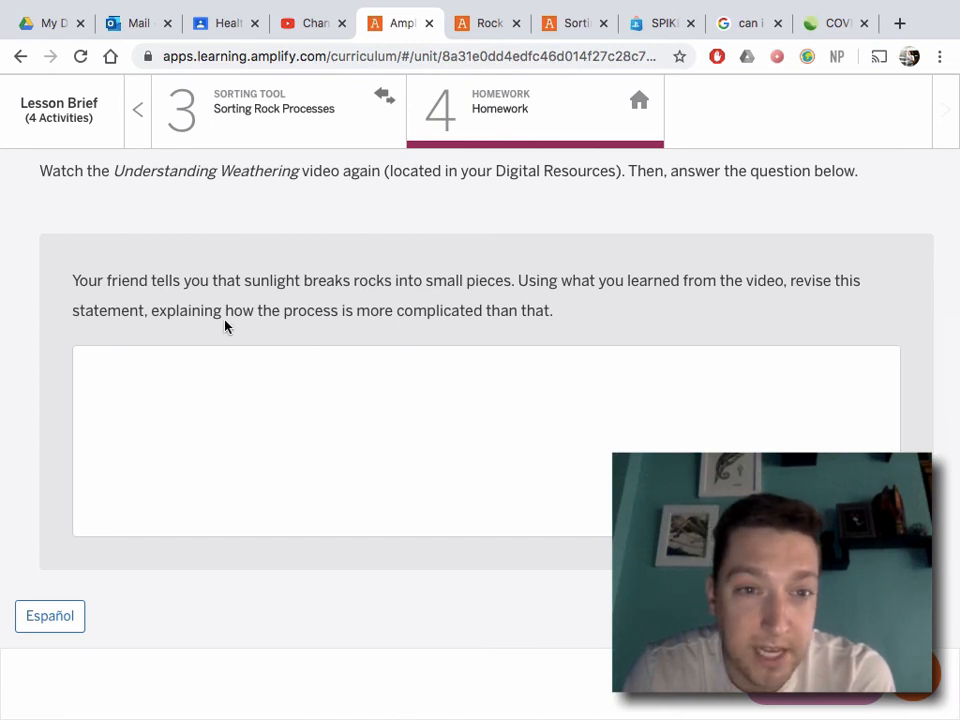
{"action": "mouse_move", "coordinate": [550, 332]}
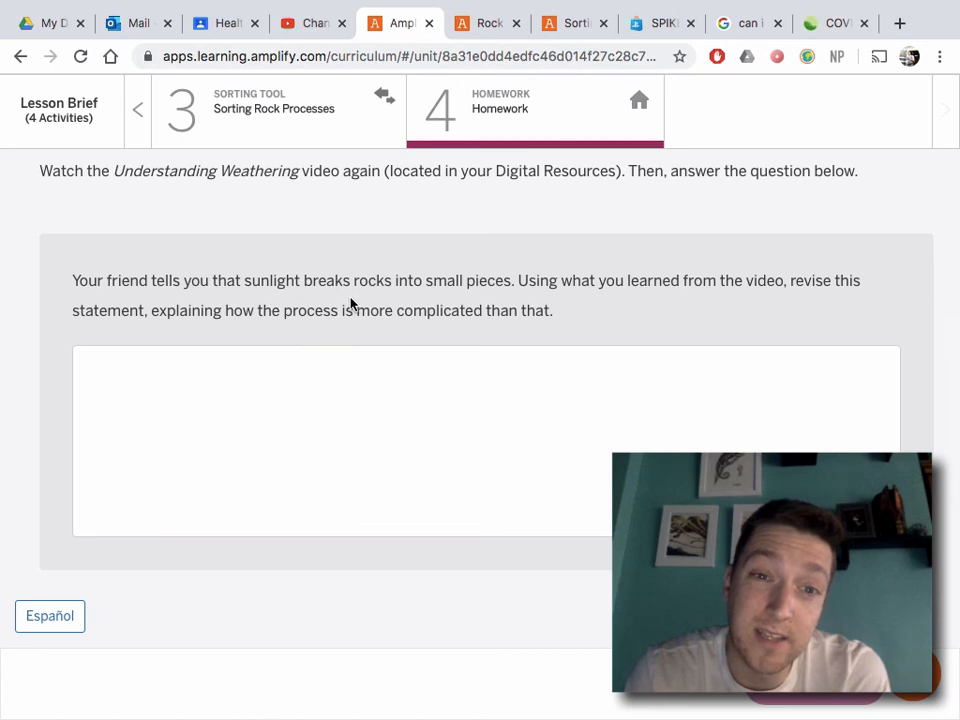
{"action": "mouse_move", "coordinate": [380, 298]}
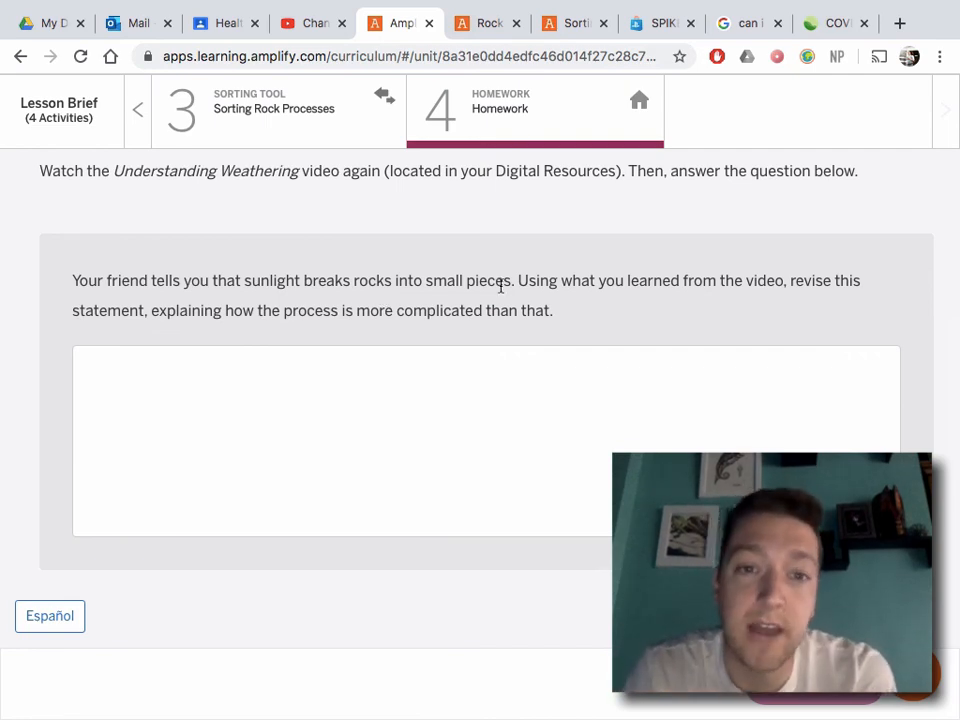
{"action": "scroll", "scroll_direction": "up", "scroll_amount": 3}
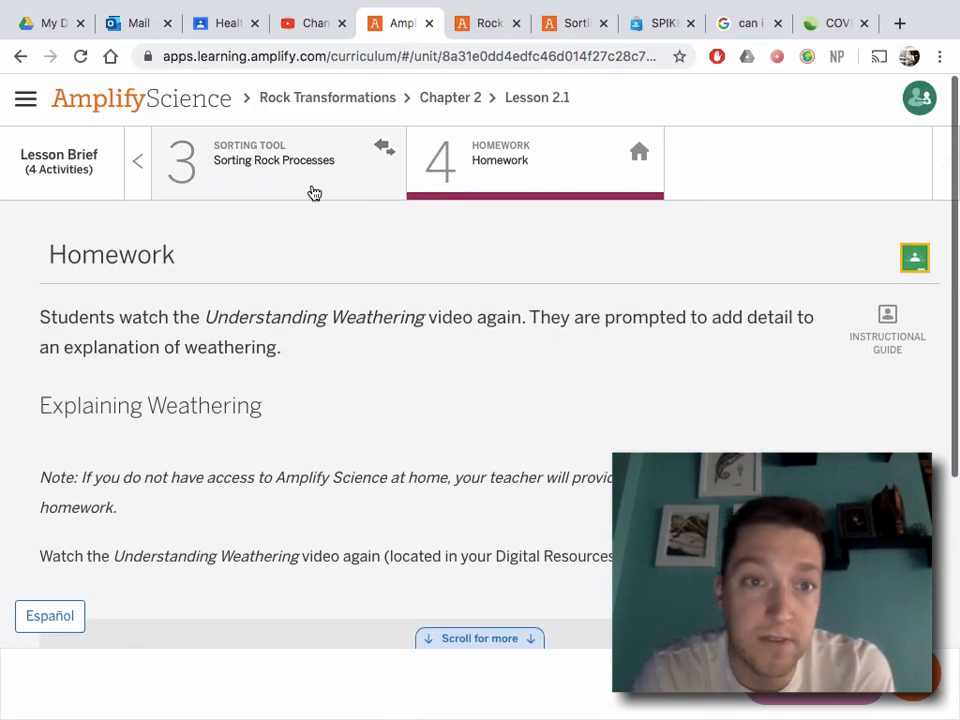
Return to Sorting Rock Processes and review its Weathering/Melting goals and hand-in instructions.
{"action": "left_click", "coordinate": [278, 160]}
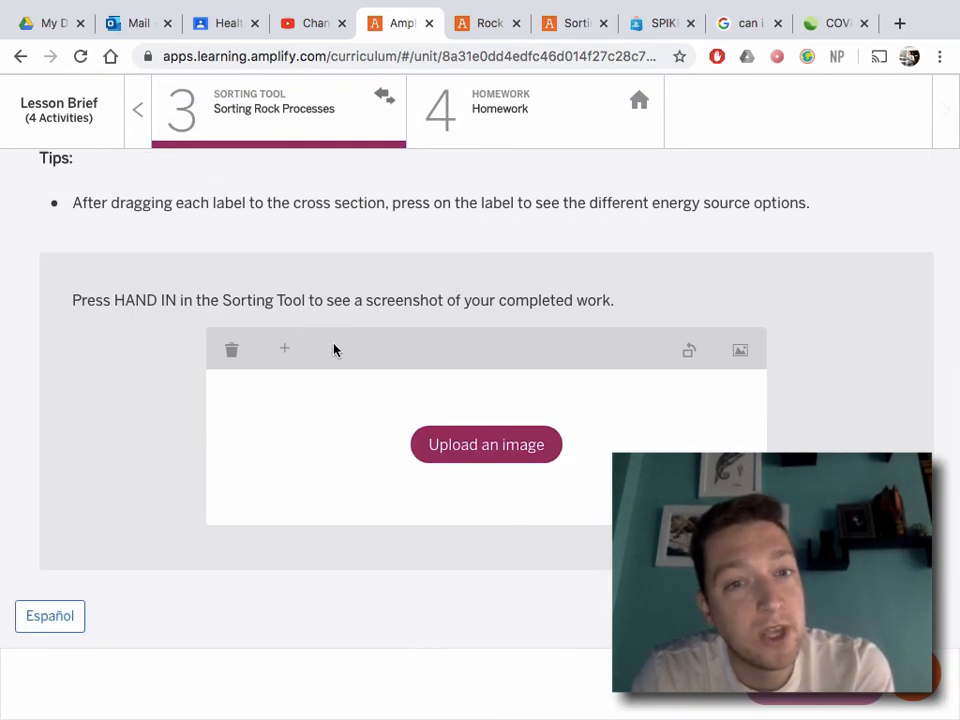
{"action": "scroll", "scroll_direction": "up", "scroll_amount": 3}
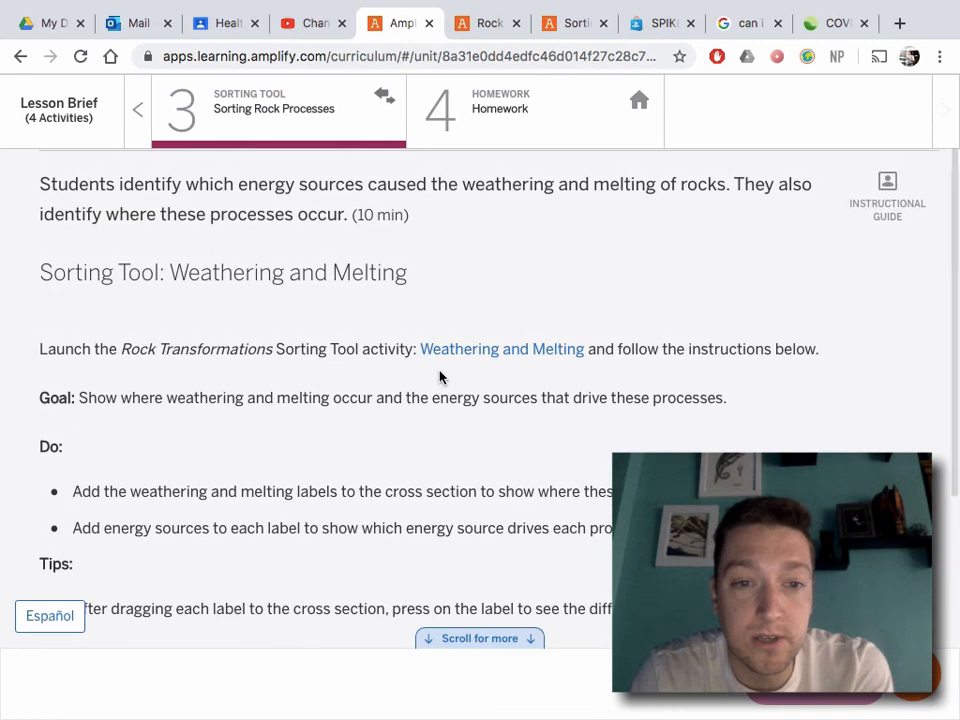
{"action": "scroll", "scroll_direction": "down", "scroll_amount": 3}
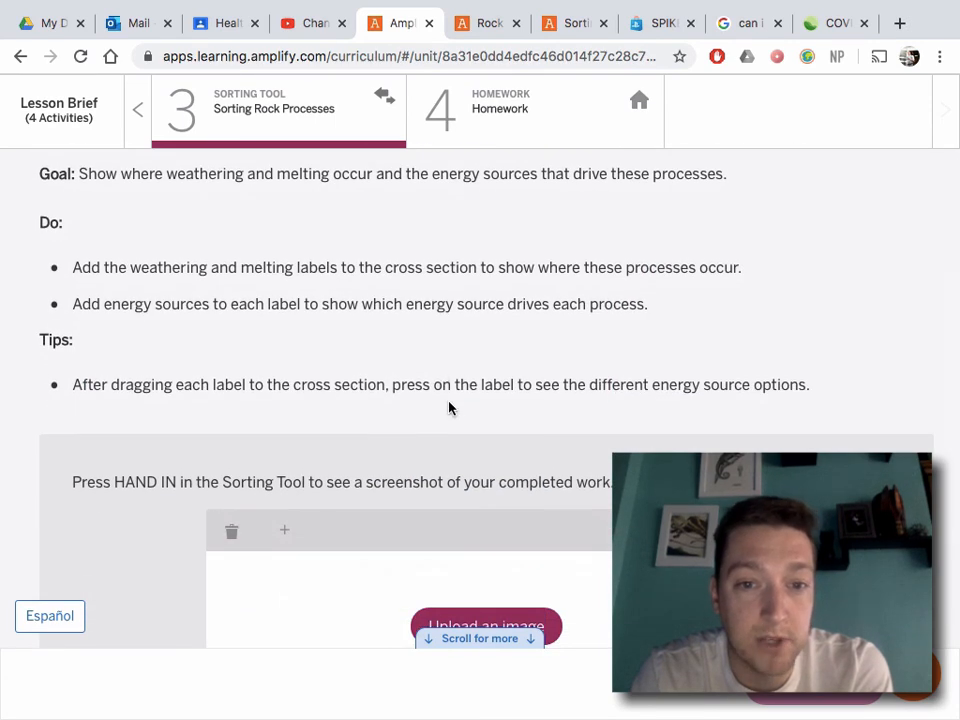